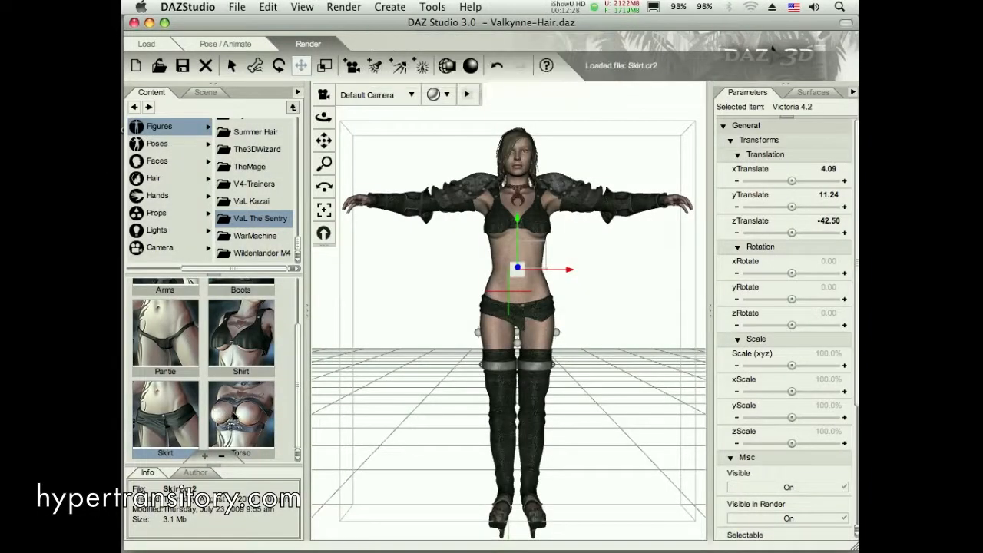
# - Load The Sentry's Torso armour onto Victoria 4.2 and show the scene item list
pyautogui.doubleClick(240, 415)
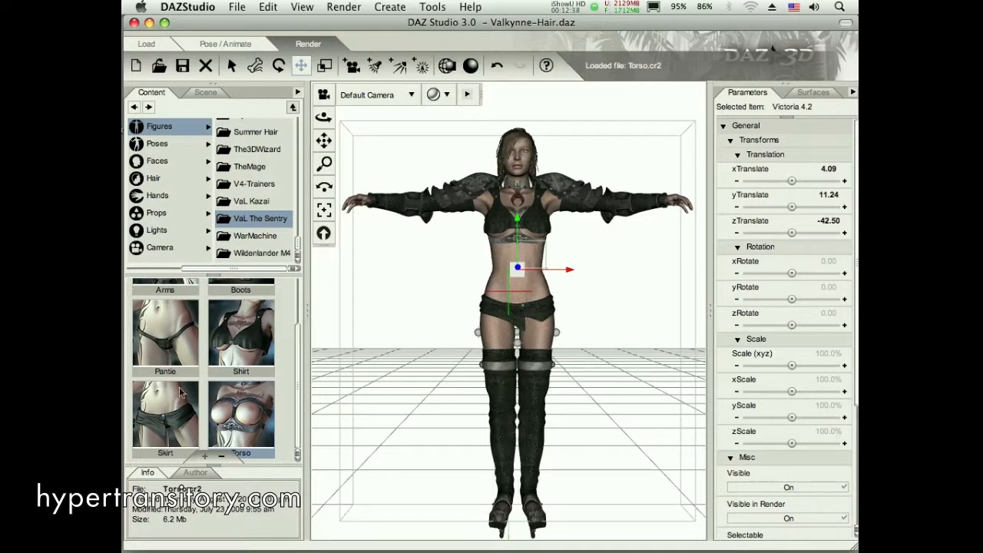
pyautogui.click(206, 93)
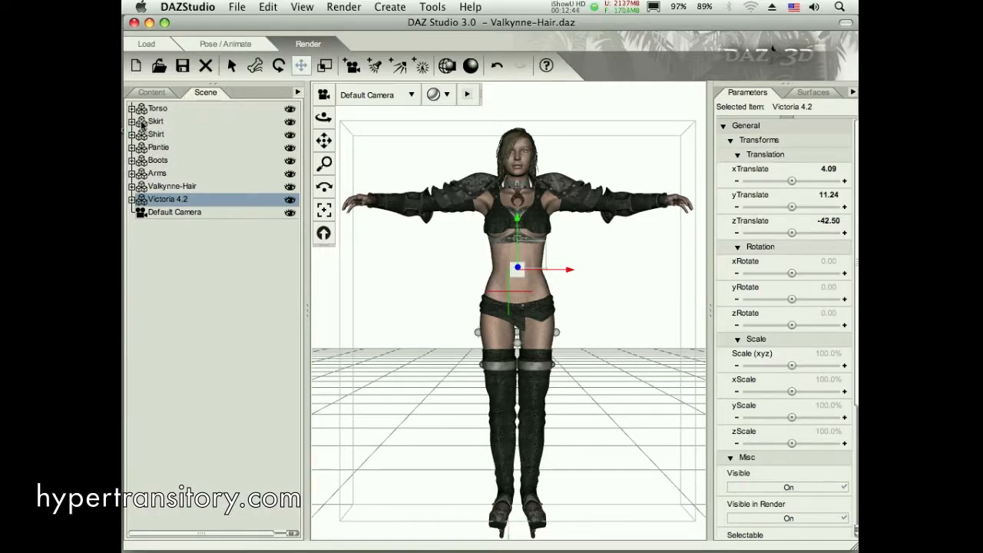
# - Select the Skirt piece to frame it, then return to the content library
pyautogui.click(157, 121)
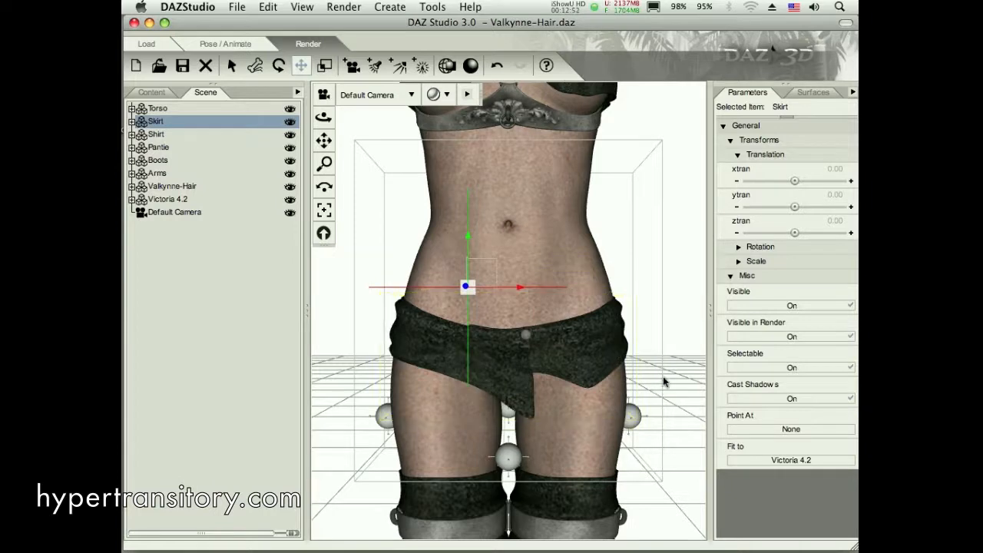
pyautogui.moveTo(300, 294)
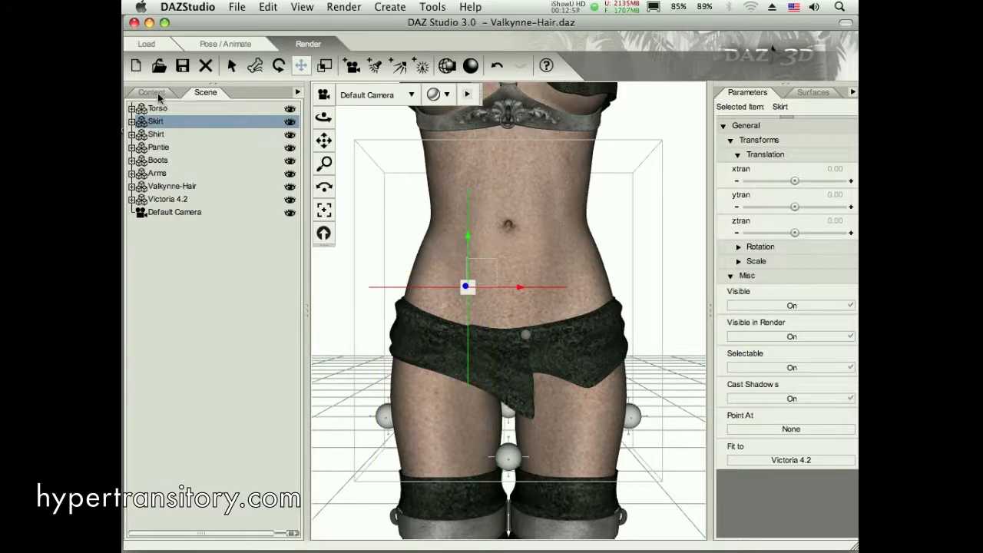
pyautogui.click(151, 93)
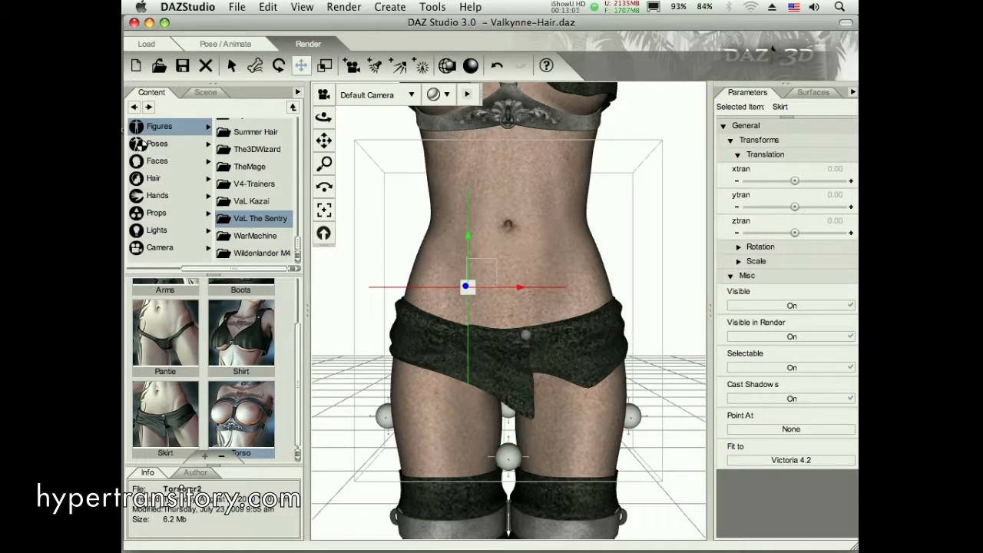
# - Apply The Sentry's Hide Handles pose from Poses > VaL The Sentry and reframe the whole figure
pyautogui.click(156, 145)
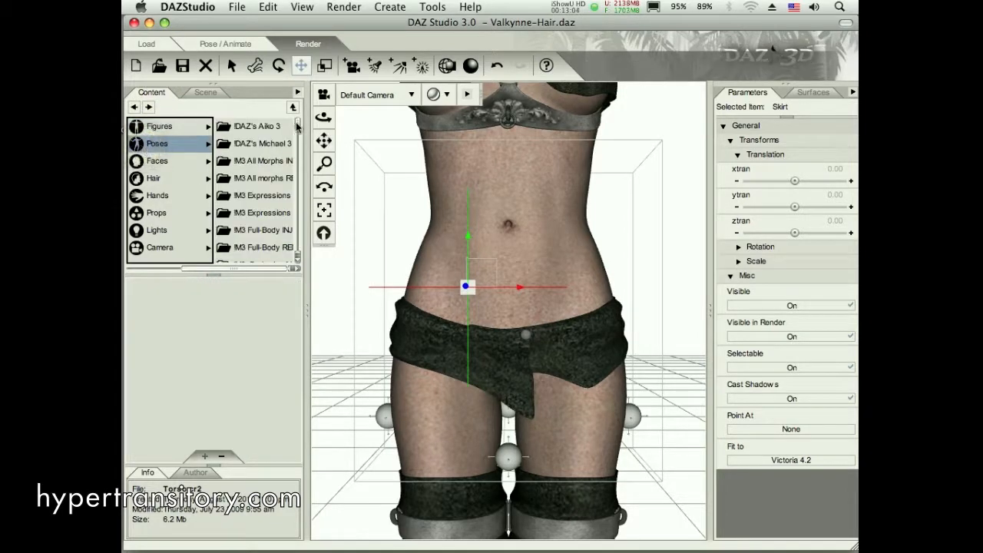
pyautogui.scroll(-3)
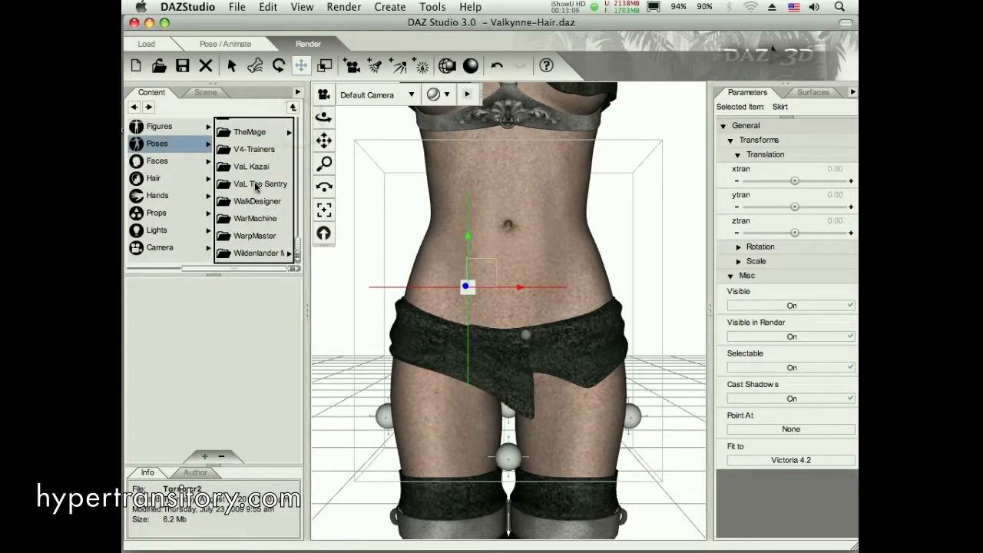
pyautogui.click(260, 185)
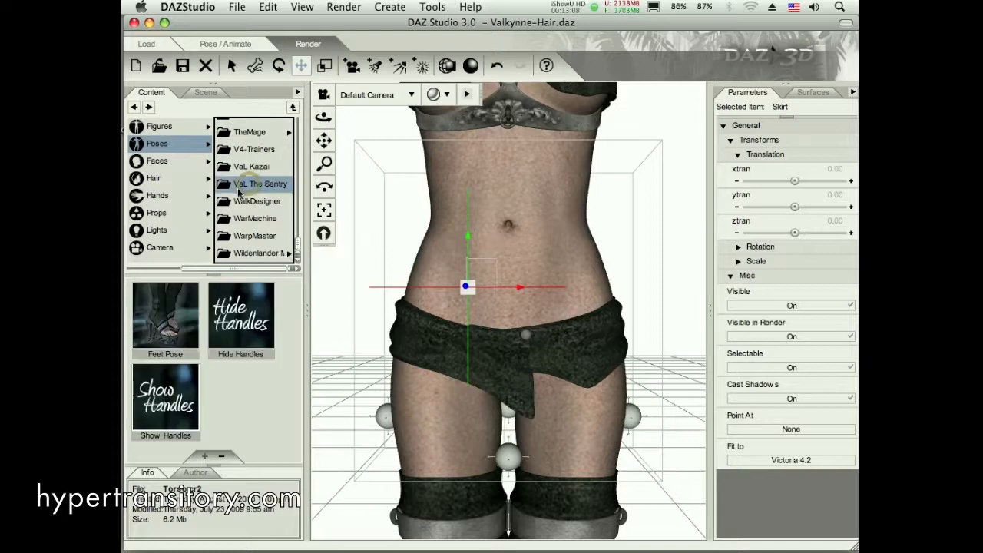
pyautogui.moveTo(240, 315)
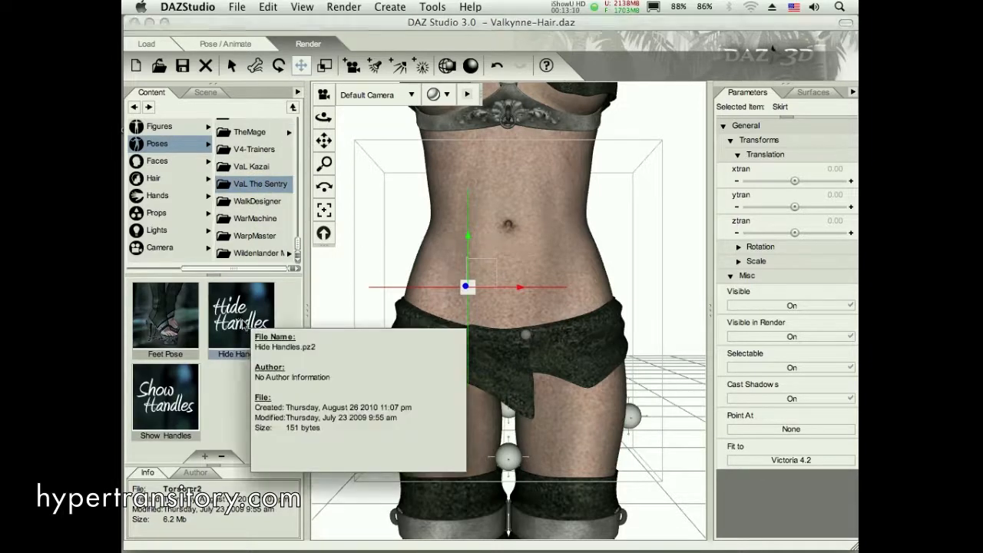
pyautogui.doubleClick(241, 315)
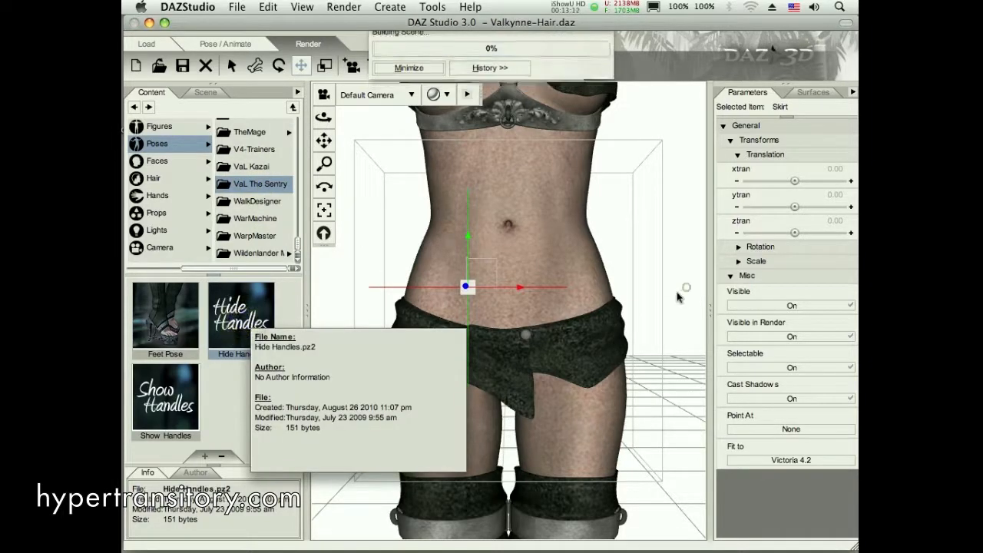
pyautogui.doubleClick(241, 315)
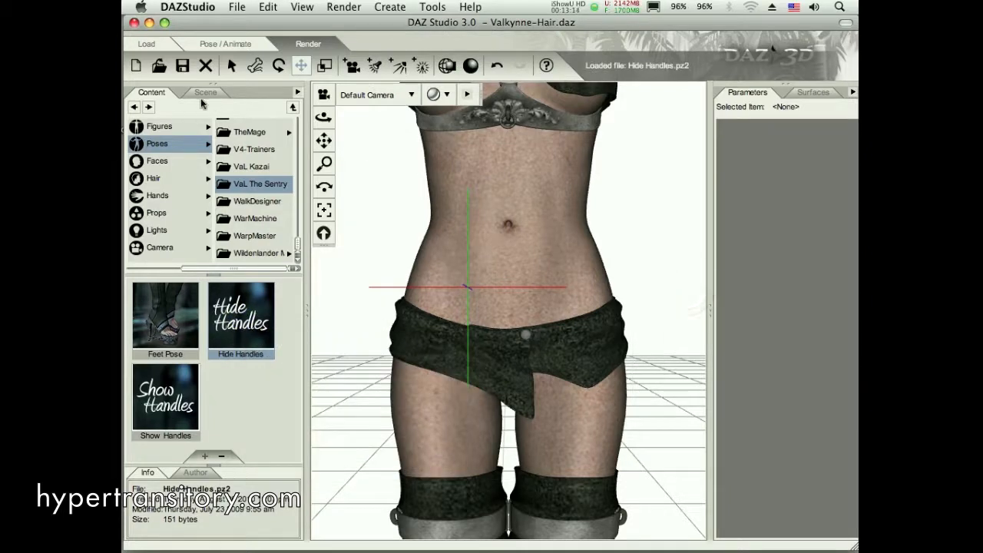
pyautogui.click(323, 234)
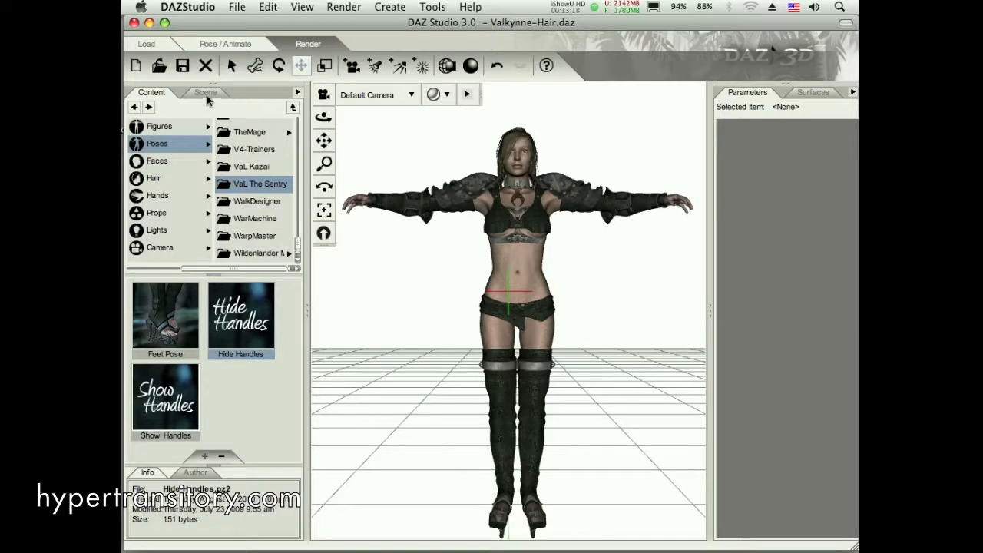
# - Show the scene list, check the armour from Back View, then select Victoria 4.2 again
pyautogui.click(206, 92)
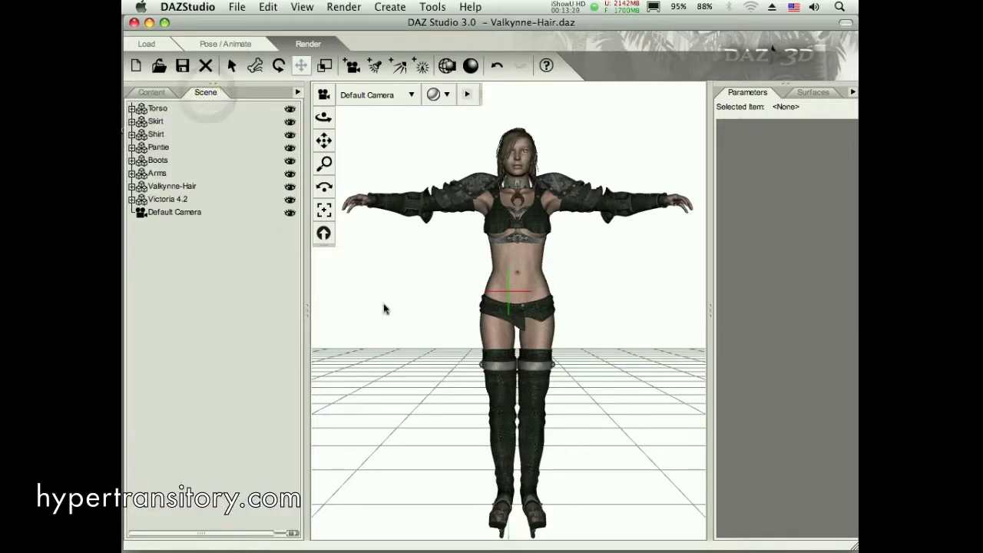
pyautogui.moveTo(372, 229)
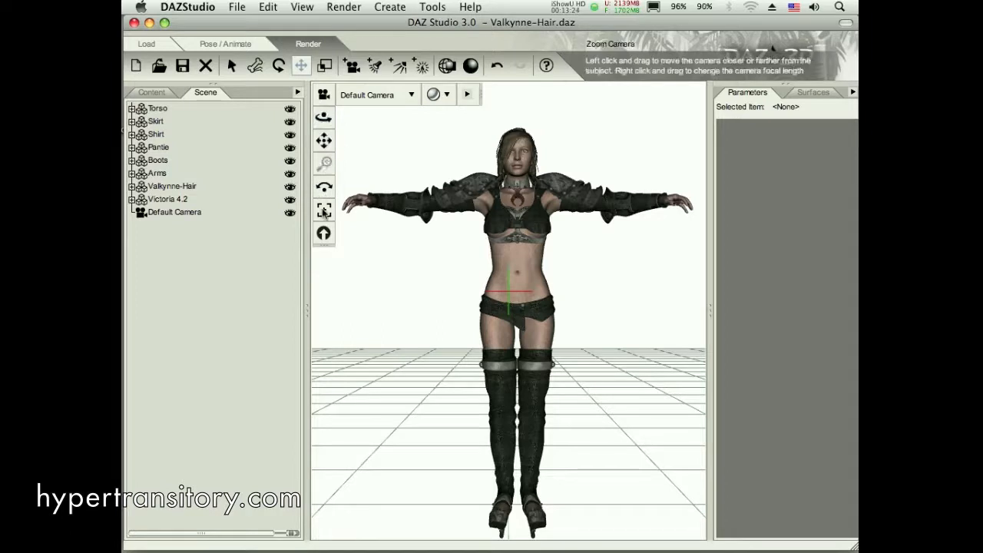
pyautogui.moveTo(356, 298)
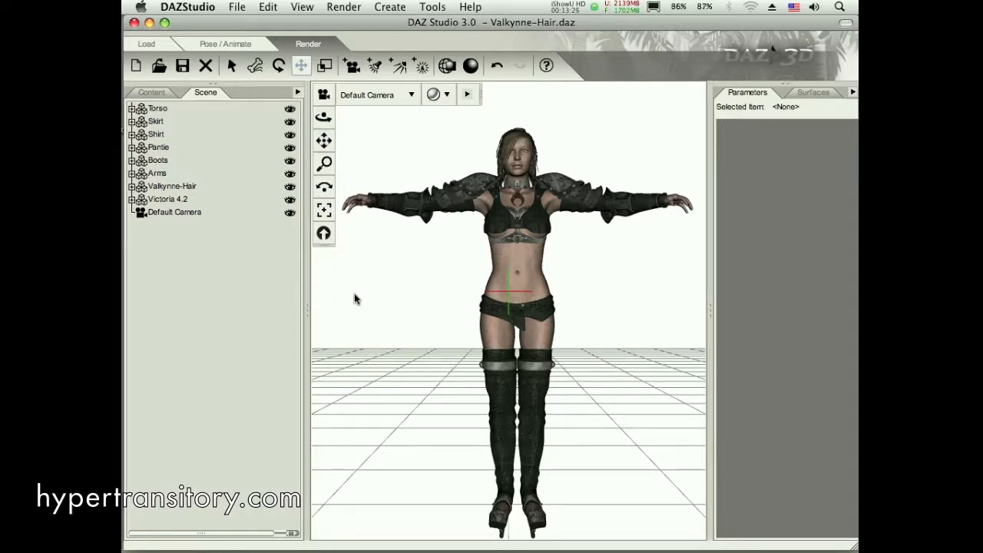
pyautogui.moveTo(415, 162)
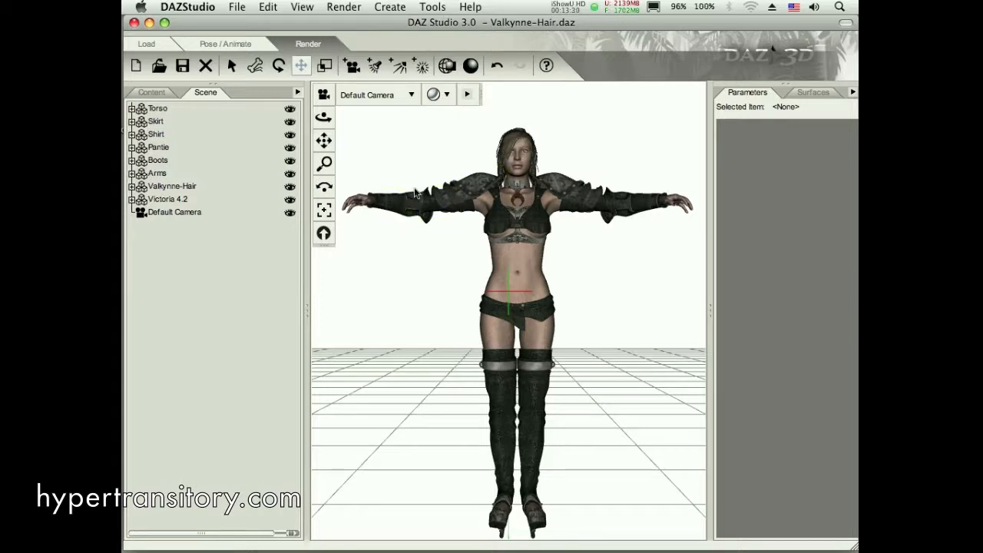
pyautogui.moveTo(323, 186)
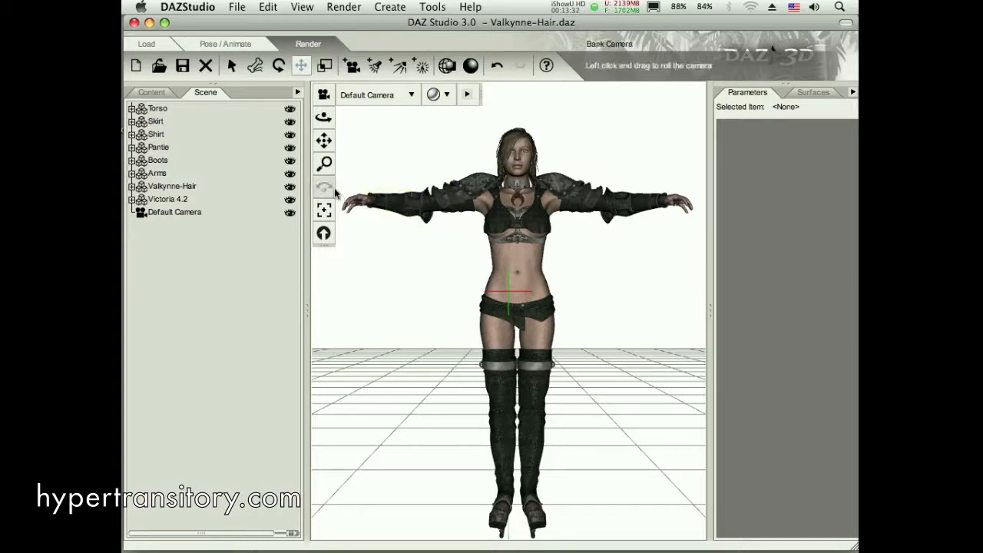
pyautogui.moveTo(323, 209)
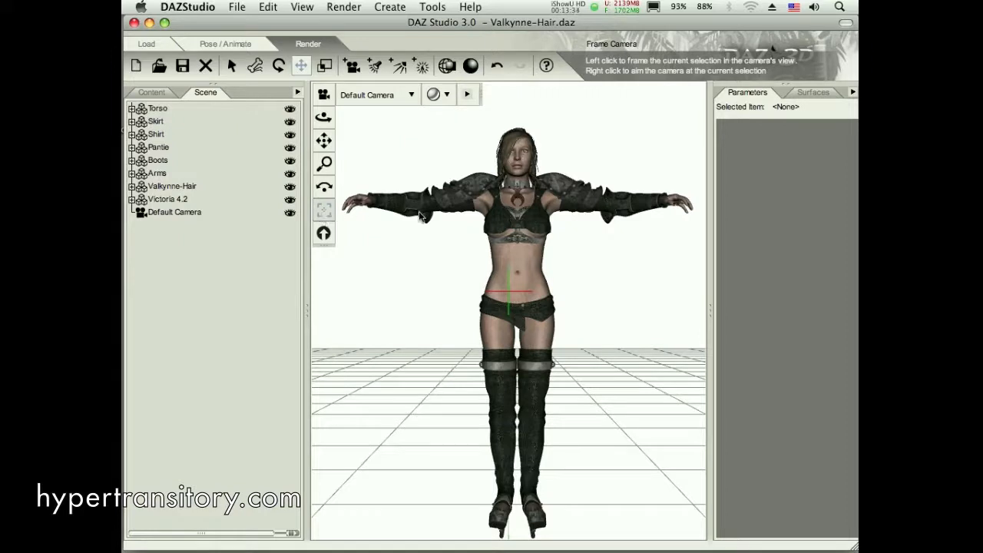
pyautogui.moveTo(345, 158)
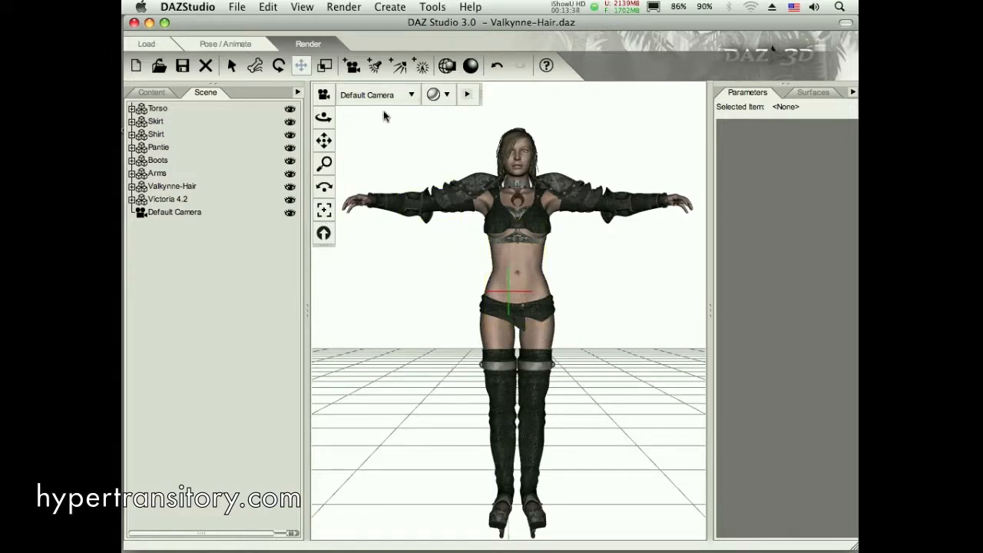
pyautogui.click(412, 95)
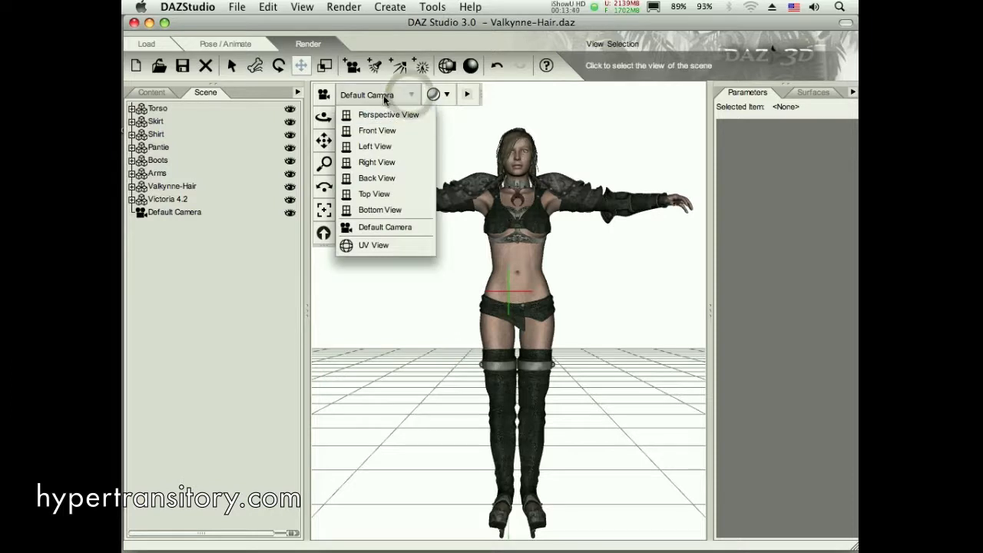
pyautogui.moveTo(377, 163)
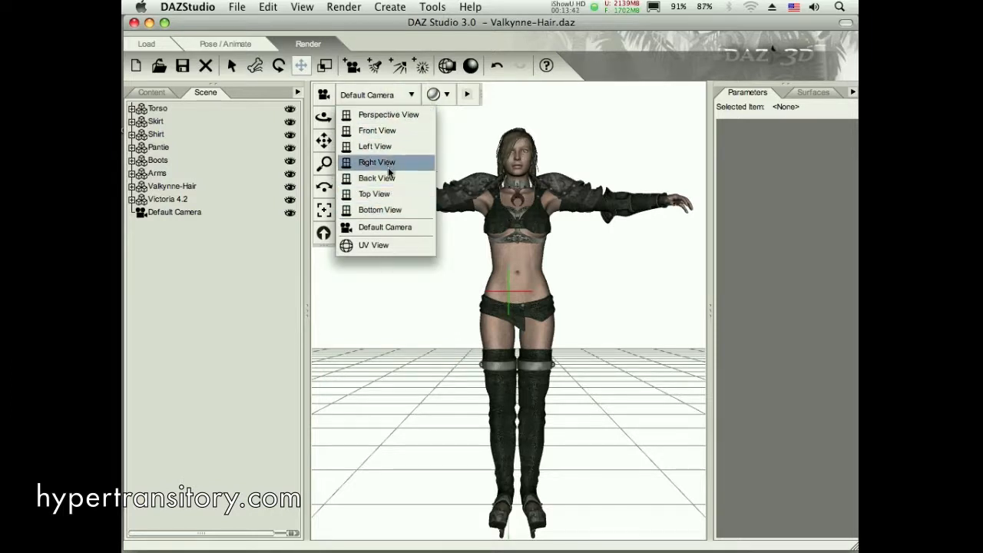
pyautogui.click(378, 178)
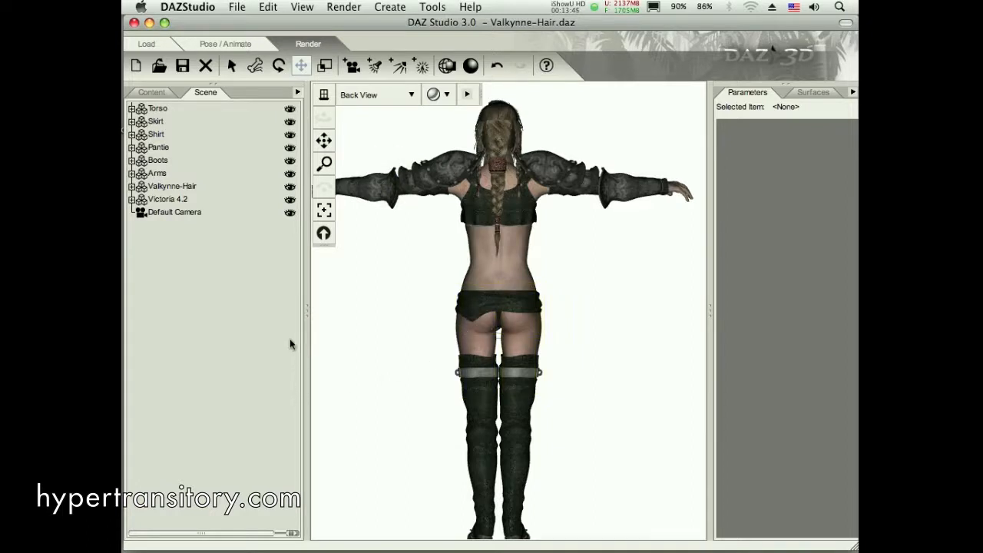
pyautogui.moveTo(409, 95)
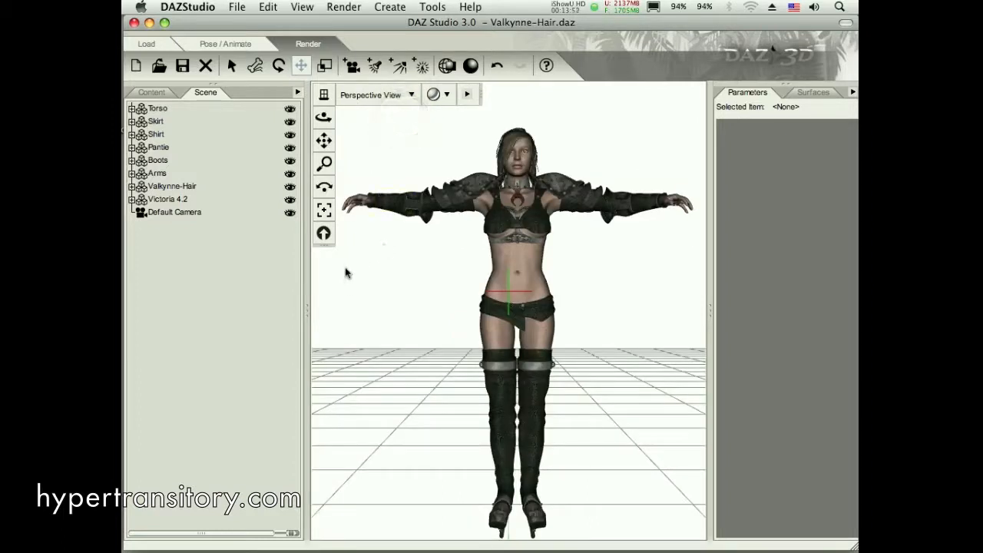
pyautogui.moveTo(369, 311)
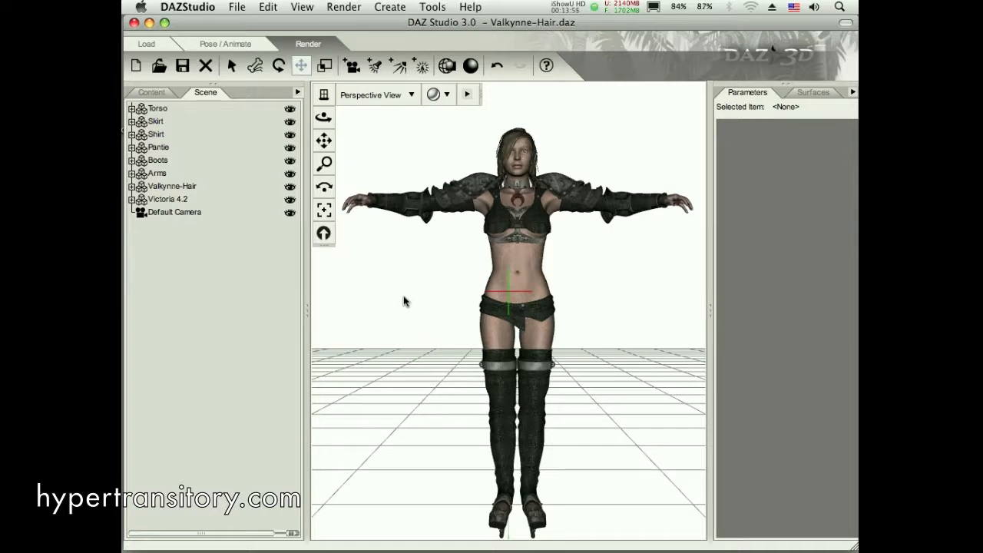
pyautogui.moveTo(405, 305)
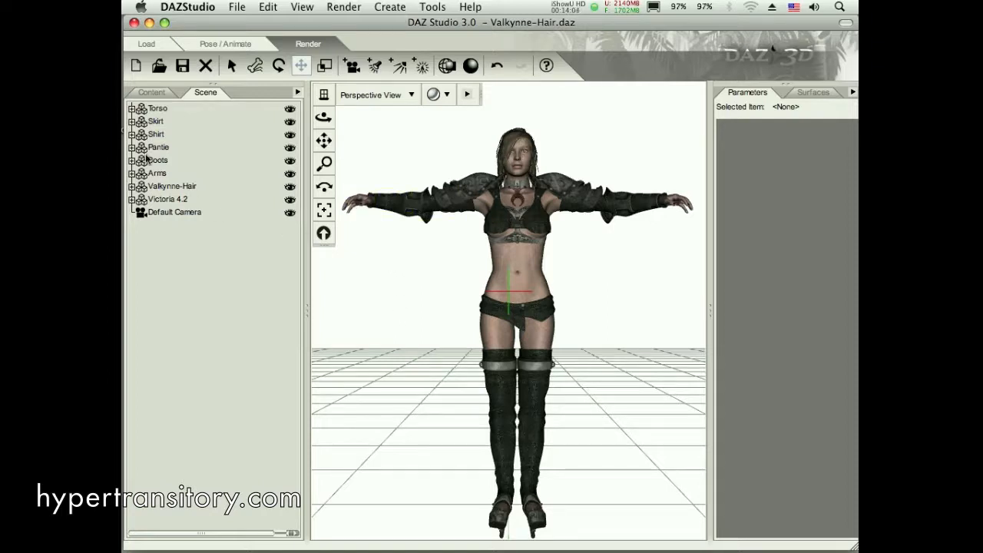
pyautogui.click(167, 200)
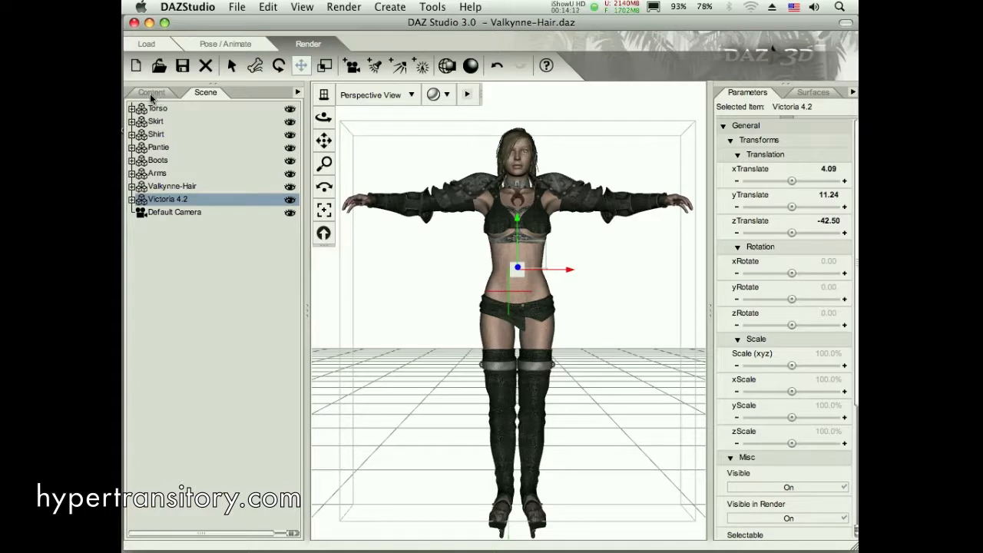
# - Browse the content library's Figures folders to DAZ's Victoria 4 clothing folder
pyautogui.click(150, 93)
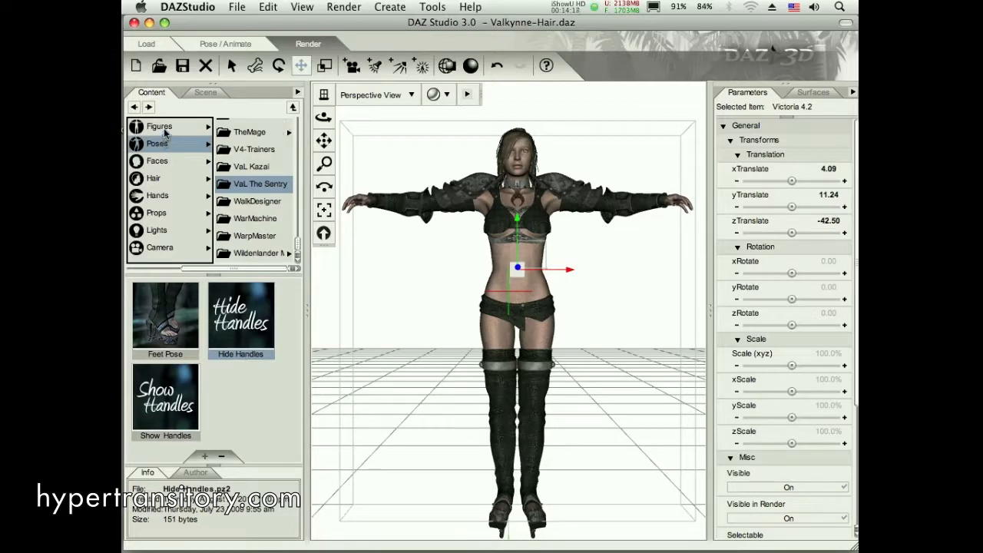
pyautogui.click(159, 126)
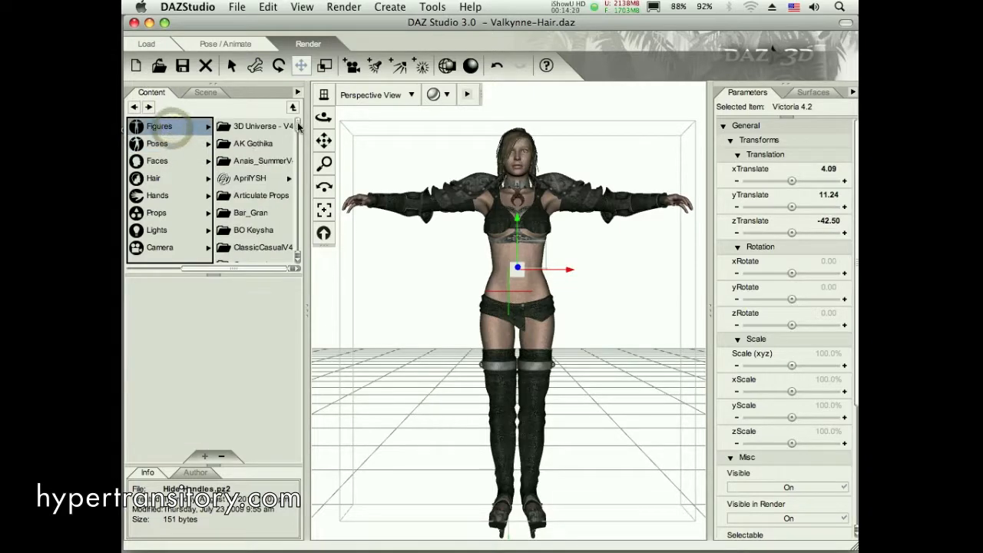
pyautogui.scroll(-3)
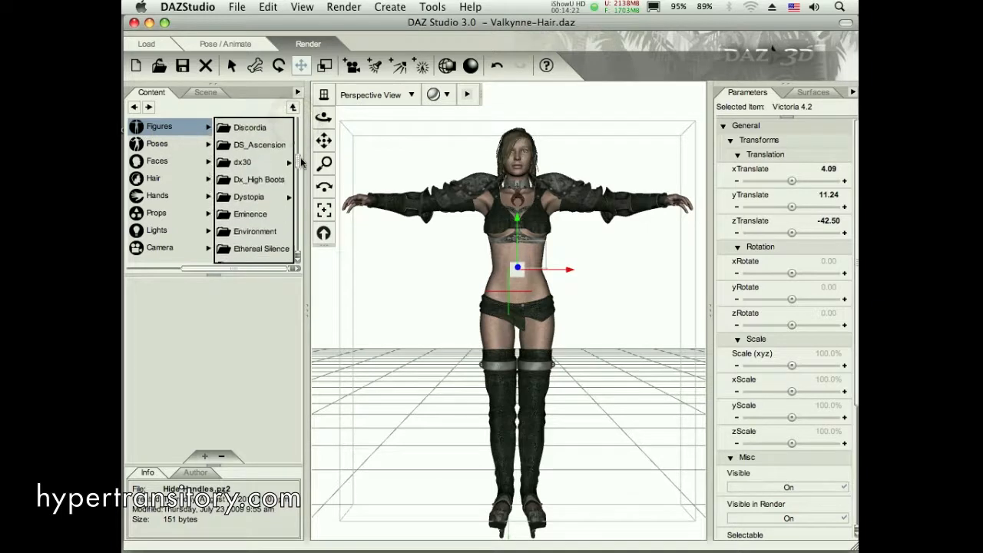
pyautogui.scroll(-3)
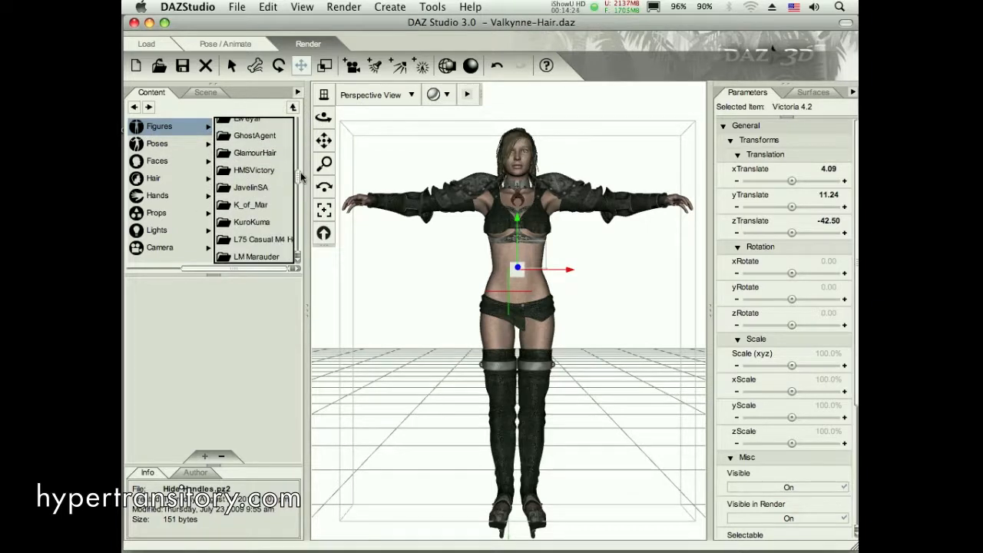
pyautogui.scroll(-3)
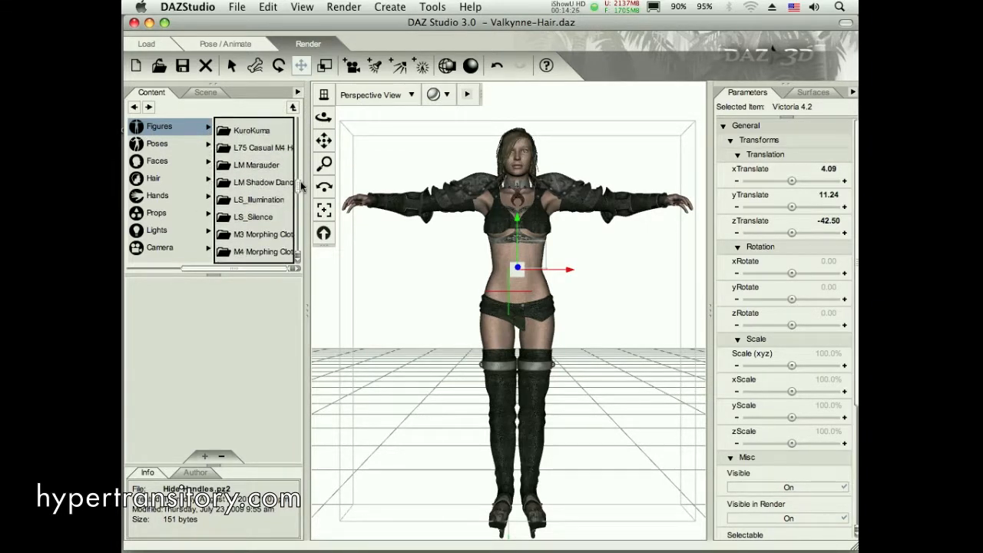
pyautogui.scroll(3)
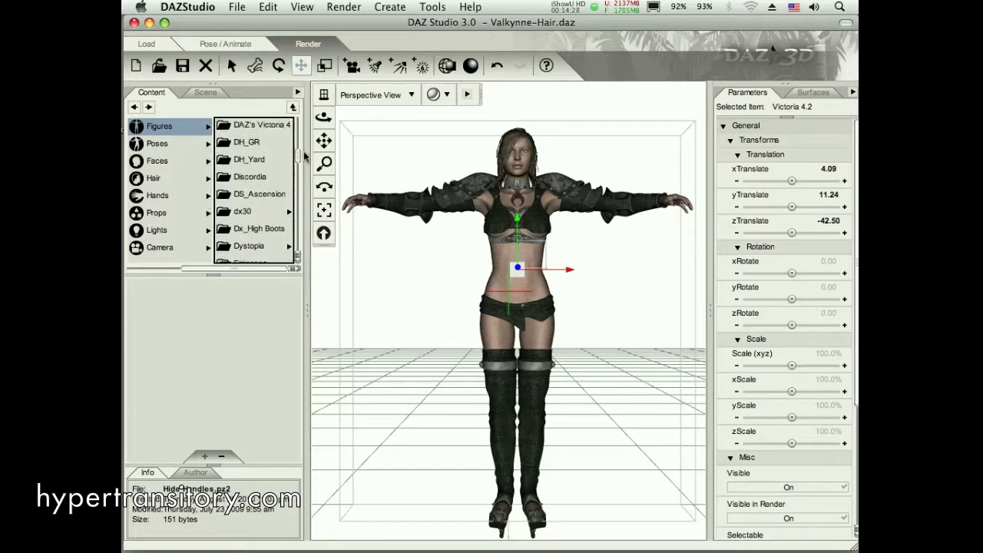
pyautogui.scroll(3)
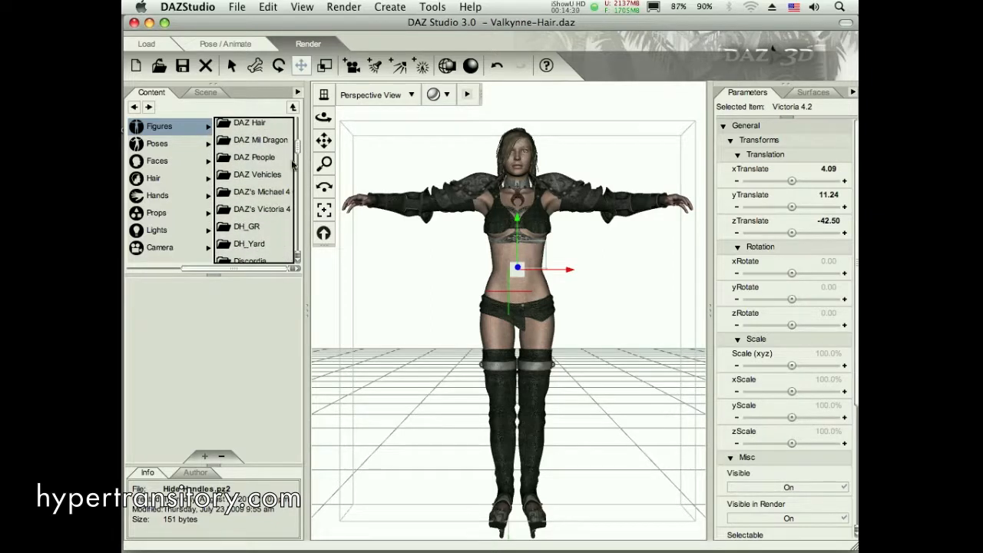
pyautogui.click(261, 209)
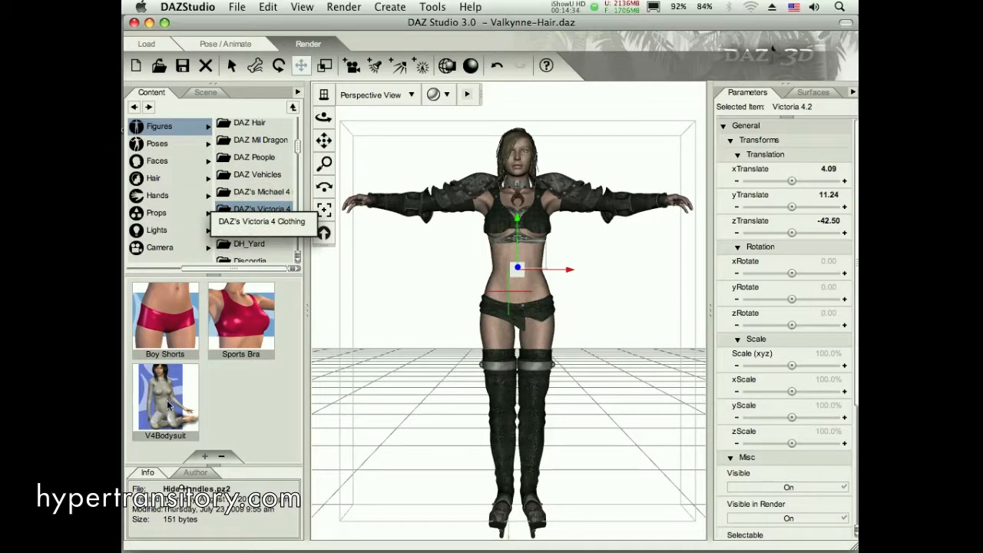
# - Load the V4Bodysuit onto Victoria 4.2 beneath her armour
pyautogui.click(165, 400)
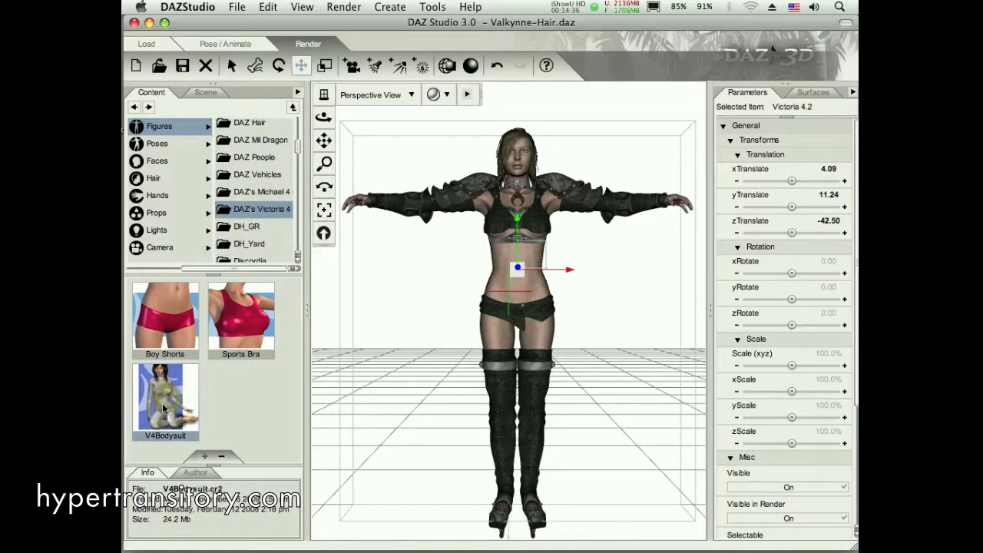
pyautogui.moveTo(163, 400)
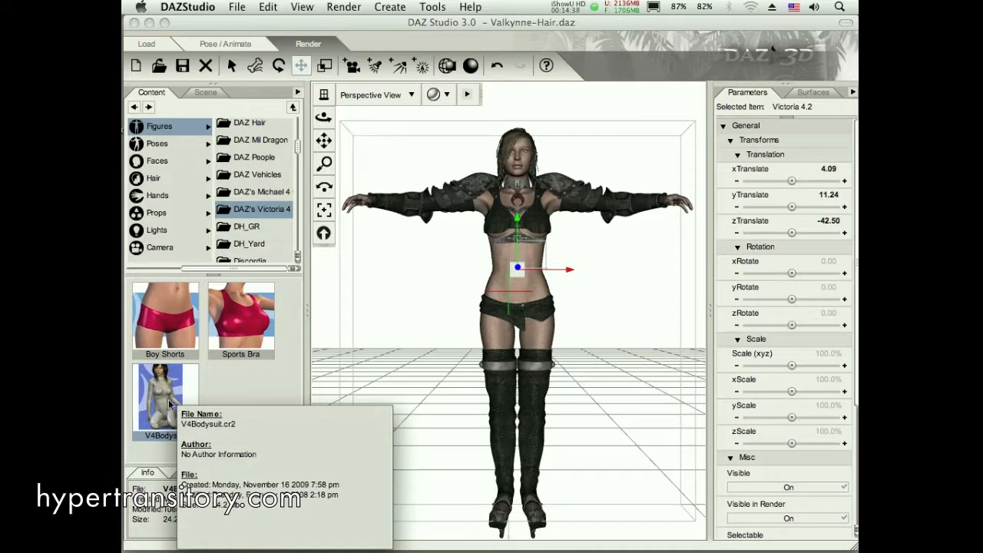
pyautogui.doubleClick(160, 396)
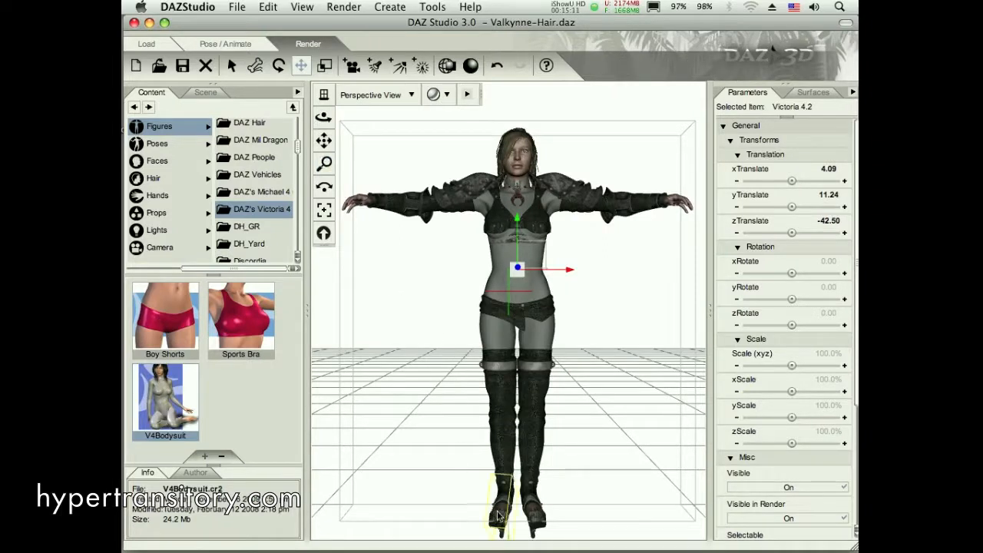
# - Select Victoria's right foot, frame it in Right View and show the scene hierarchy
pyautogui.click(495, 507)
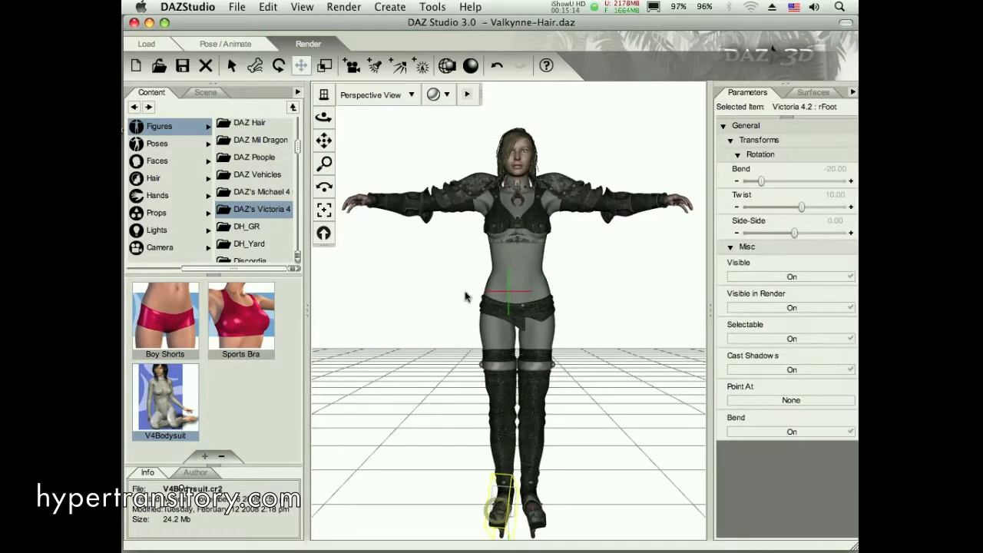
pyautogui.click(411, 94)
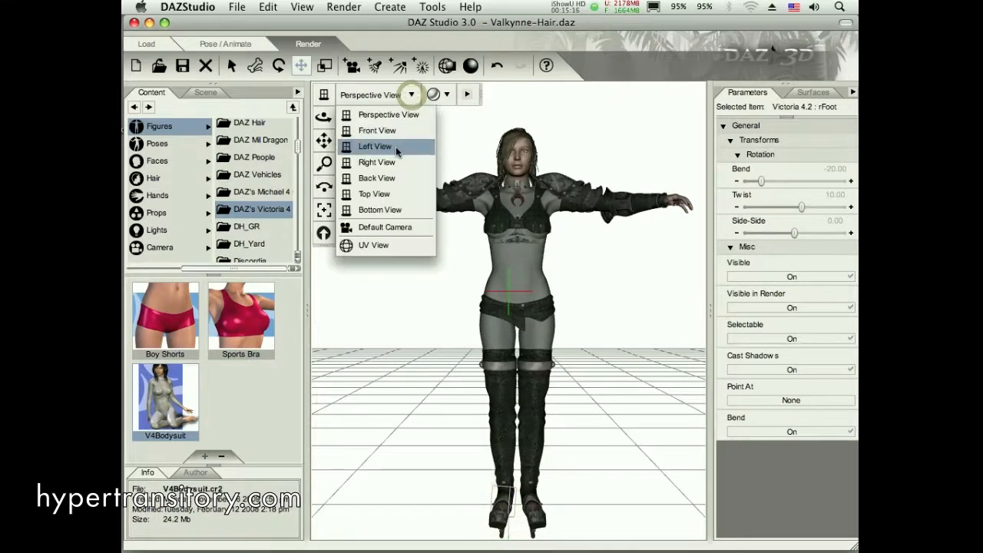
pyautogui.click(377, 163)
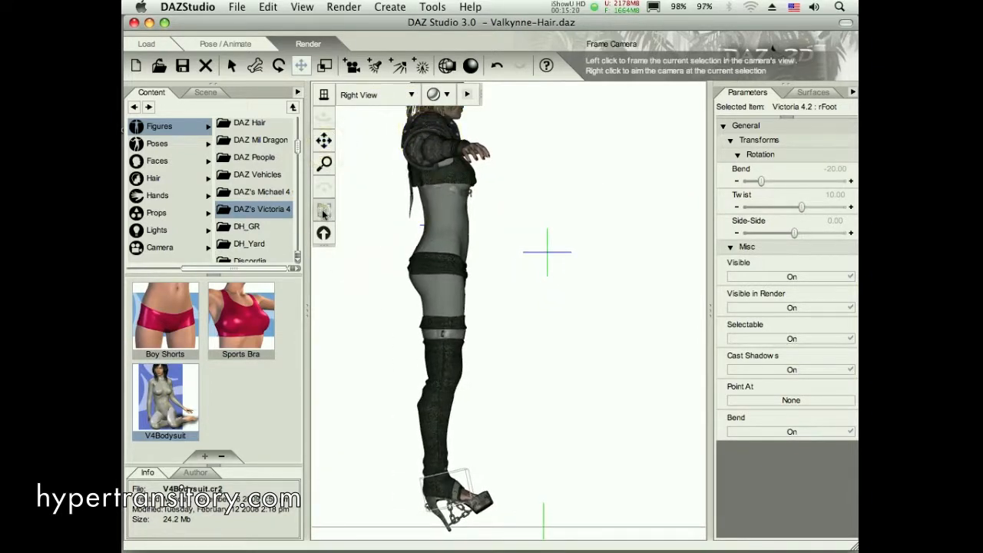
pyautogui.click(323, 163)
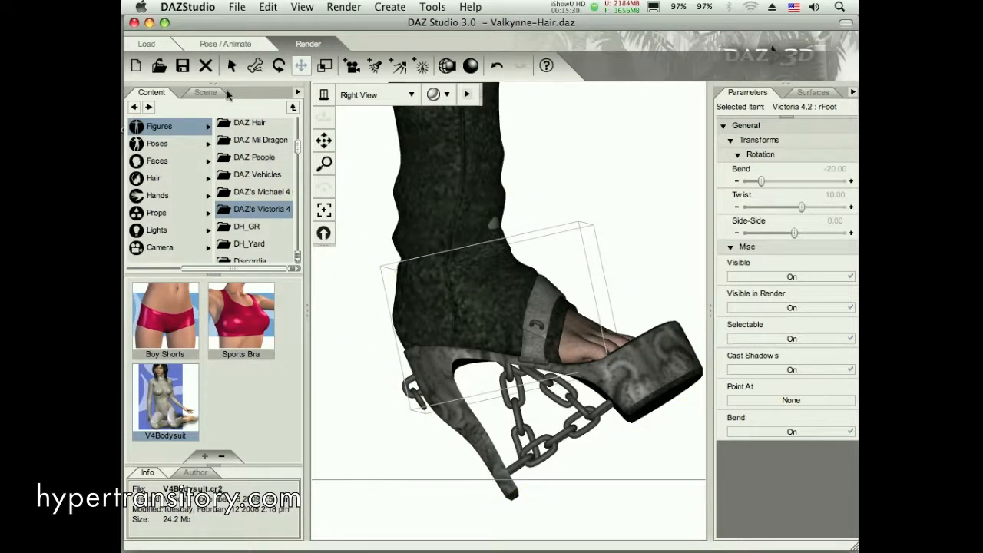
pyautogui.click(206, 92)
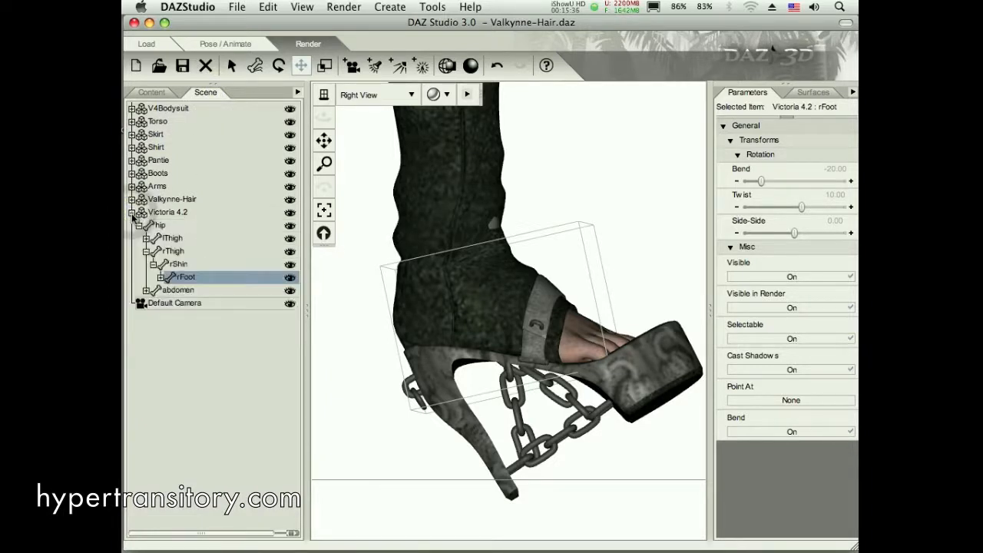
# - Keep Victoria's right foot visible but hide the Boots' foot section, then reframe the whole figure
pyautogui.click(289, 277)
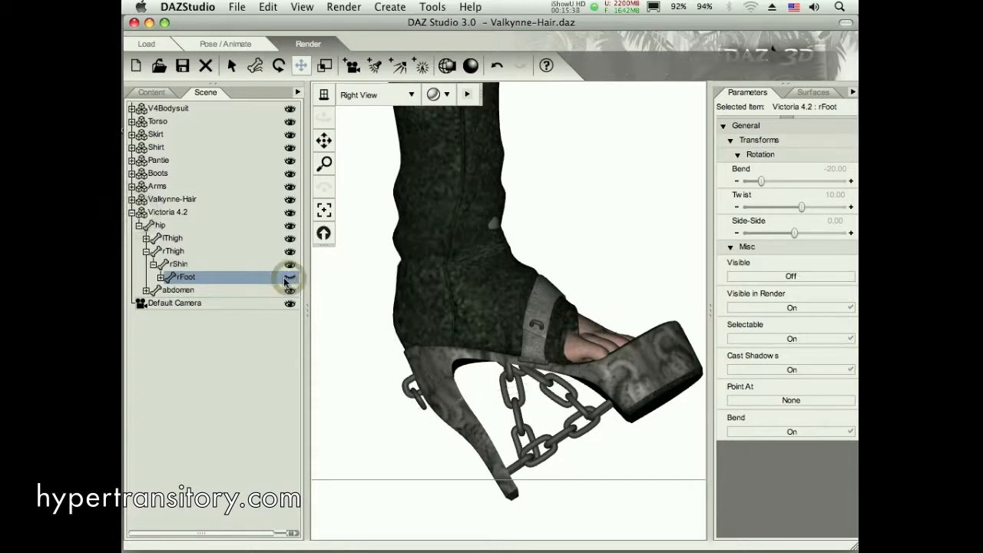
pyautogui.click(134, 212)
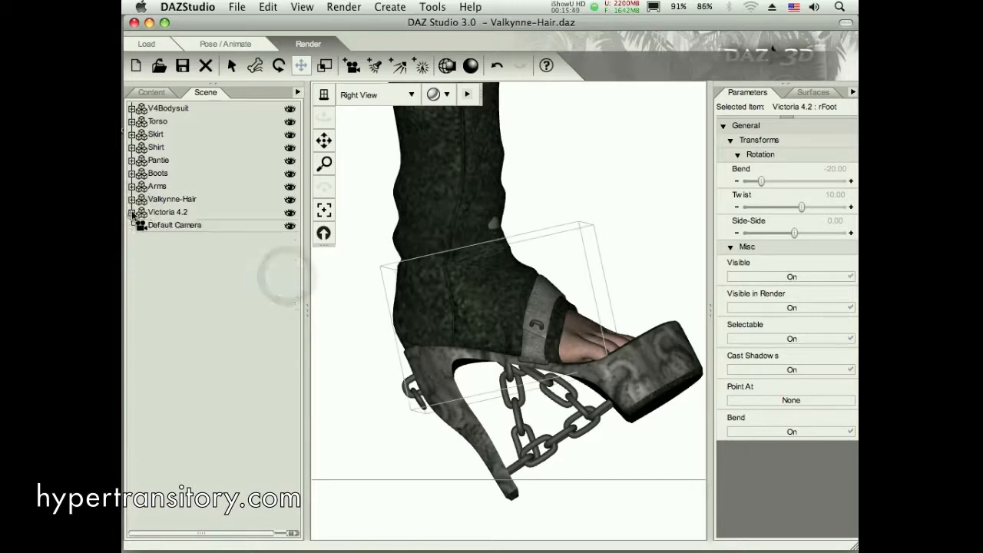
pyautogui.click(132, 172)
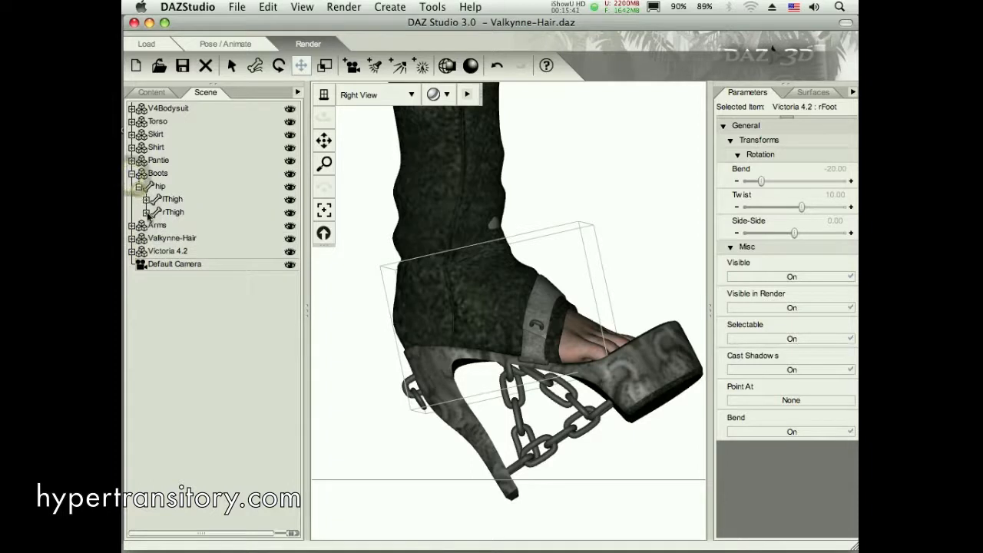
pyautogui.click(148, 212)
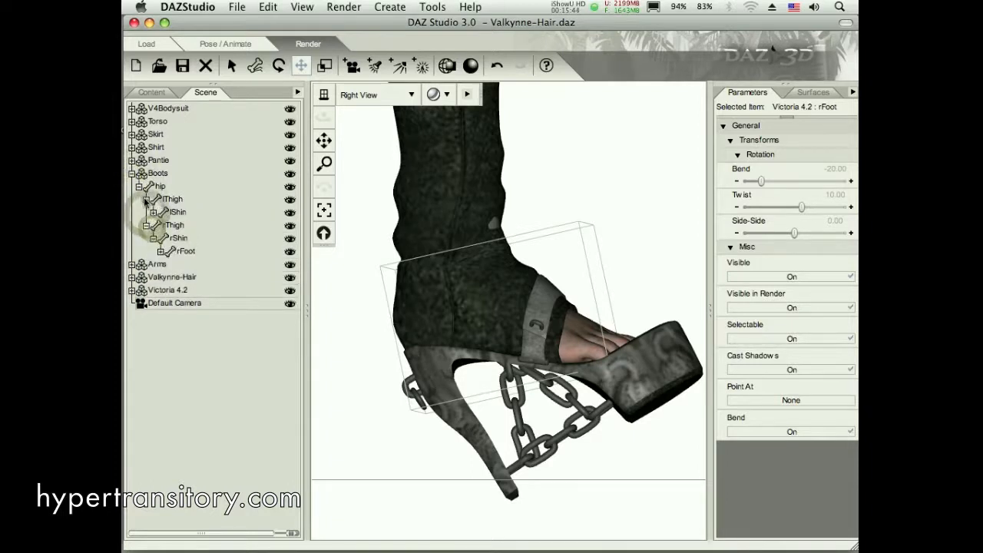
pyautogui.click(156, 212)
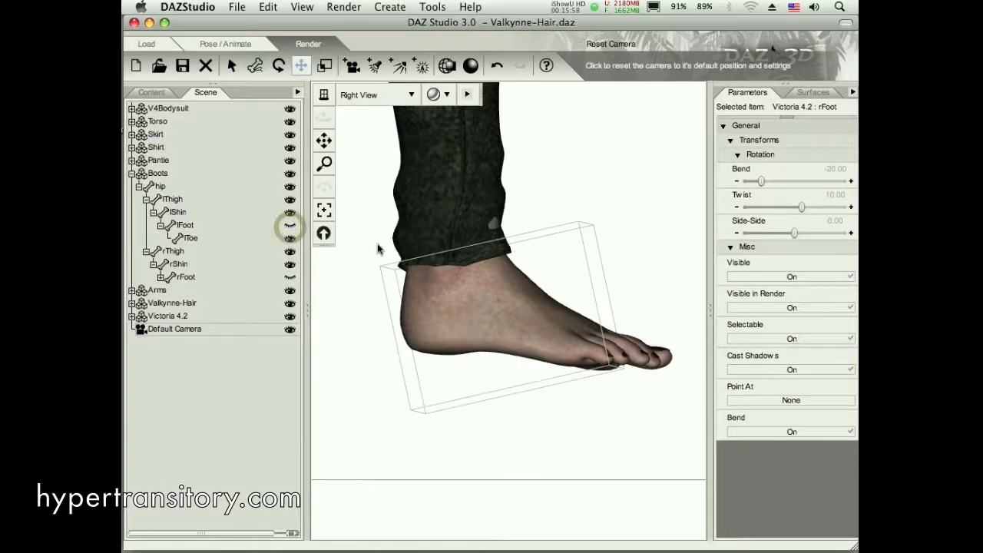
pyautogui.click(323, 234)
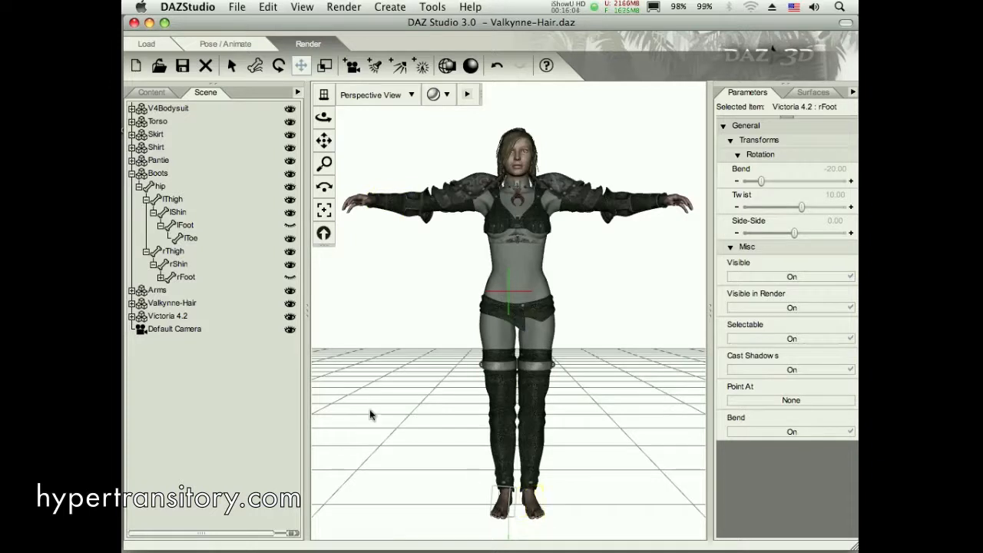
# - Collapse the boots hierarchy, select Victoria 4.2 and return to the content library
pyautogui.click(140, 186)
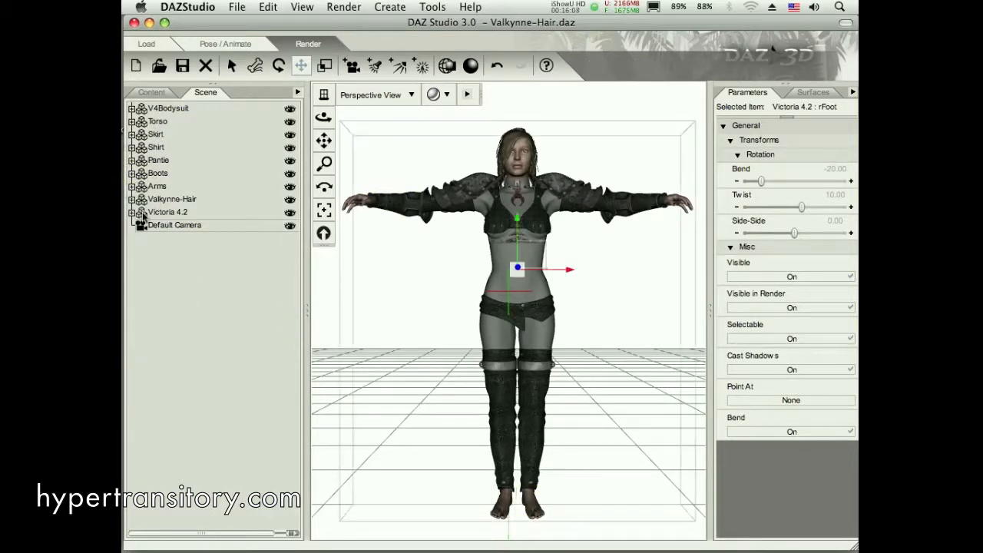
pyautogui.click(168, 212)
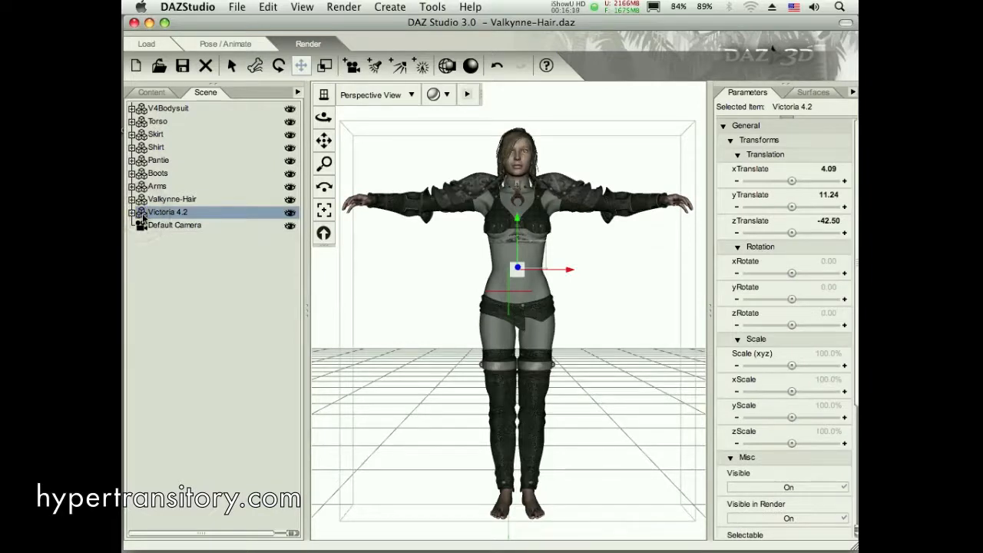
pyautogui.click(150, 92)
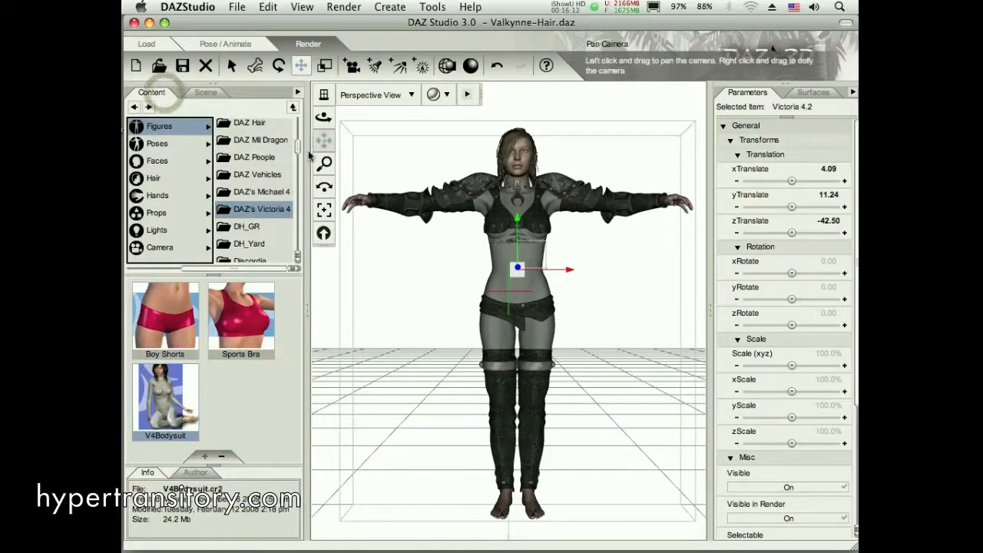
# - Browse Figures to the Mukluks V4 folder and pick the V4Mukluks boots
pyautogui.scroll(-3)
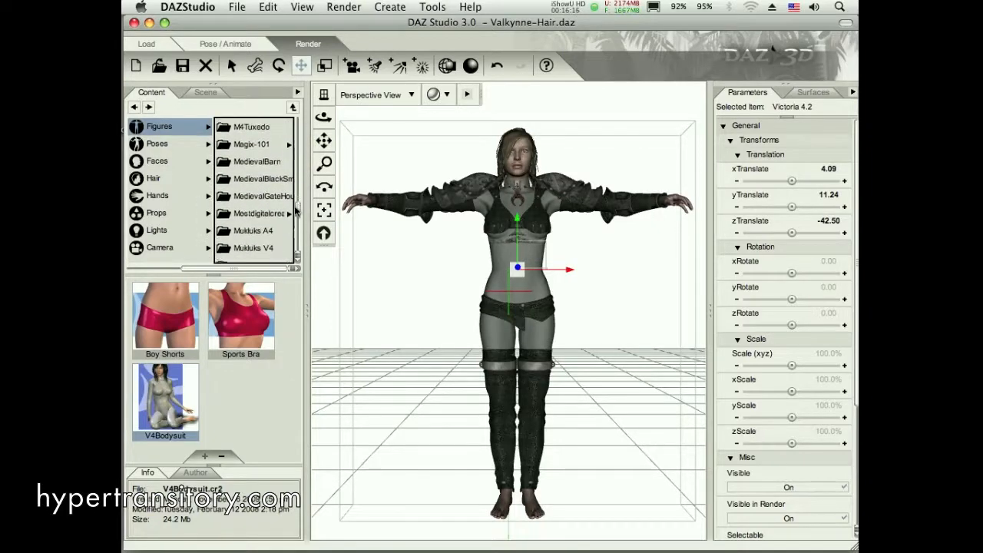
pyautogui.scroll(-3)
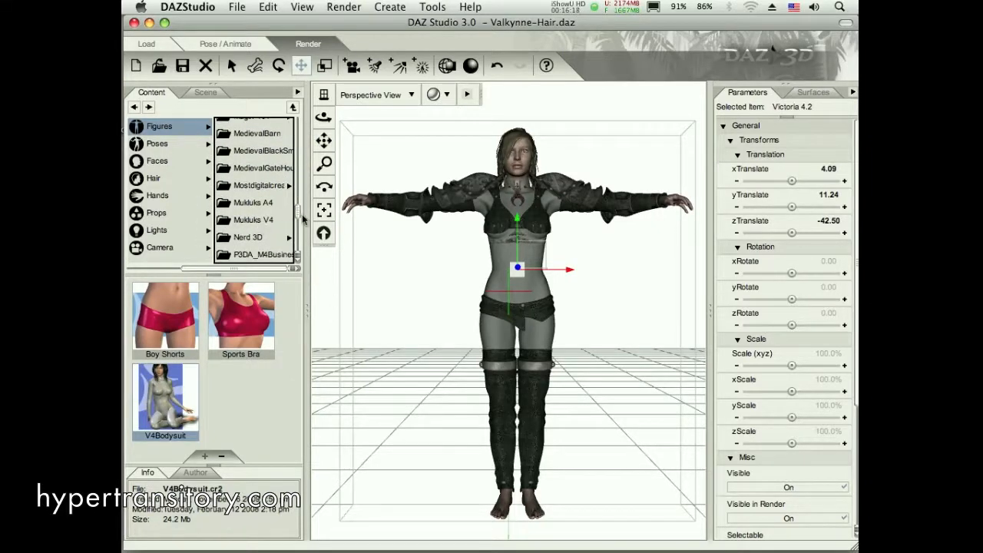
pyautogui.click(252, 221)
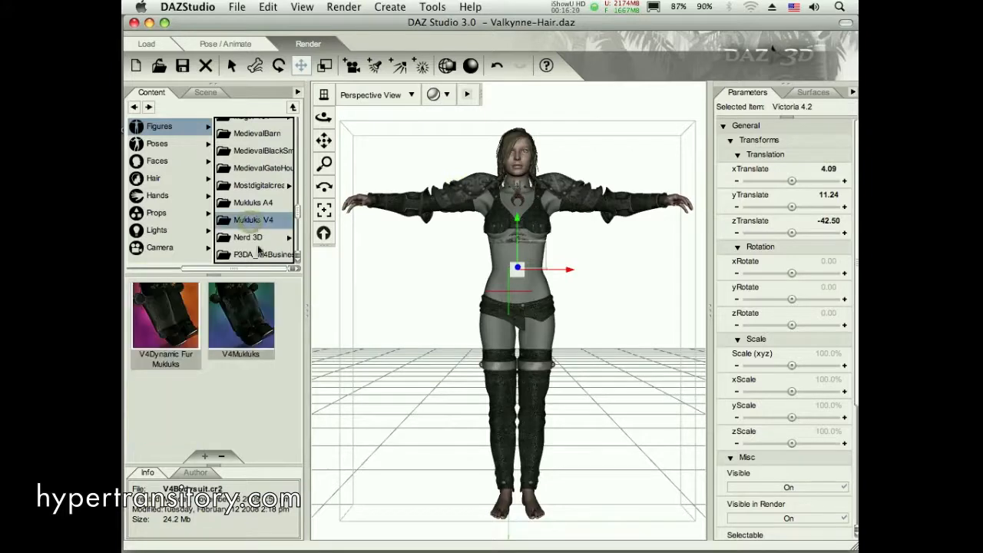
pyautogui.click(242, 315)
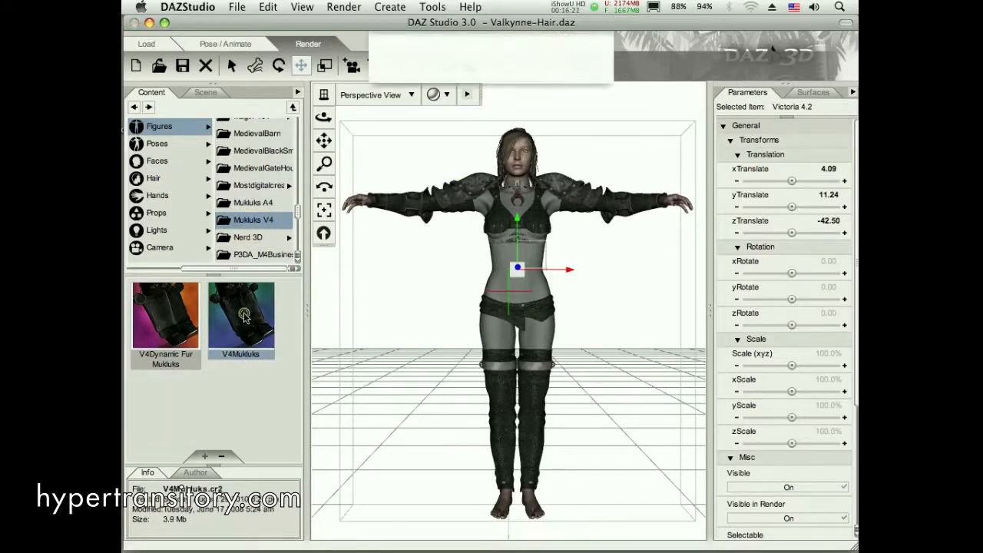
# - Load the V4Mukluks boots into the scene, choosing 'Turn off limits' for their pose
pyautogui.doubleClick(242, 315)
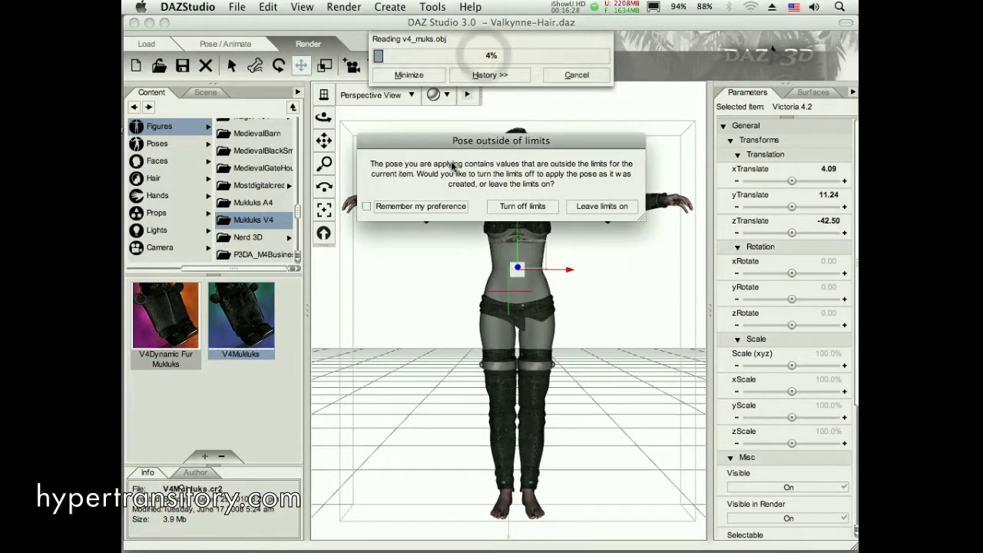
pyautogui.moveTo(421, 191)
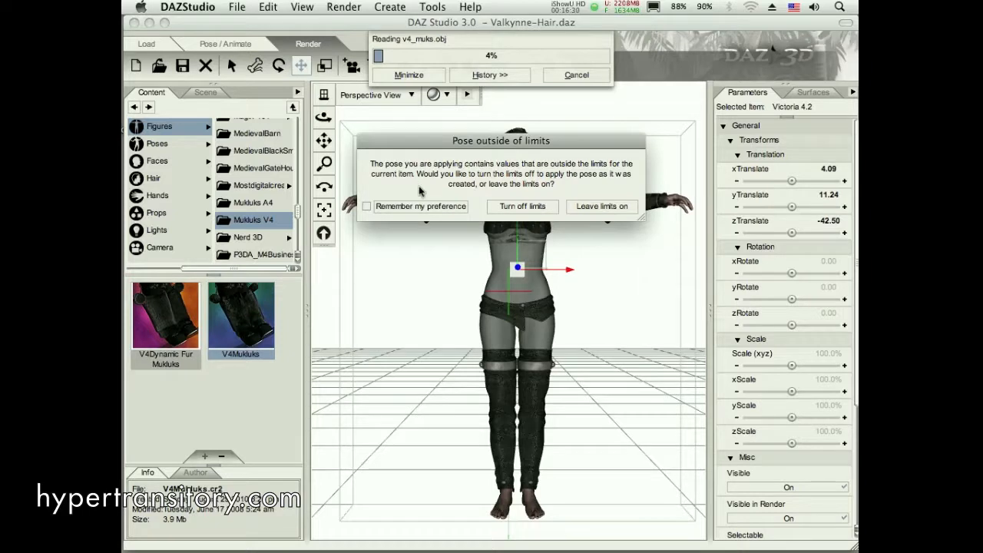
pyautogui.moveTo(454, 215)
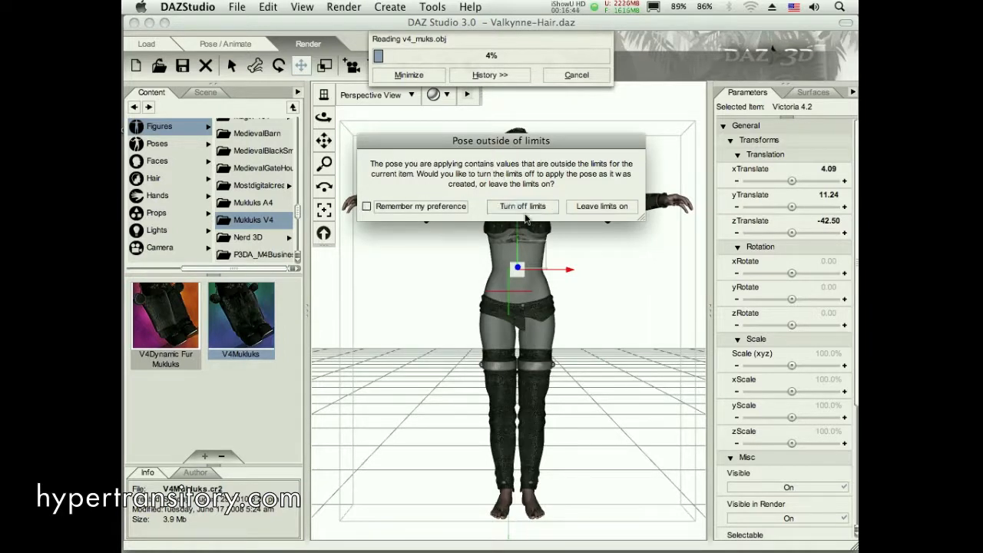
pyautogui.click(522, 206)
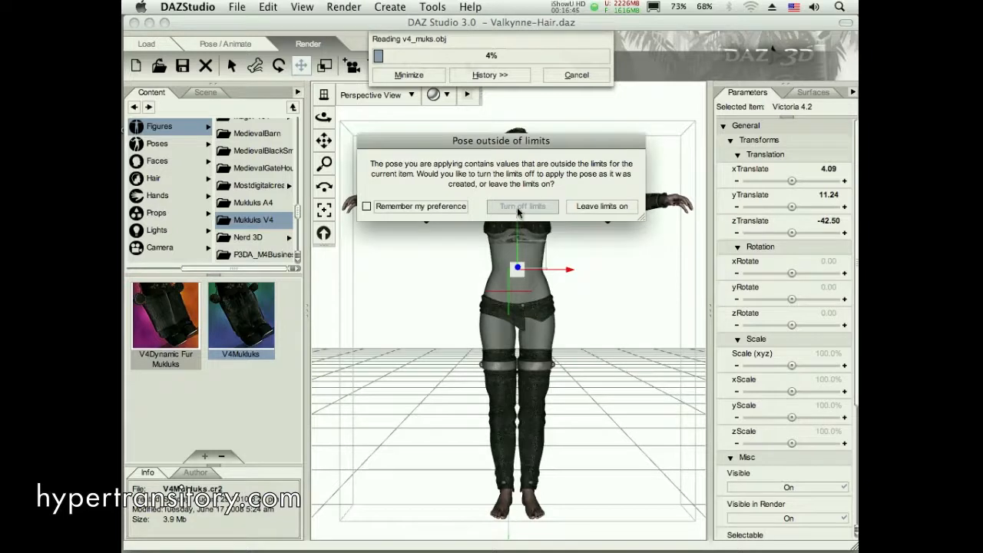
pyautogui.click(523, 206)
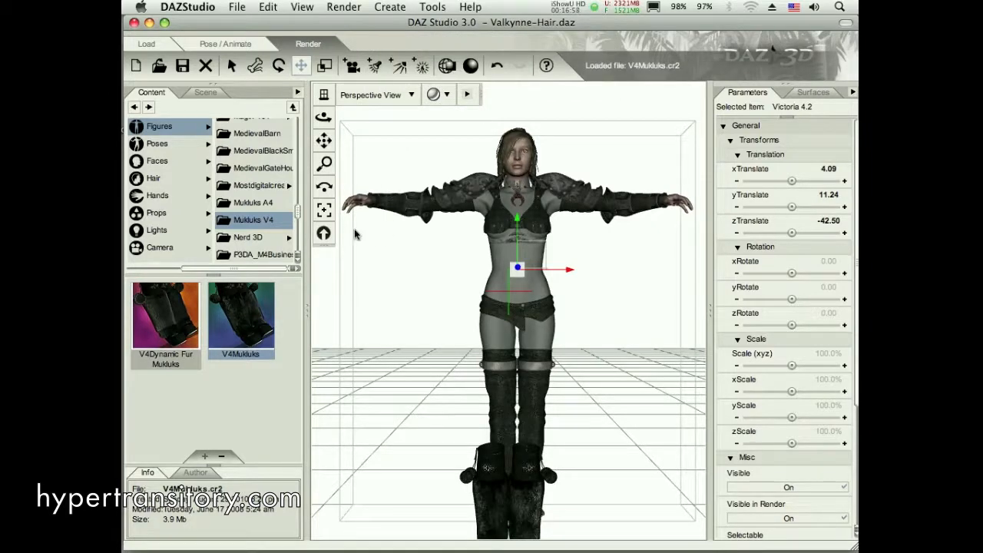
# - Select V4Mukluks in the scene and set its Fit to parameter to Victoria 4.2
pyautogui.click(206, 93)
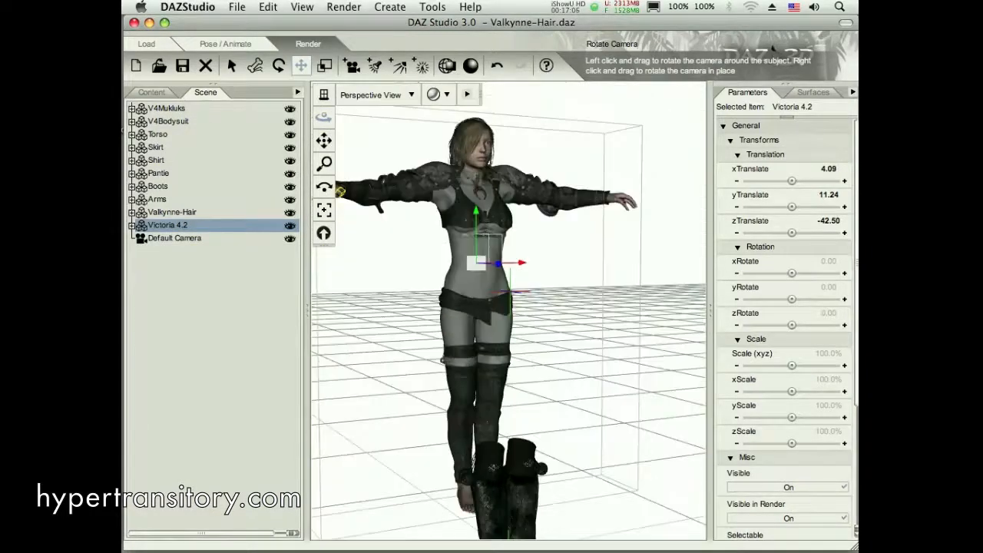
pyautogui.moveTo(507, 308); pyautogui.dragTo(507, 269)
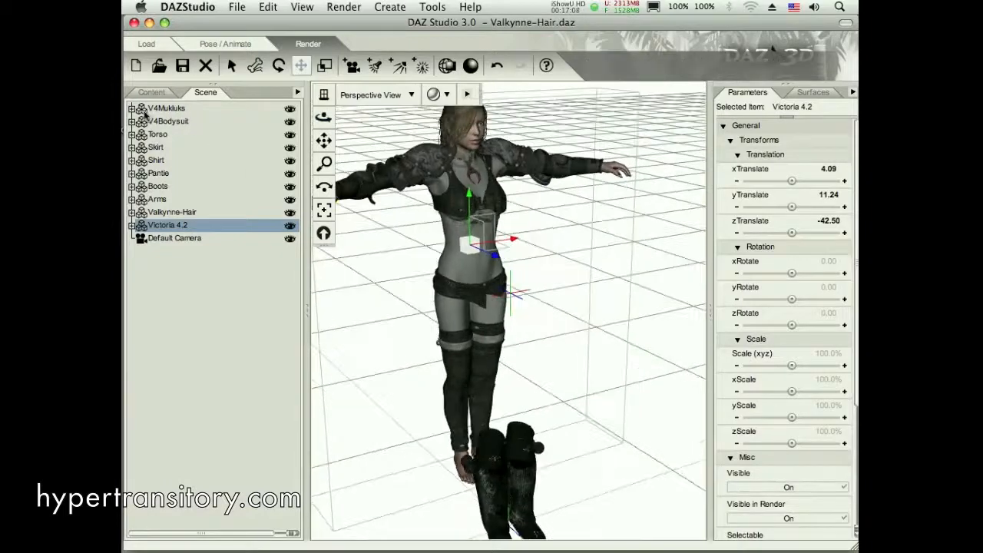
pyautogui.click(166, 108)
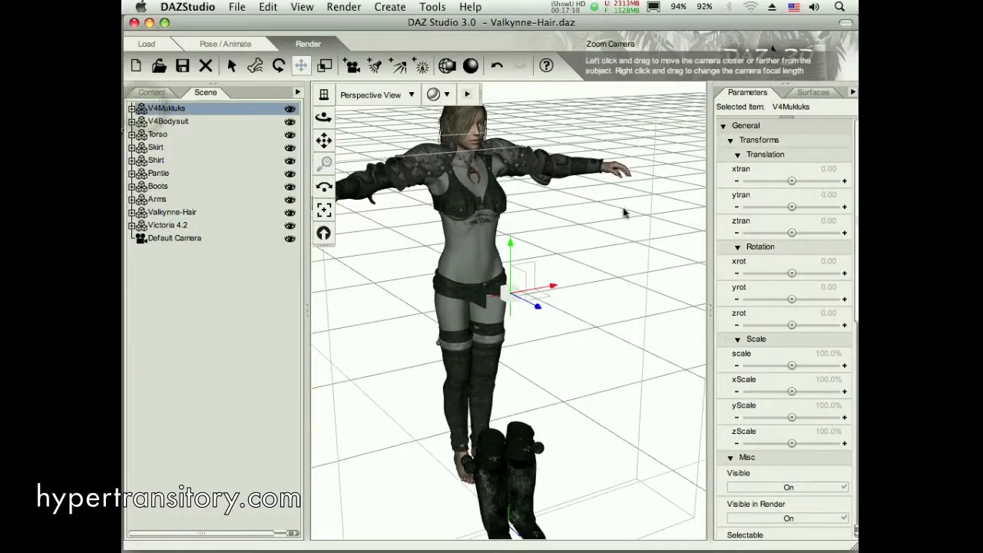
pyautogui.click(731, 140)
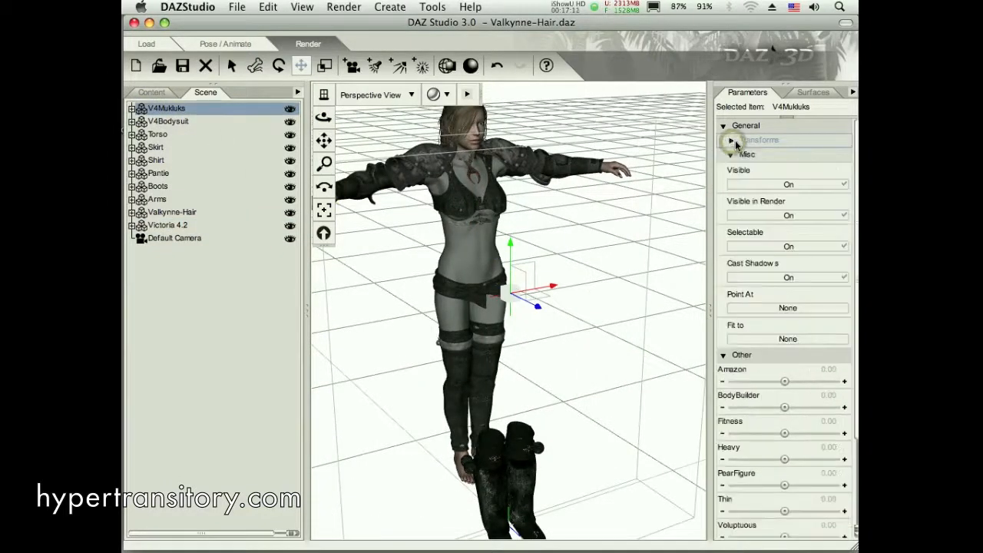
pyautogui.click(787, 339)
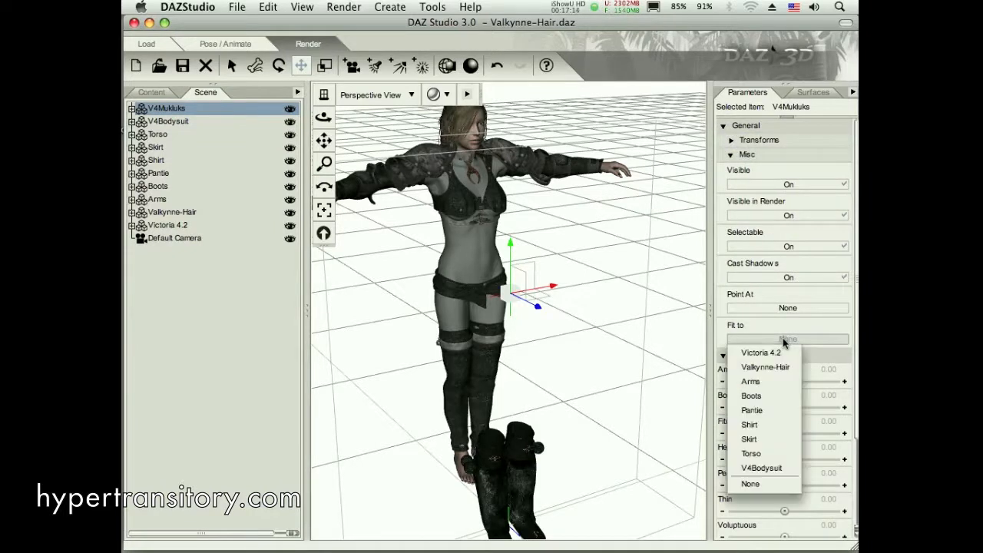
pyautogui.moveTo(760, 352)
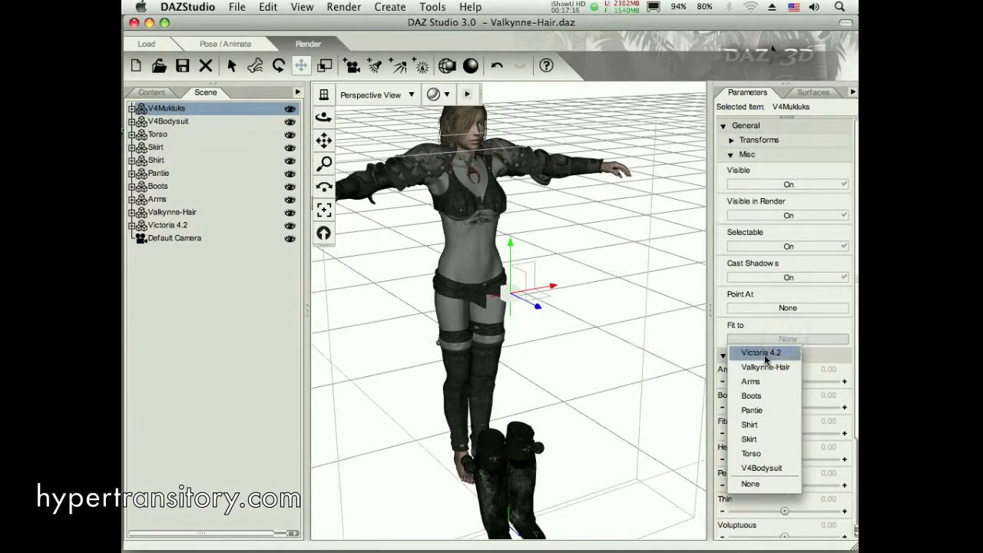
pyautogui.click(762, 352)
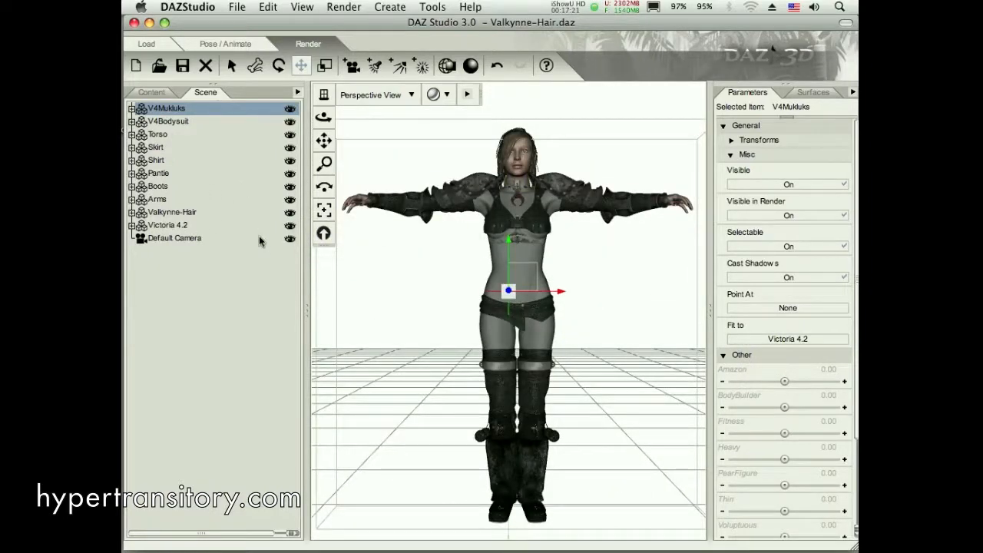
# - Deselect the boots in the viewport and select Victoria 4.2 in the scene list
pyautogui.click(519, 203)
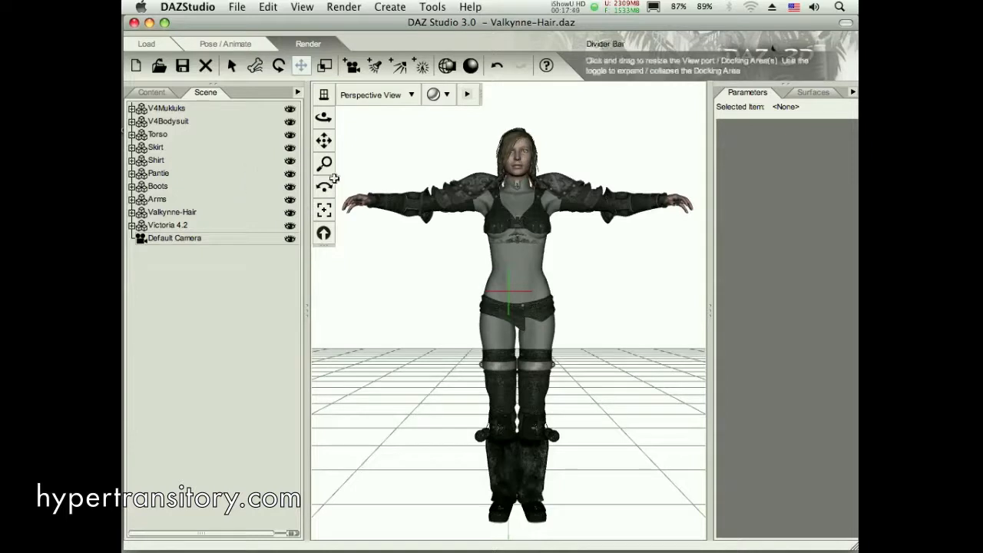
pyautogui.moveTo(423, 184)
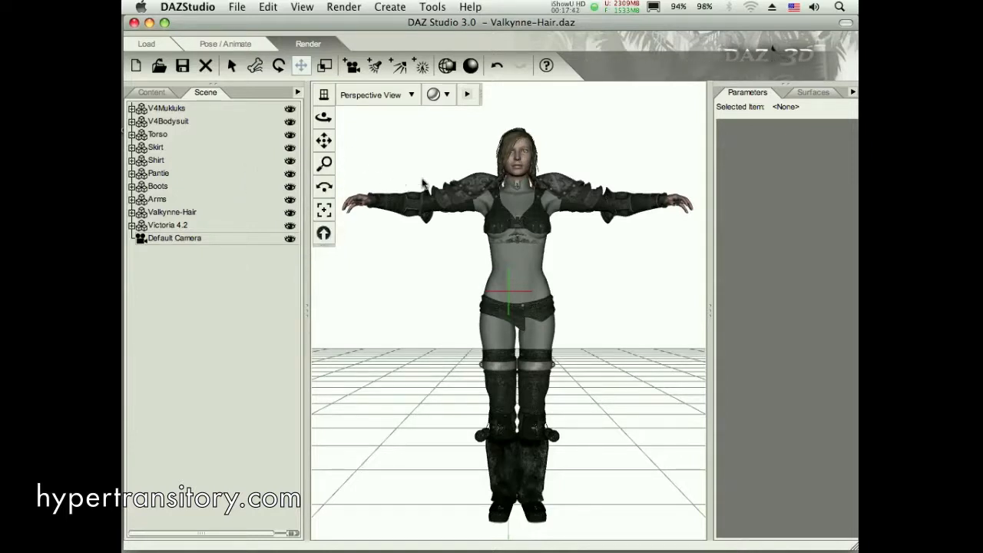
pyautogui.click(396, 202)
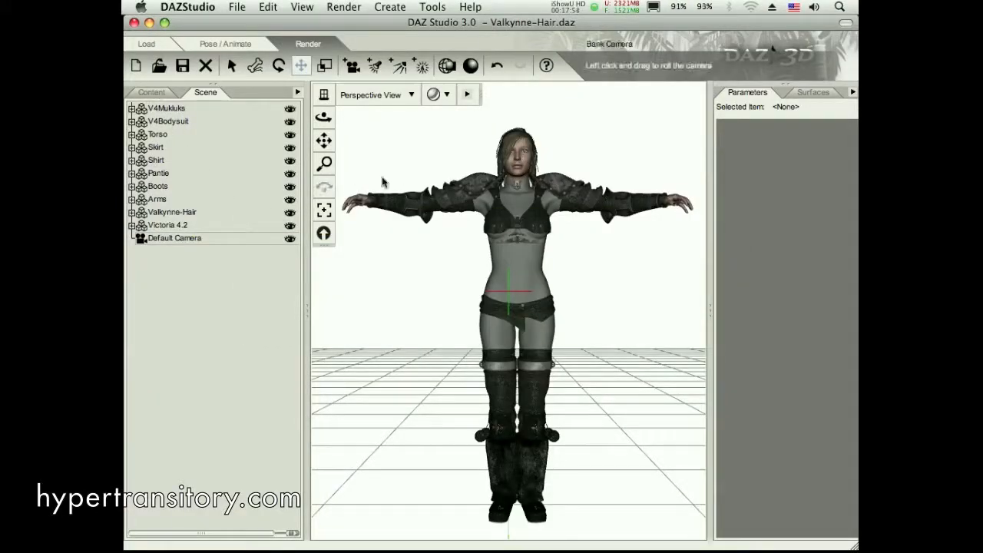
pyautogui.click(168, 225)
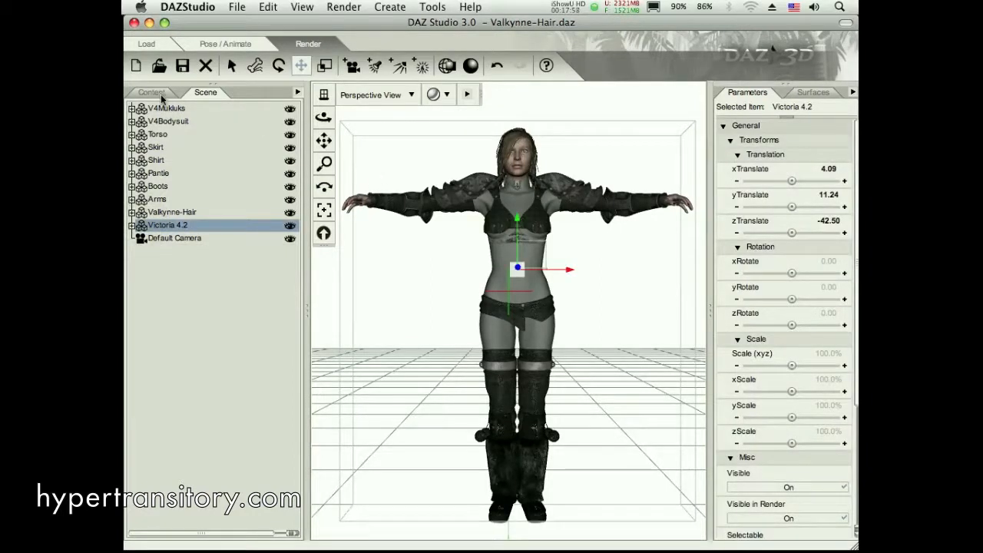
# - Browse the content library to the Hands > Val, The Sentry pose folder
pyautogui.click(151, 92)
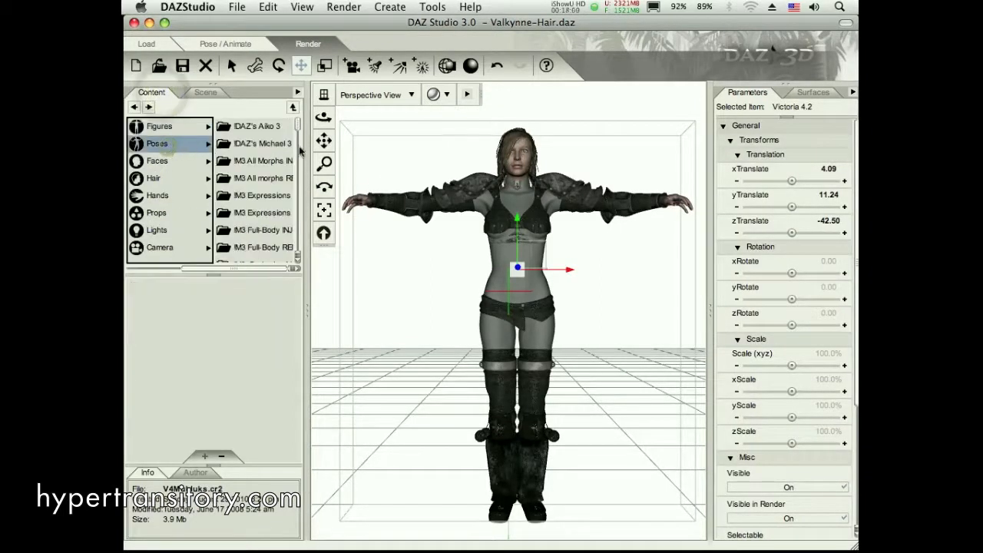
pyautogui.scroll(-3)
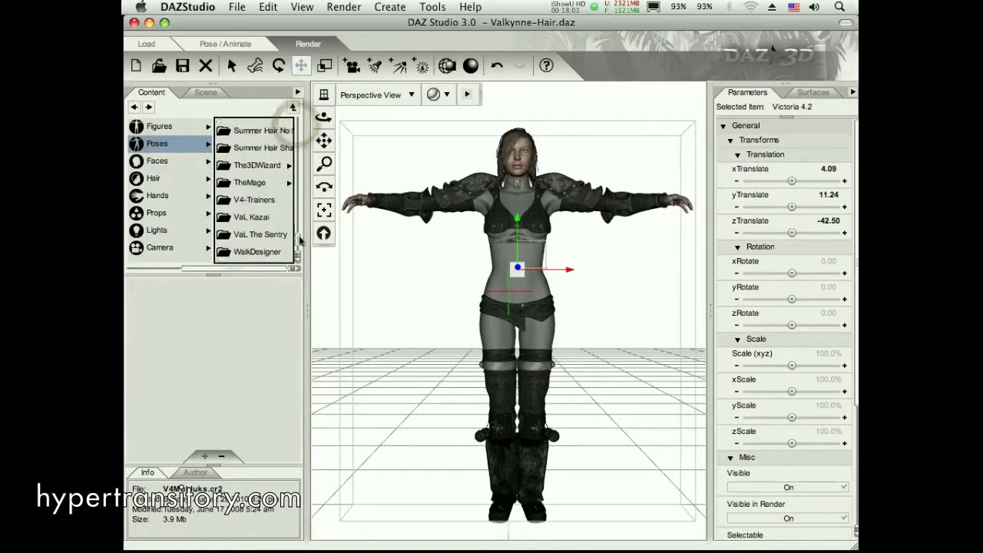
pyautogui.scroll(-3)
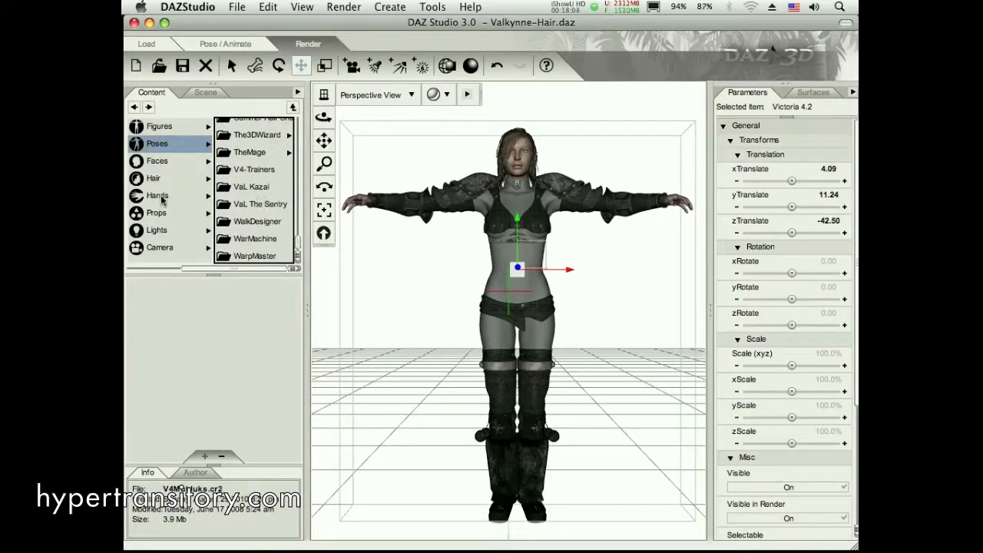
pyautogui.click(156, 196)
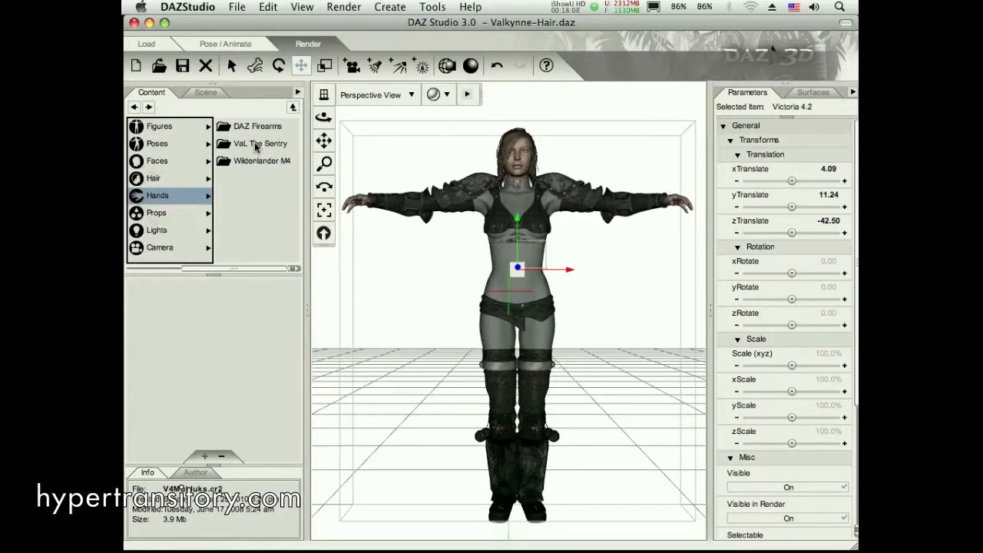
pyautogui.click(258, 144)
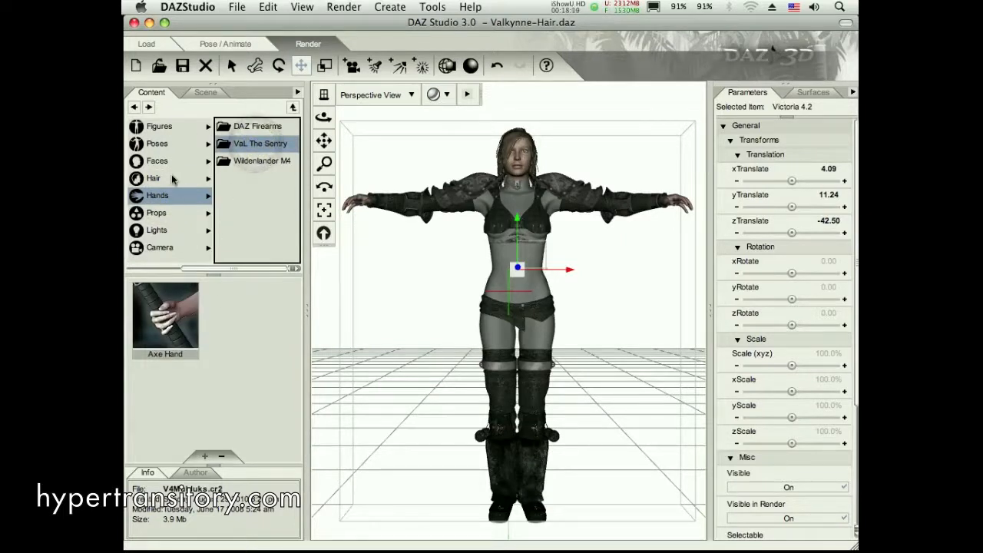
pyautogui.click(206, 93)
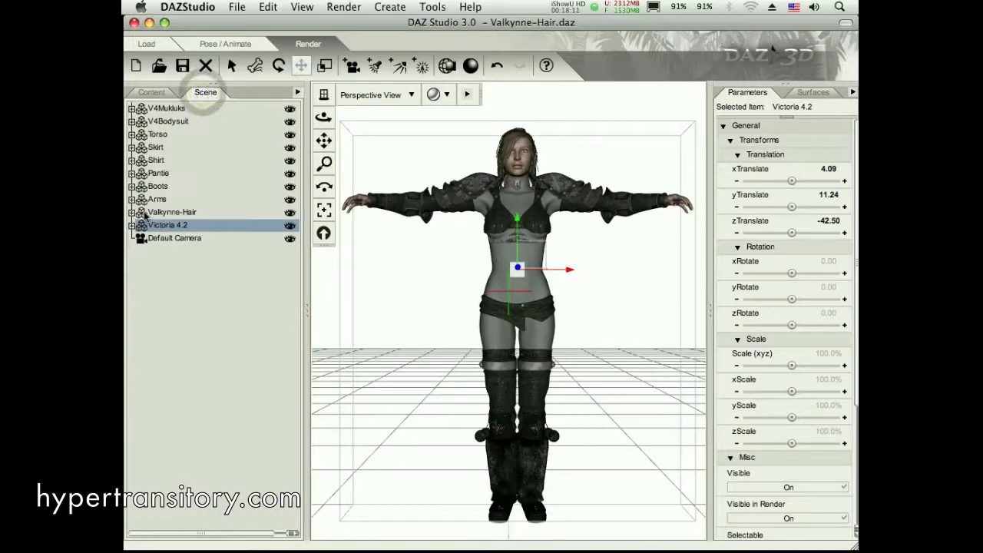
pyautogui.click(151, 93)
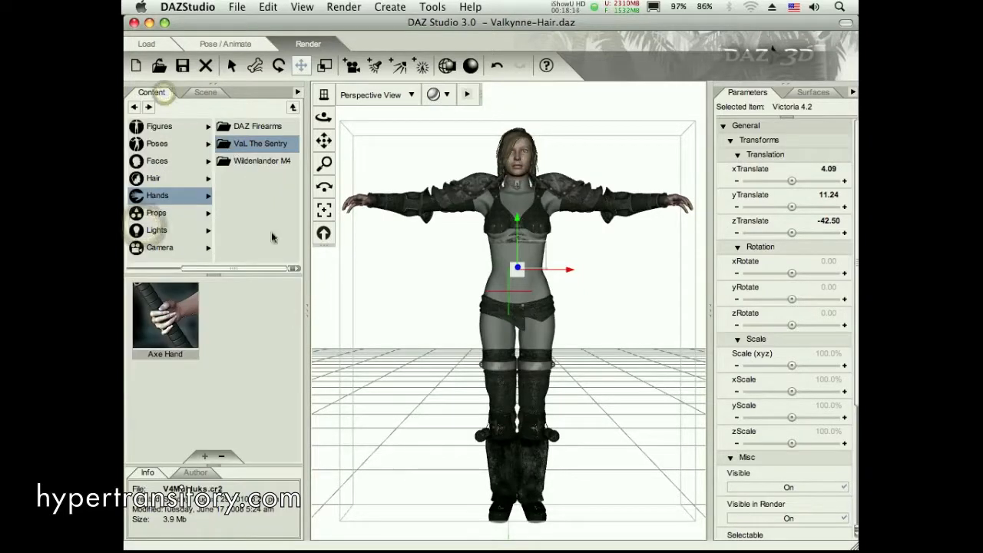
pyautogui.moveTo(169, 315)
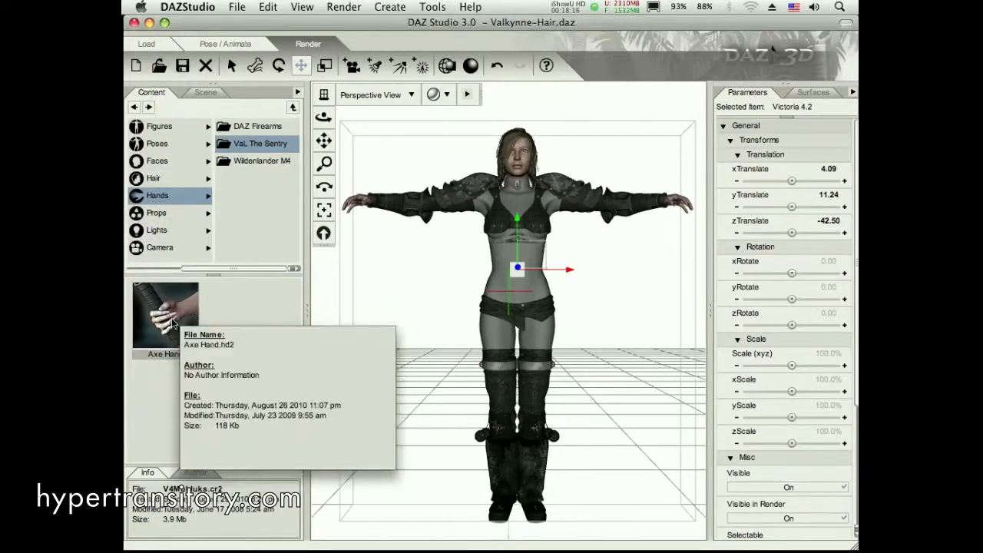
# - Apply the Axe Hand grip pose to the right hand, then to the other hand
pyautogui.doubleClick(164, 315)
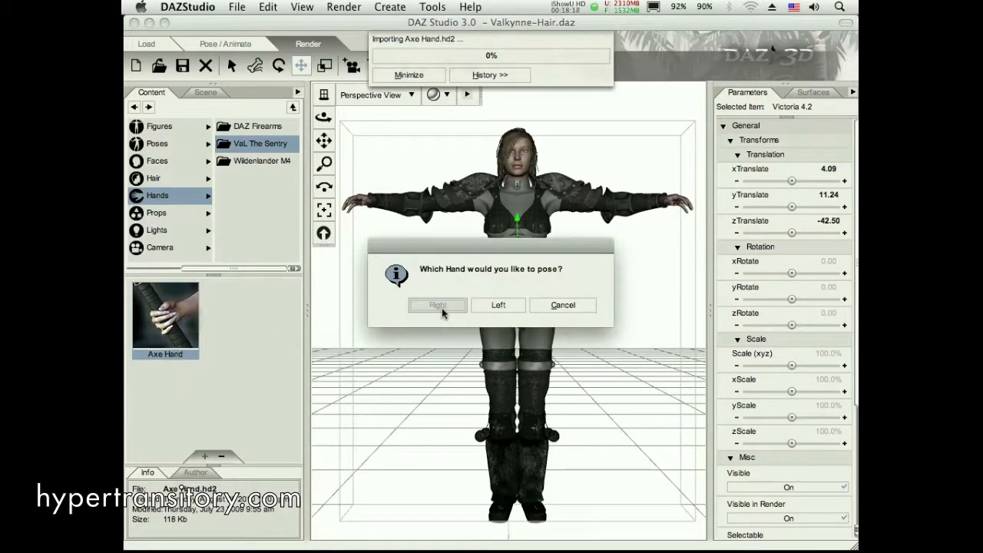
pyautogui.click(436, 304)
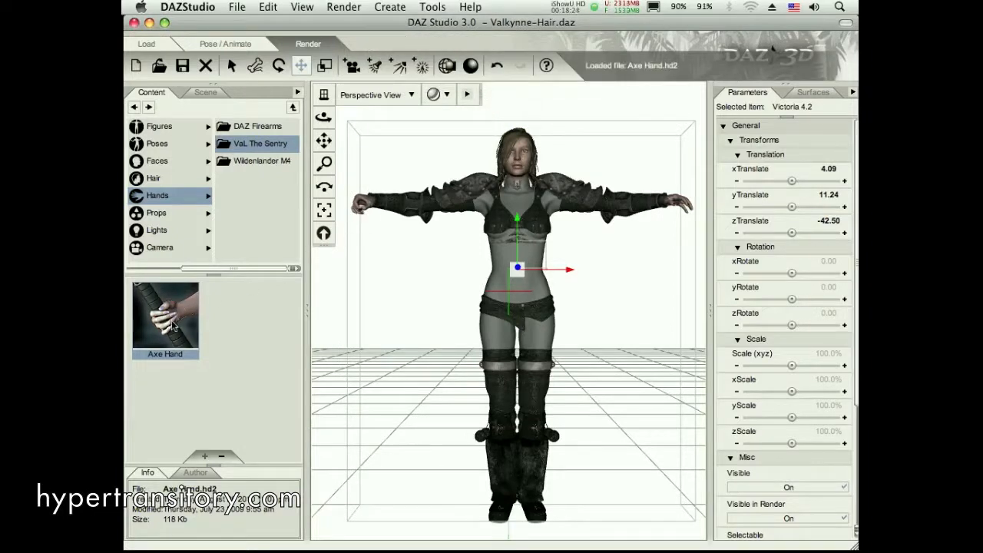
pyautogui.doubleClick(164, 315)
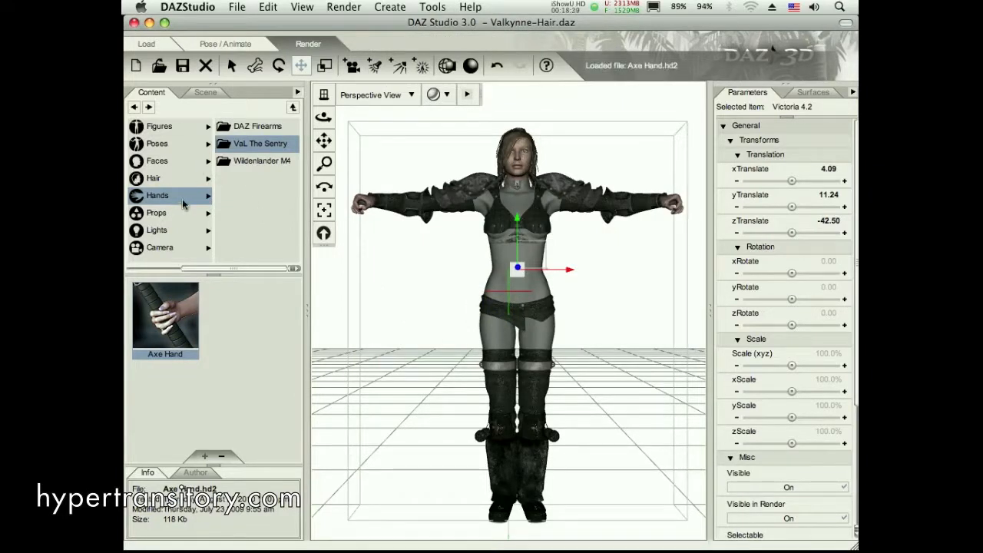
# - Load the LHand Axe and RHand Axe props from Val, The Sentry into Victoria's hands
pyautogui.click(157, 212)
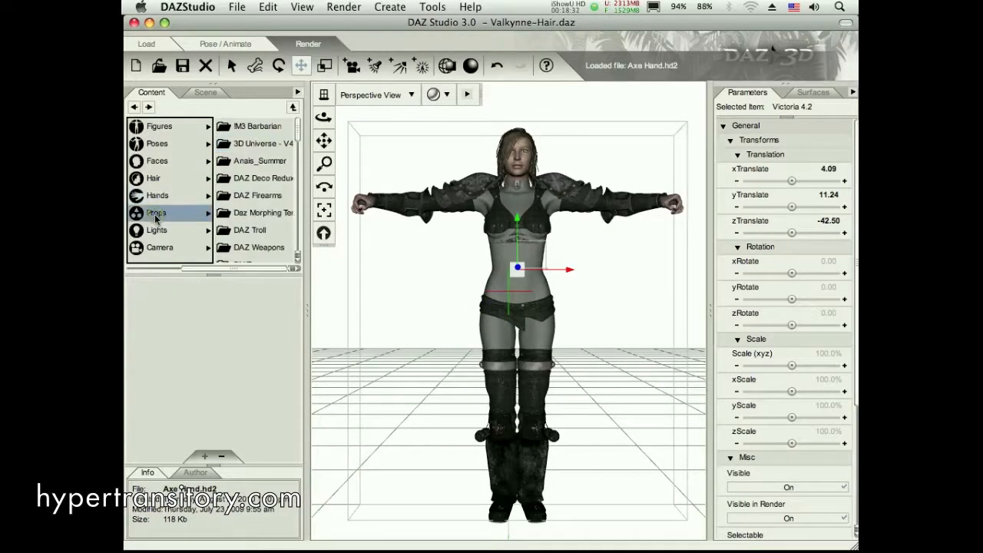
pyautogui.click(157, 212)
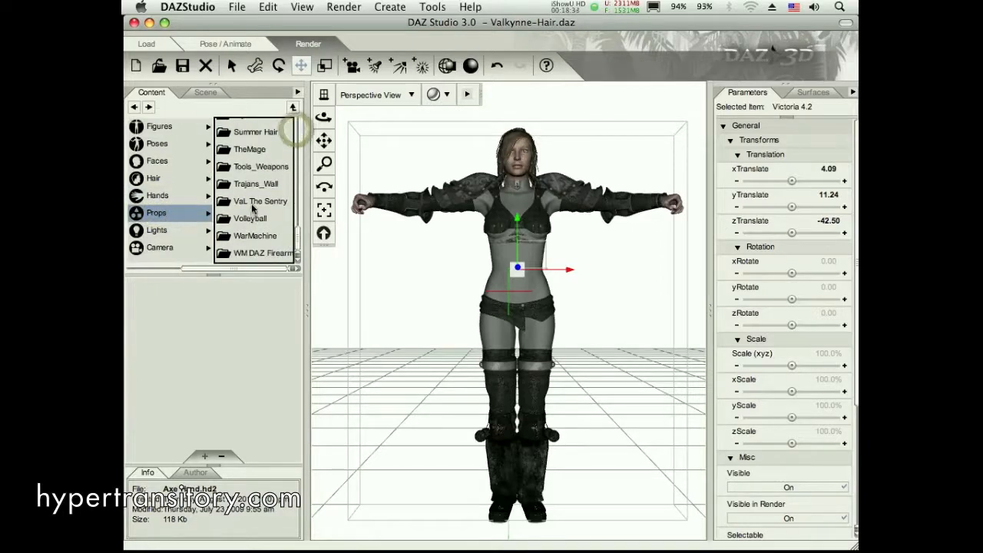
pyautogui.click(260, 200)
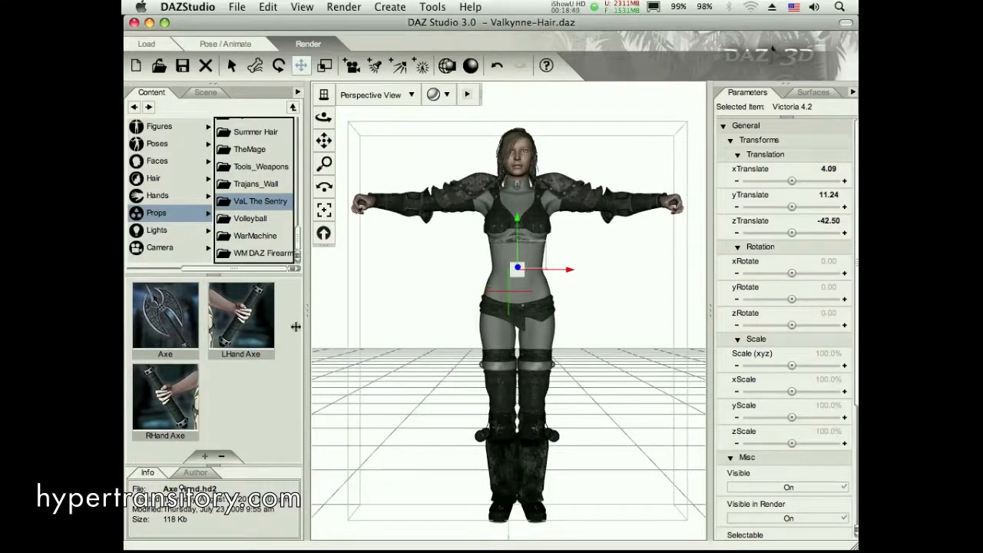
pyautogui.click(240, 315)
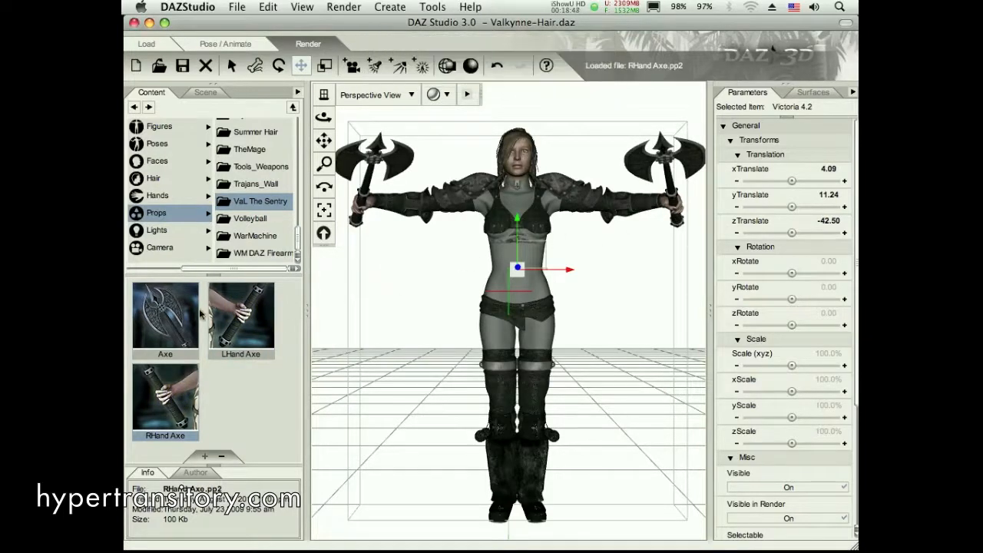
pyautogui.moveTo(233, 283)
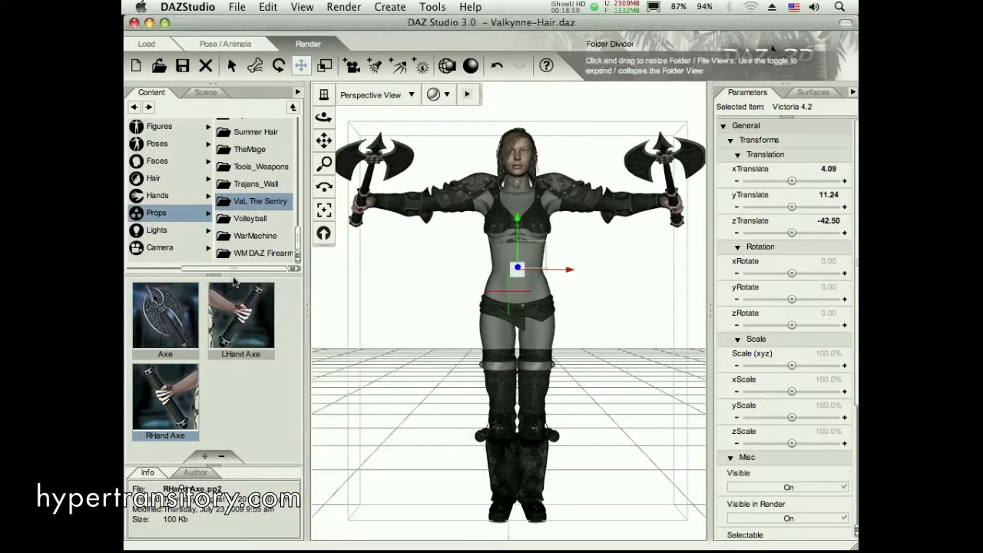
pyautogui.moveTo(378, 304)
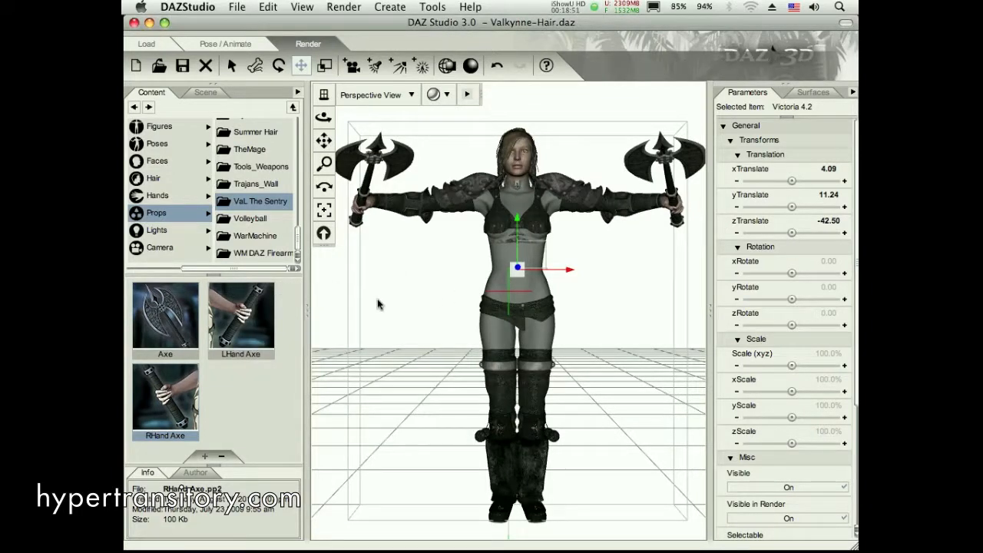
pyautogui.moveTo(187, 147)
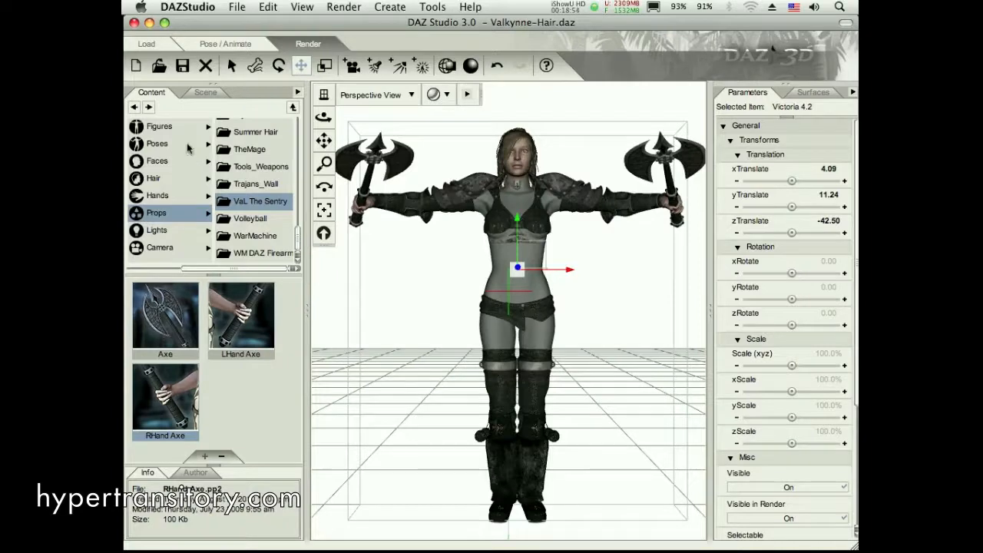
pyautogui.click(206, 92)
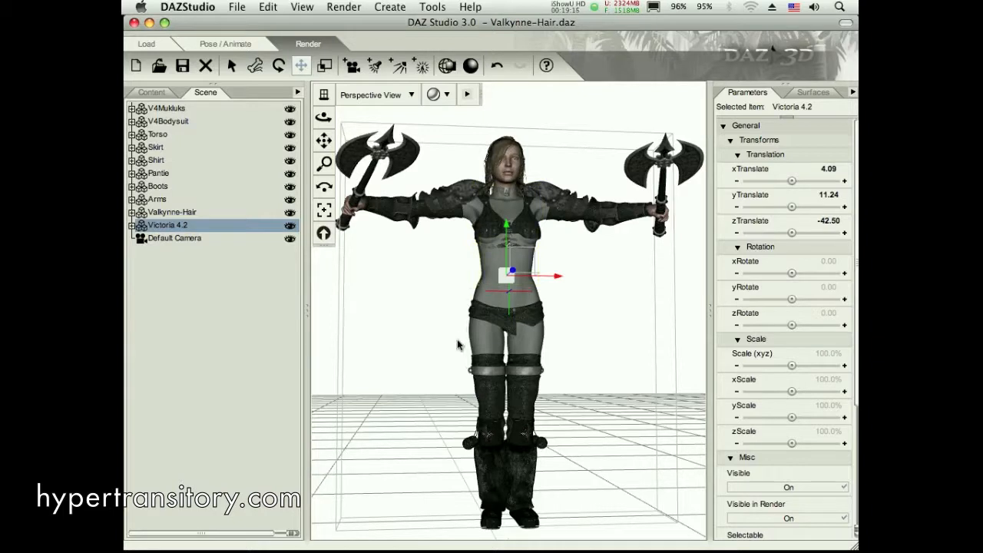
pyautogui.moveTo(447, 332)
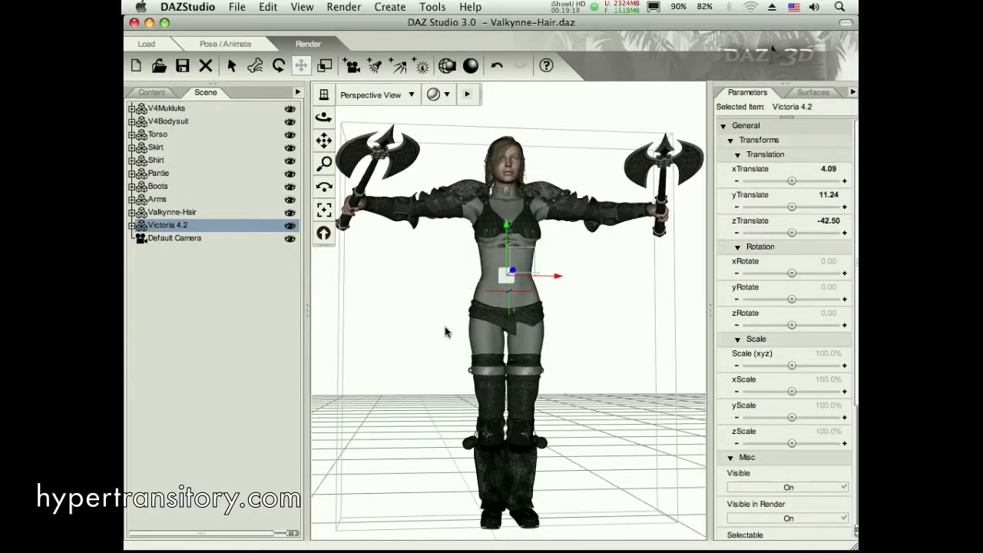
pyautogui.moveTo(378, 301)
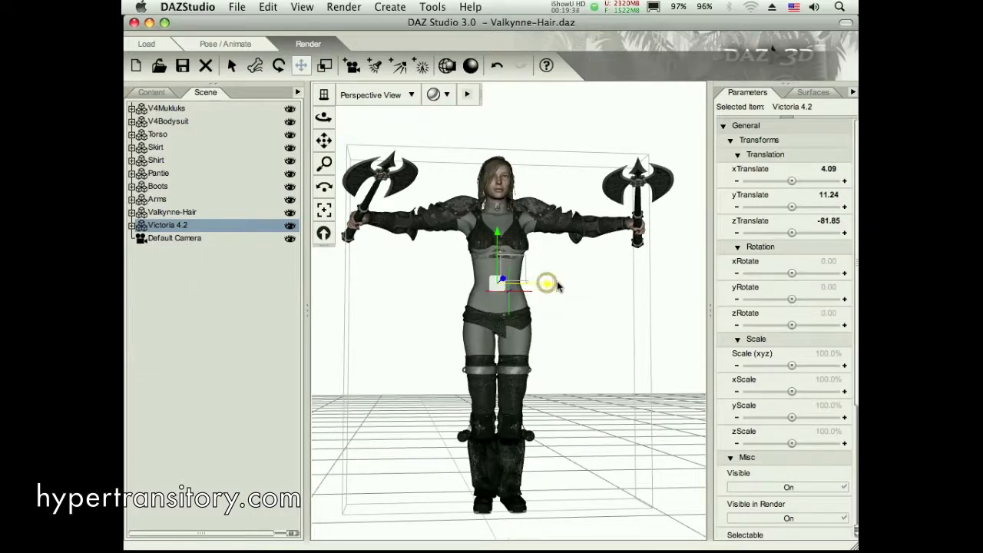
# - Push Victoria further back along Z and reselect the Victoria 4.2 figure
pyautogui.moveTo(530, 285); pyautogui.dragTo(554, 286)
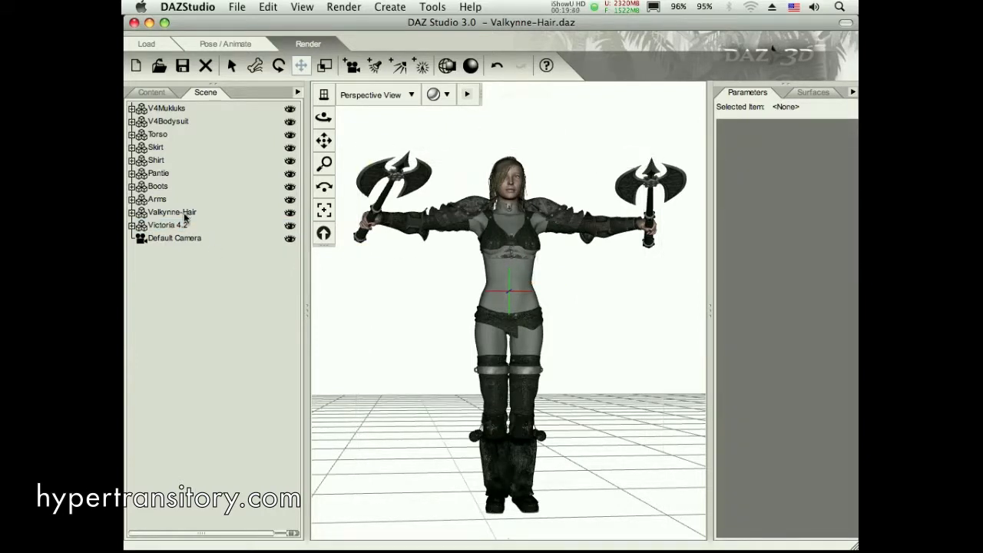
pyautogui.click(168, 225)
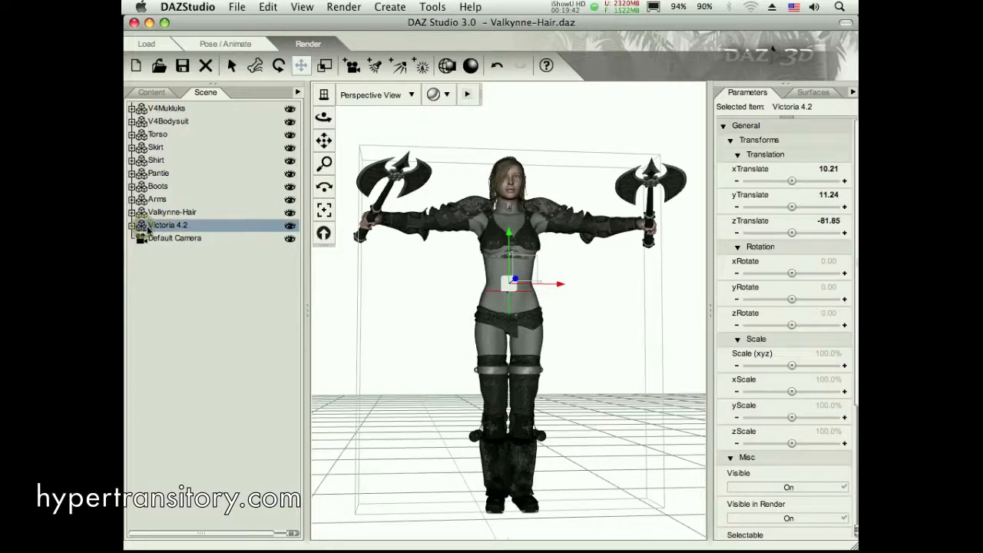
pyautogui.moveTo(510, 284)
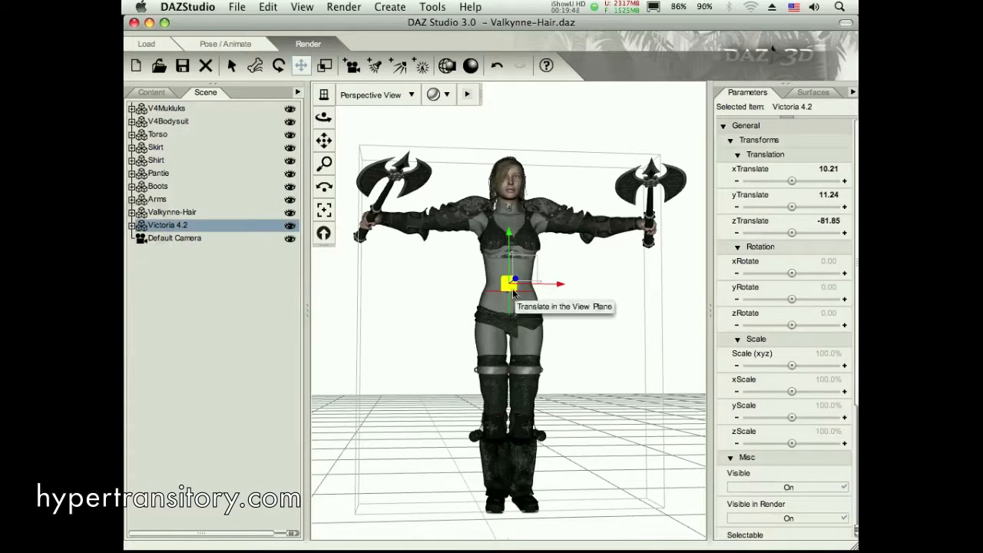
pyautogui.moveTo(398, 292)
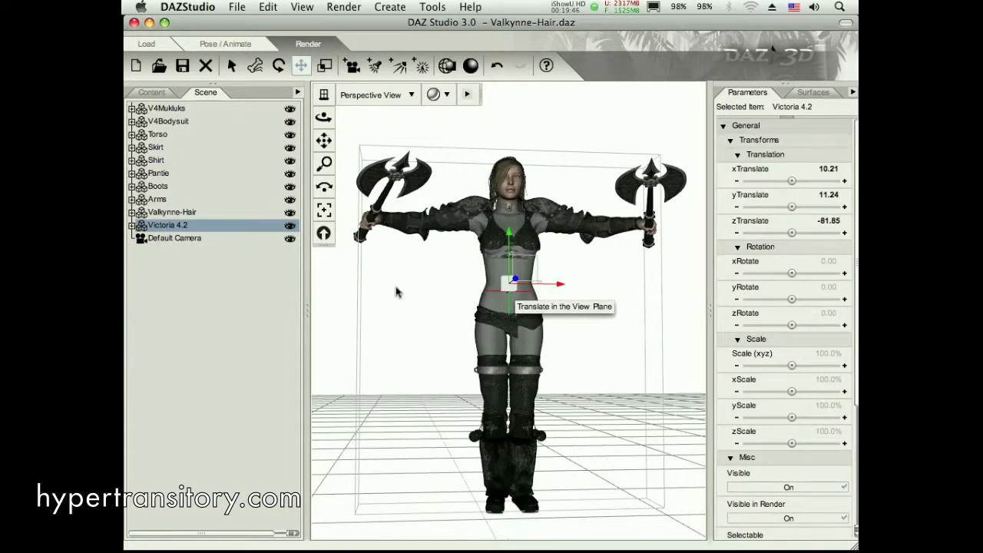
pyautogui.moveTo(390, 307)
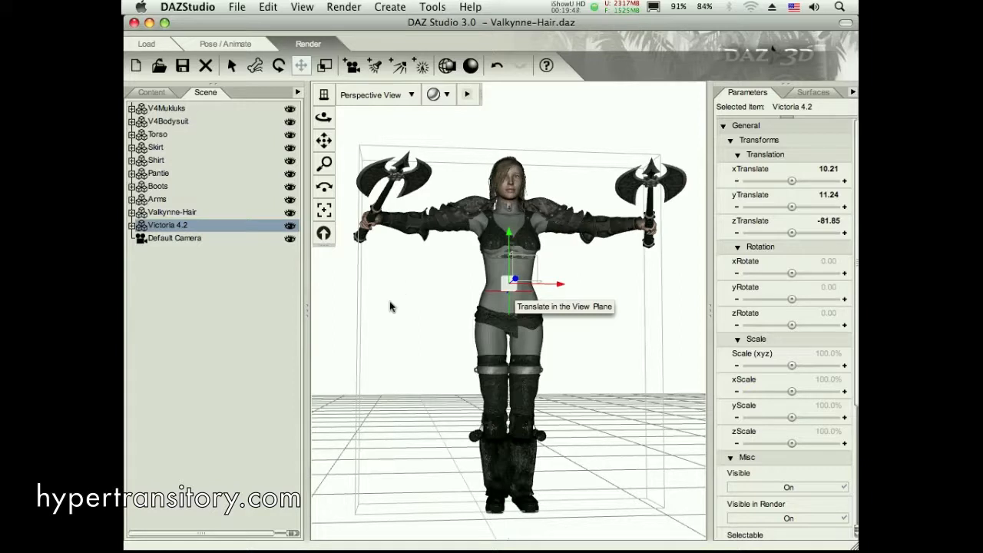
pyautogui.moveTo(372, 329)
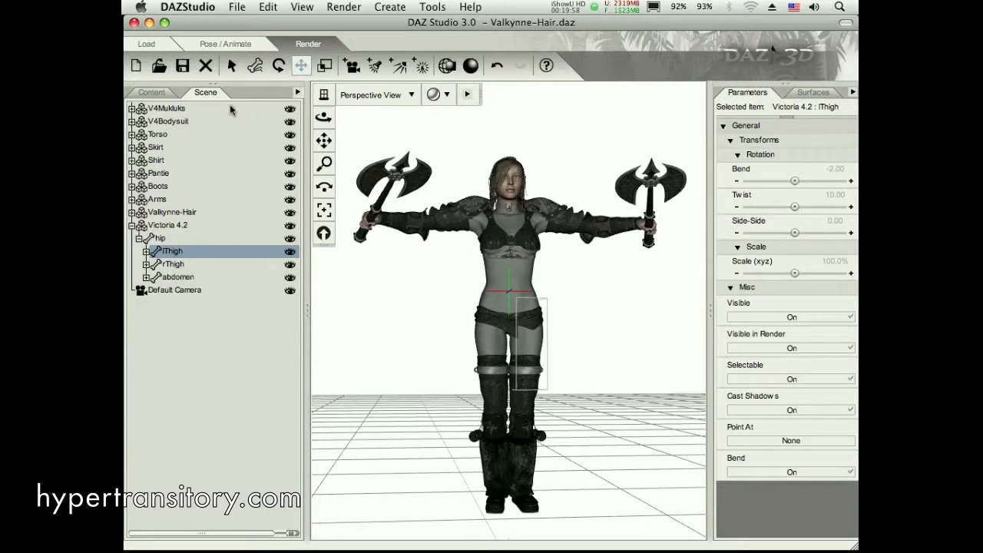
pyautogui.moveTo(255, 65)
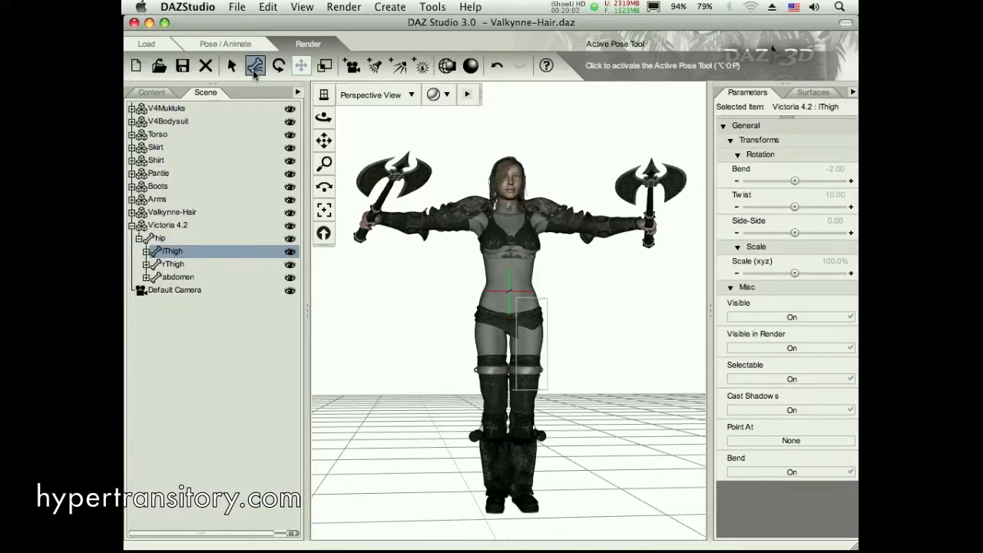
# - With the Active Pose Tool, lower one axe-holding arm down toward her hip
pyautogui.click(255, 65)
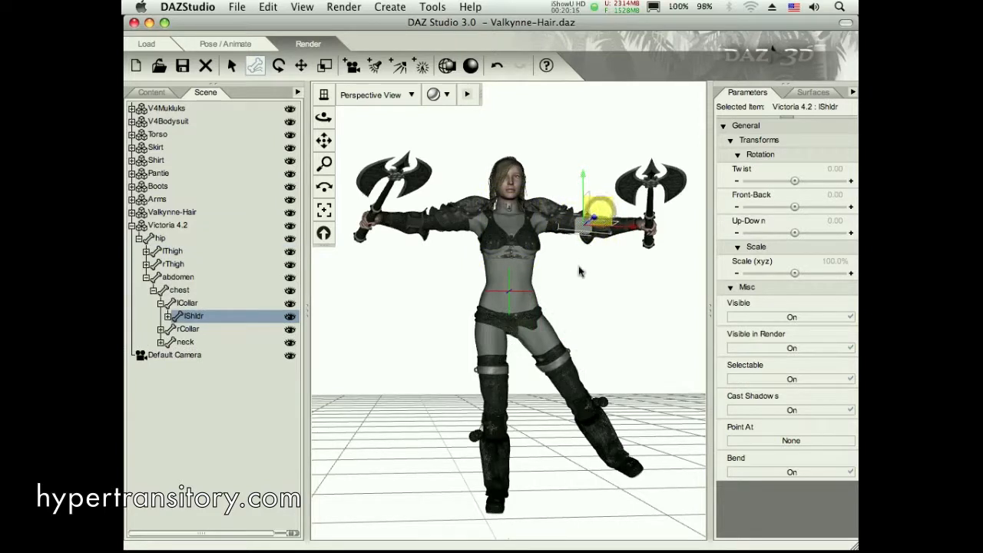
pyautogui.moveTo(592, 219); pyautogui.dragTo(556, 264)
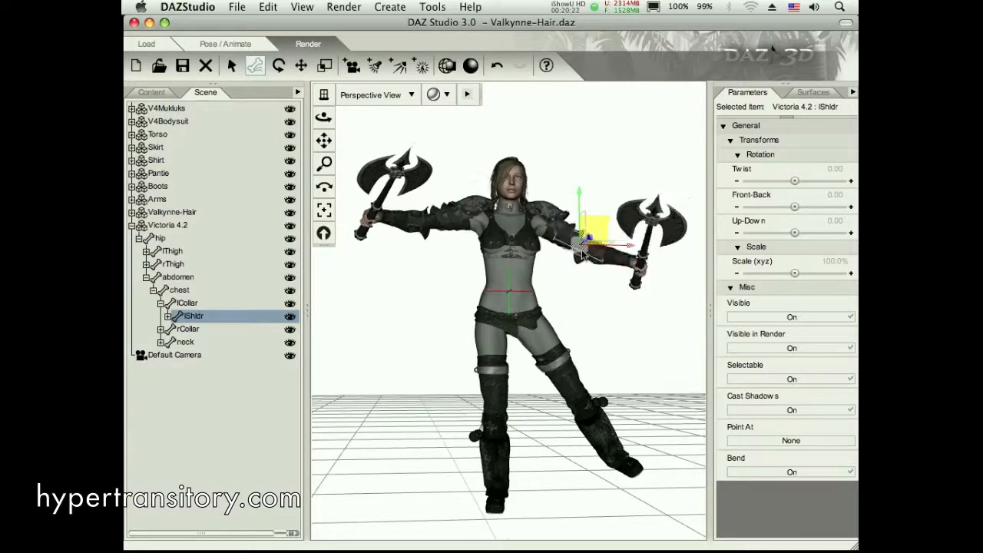
pyautogui.moveTo(584, 246); pyautogui.dragTo(568, 253)
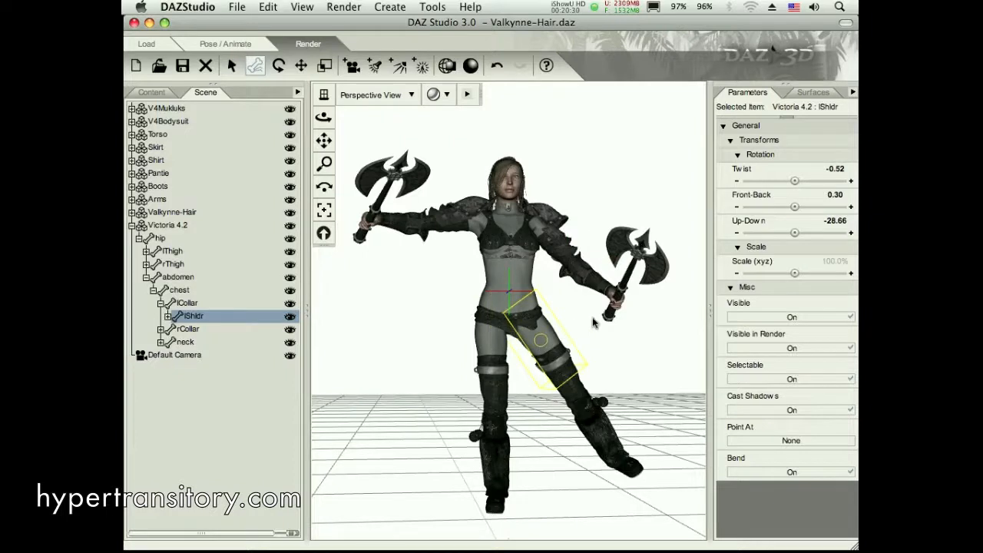
# - Set rThigh Bend to about -1.7 and Side-Side to about 6.9 for a straight stance
pyautogui.click(172, 252)
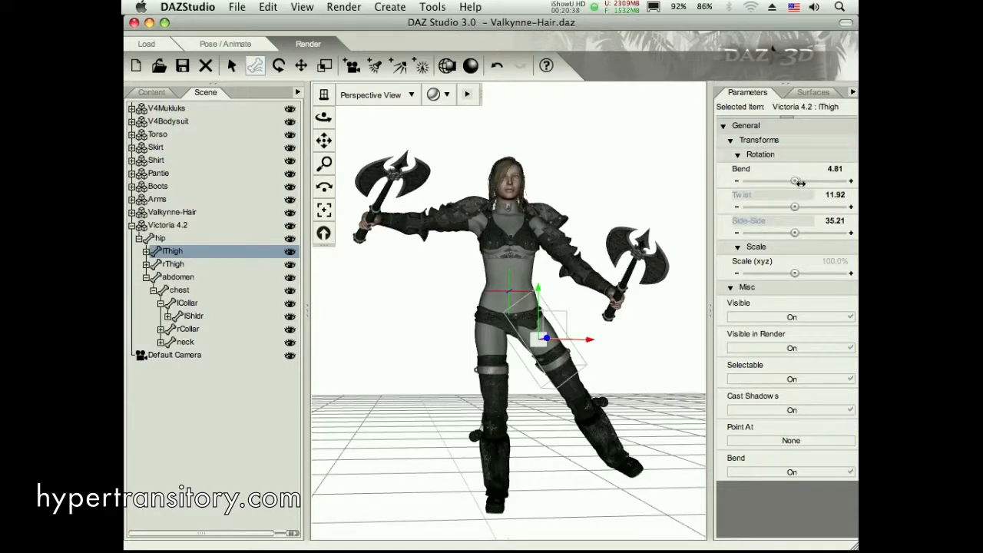
pyautogui.moveTo(796, 182); pyautogui.dragTo(780, 181)
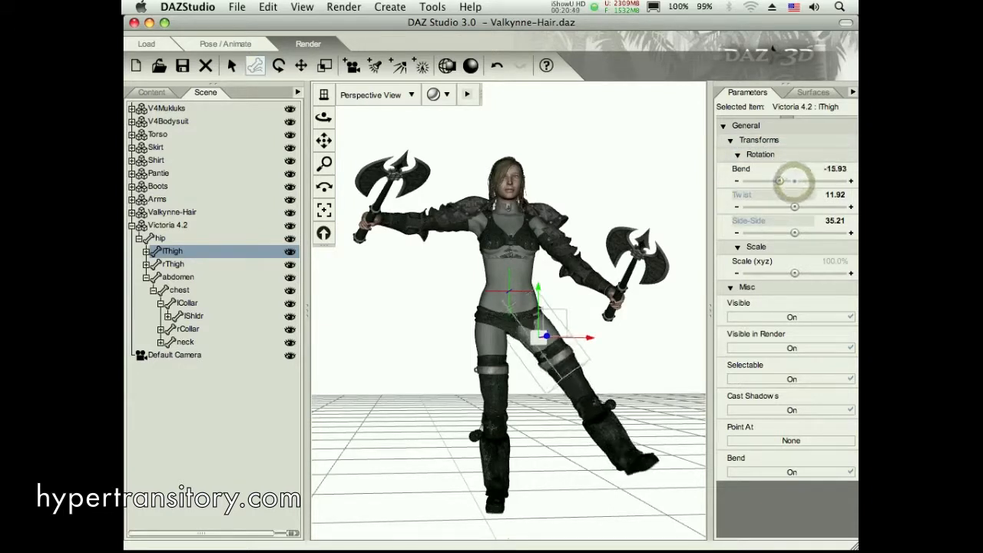
pyautogui.moveTo(805, 182); pyautogui.dragTo(812, 181)
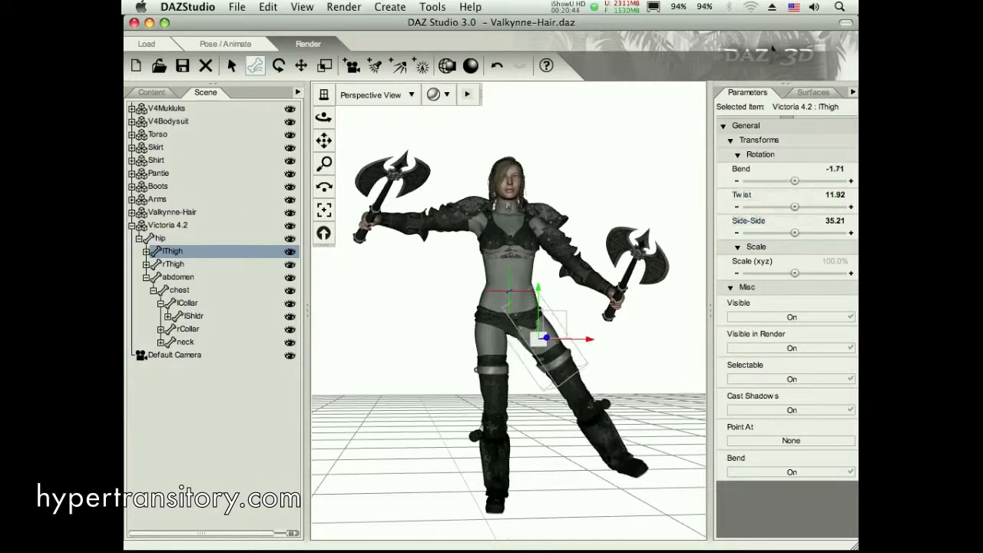
pyautogui.moveTo(796, 231); pyautogui.dragTo(805, 231)
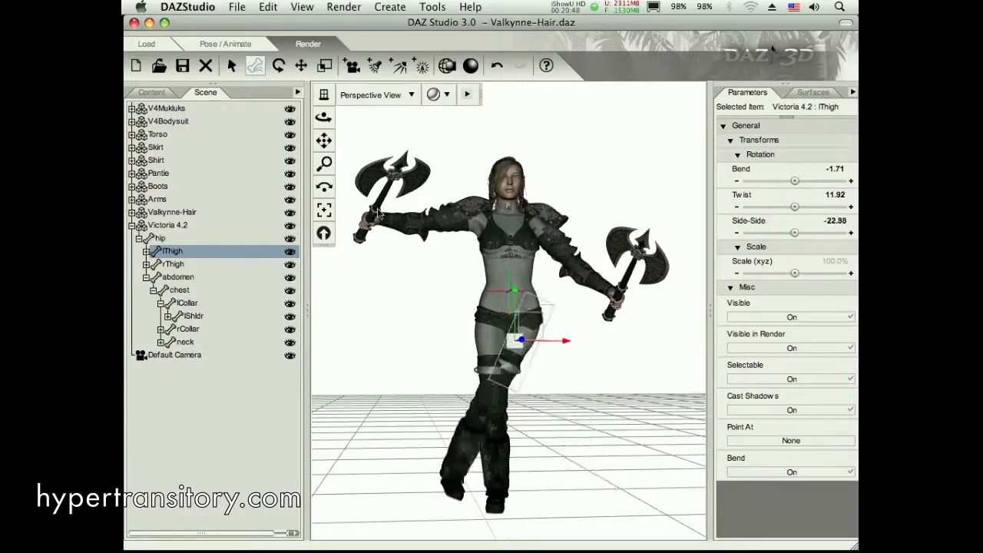
pyautogui.moveTo(796, 234); pyautogui.dragTo(806, 233)
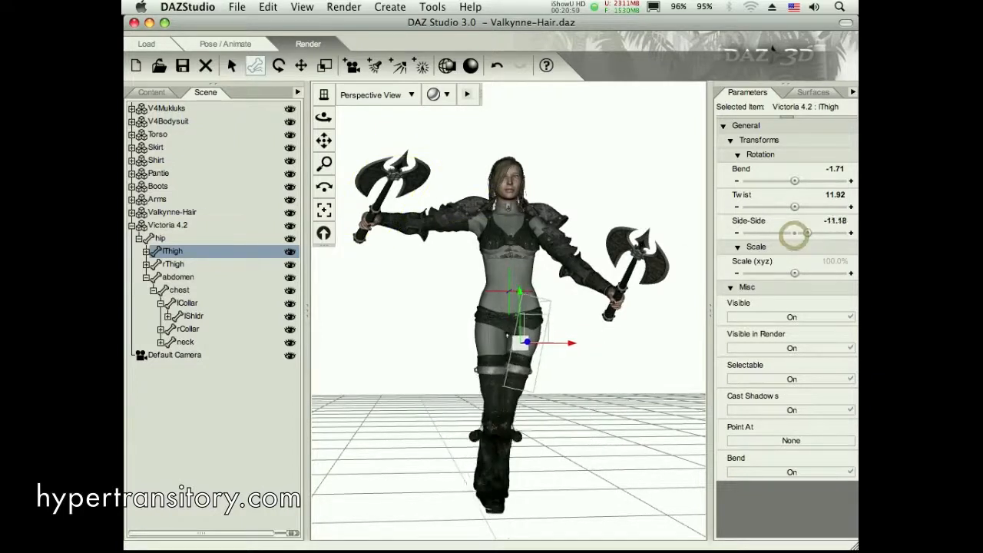
pyautogui.moveTo(776, 234); pyautogui.dragTo(811, 233)
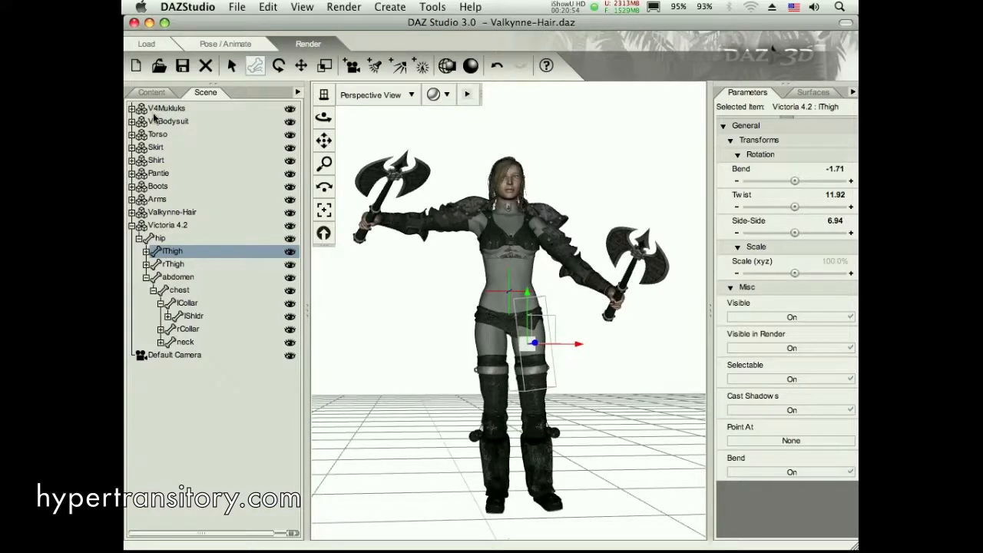
pyautogui.click(151, 92)
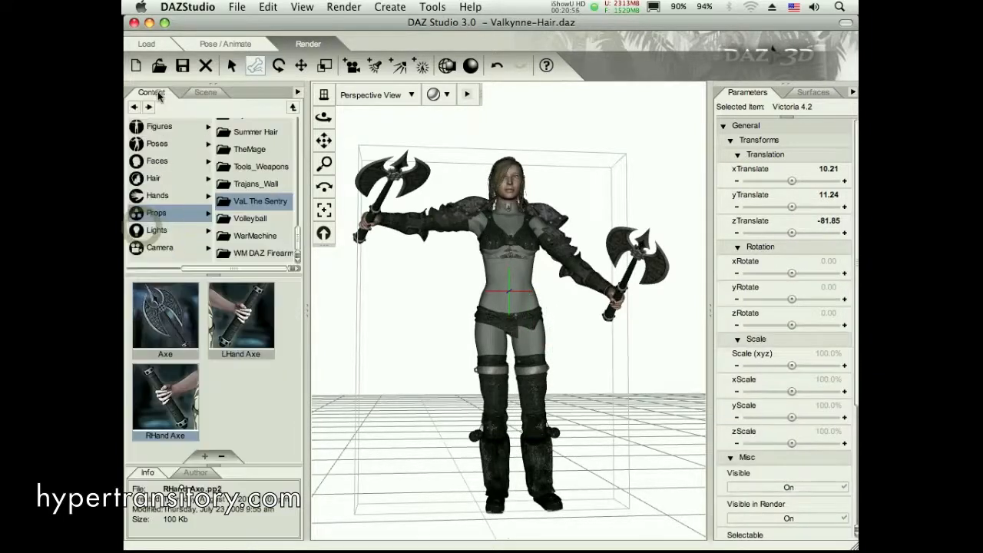
# - Apply V4 Contraposto 01, then V4 Running 01 from DAZ's Victoria General Poses
pyautogui.click(156, 145)
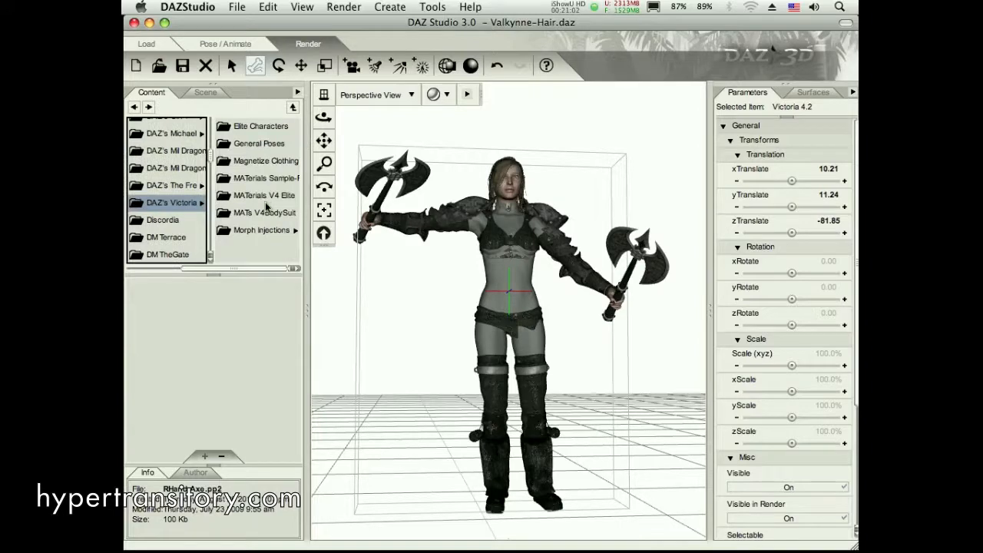
pyautogui.click(258, 145)
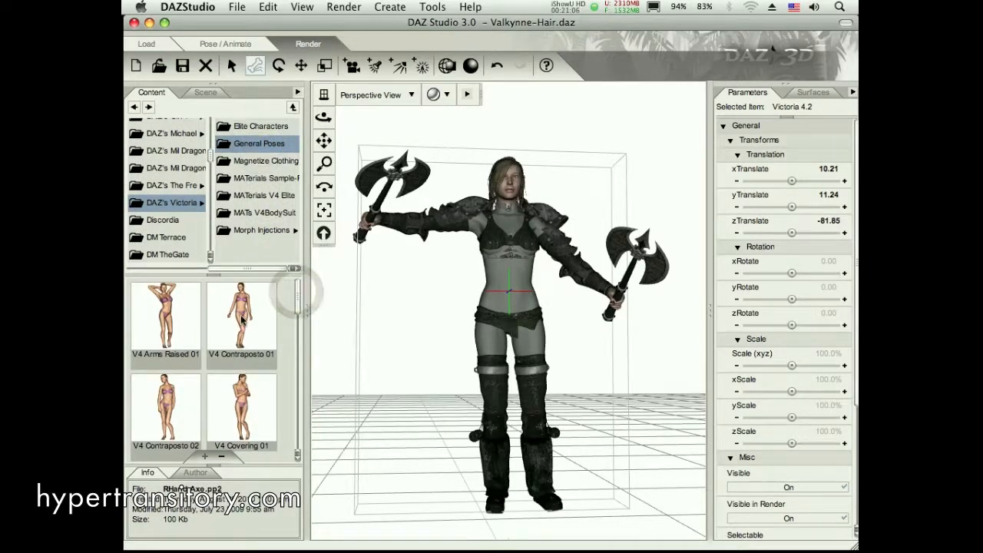
pyautogui.moveTo(242, 315)
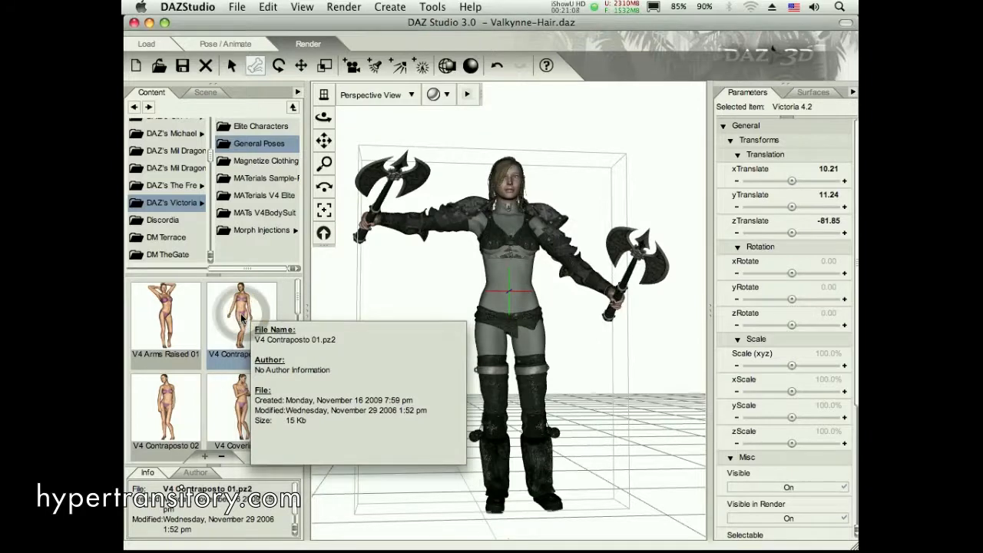
pyautogui.doubleClick(243, 315)
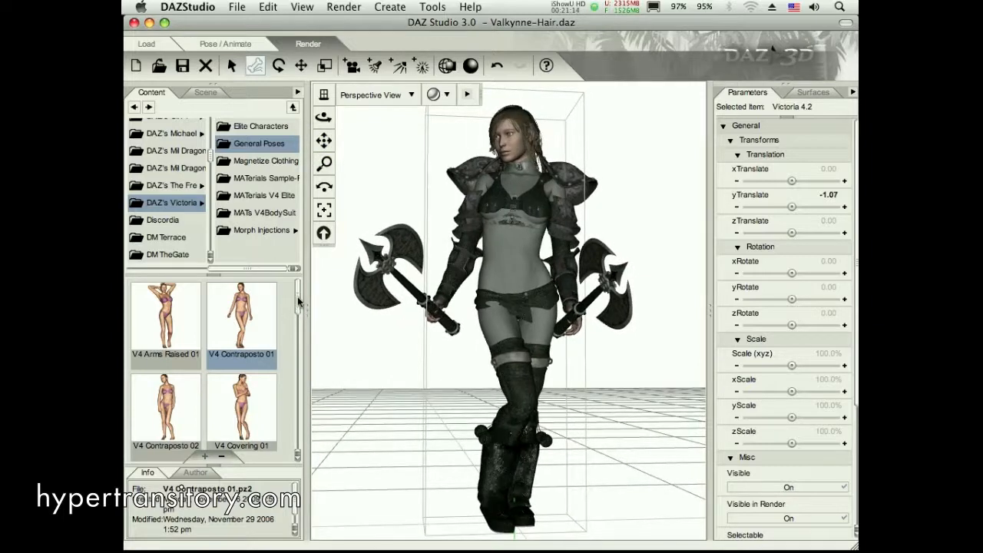
pyautogui.scroll(-3)
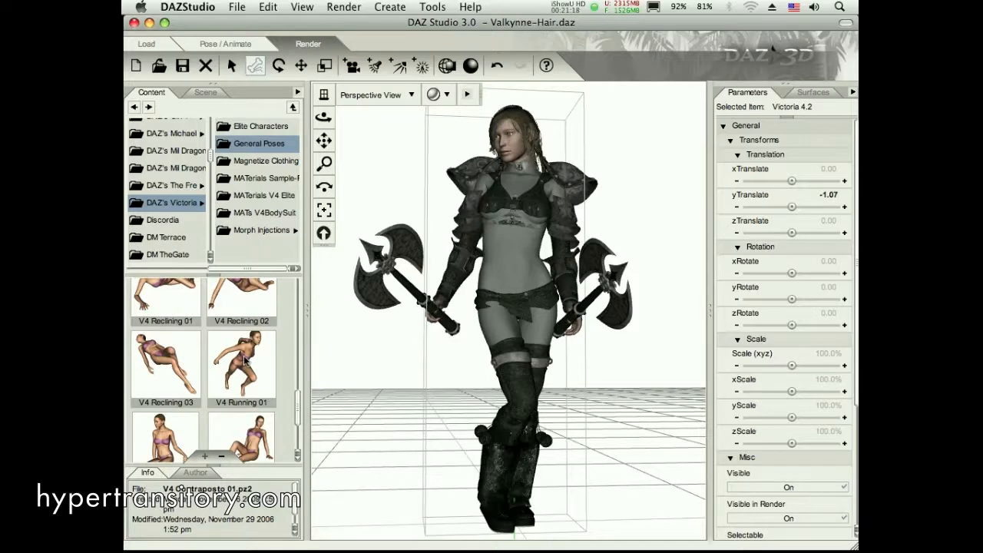
pyautogui.doubleClick(241, 364)
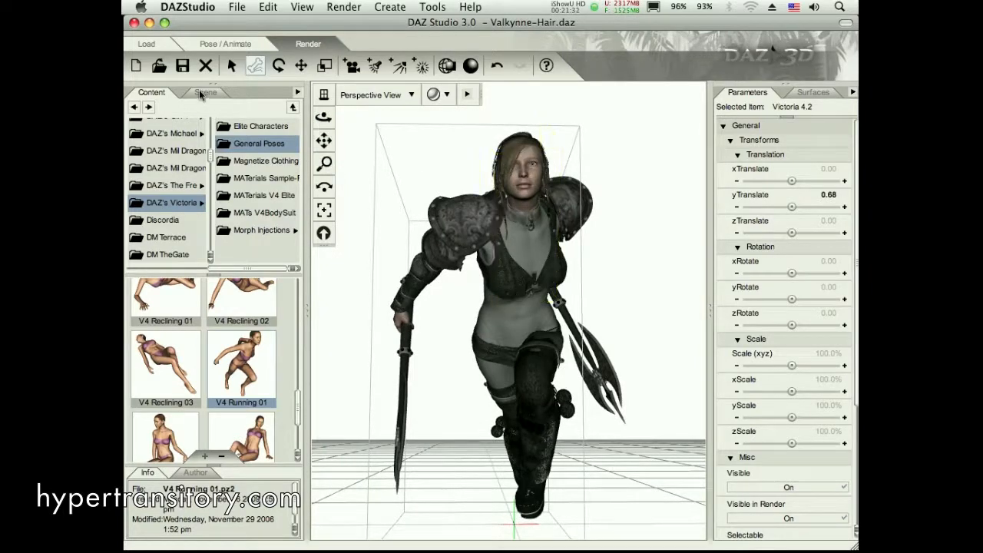
pyautogui.click(206, 93)
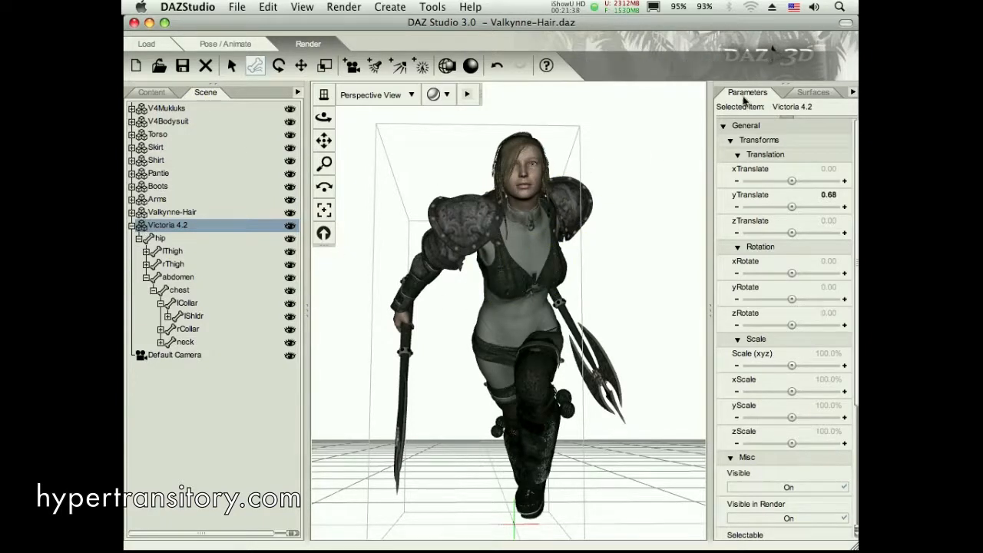
pyautogui.moveTo(853, 93)
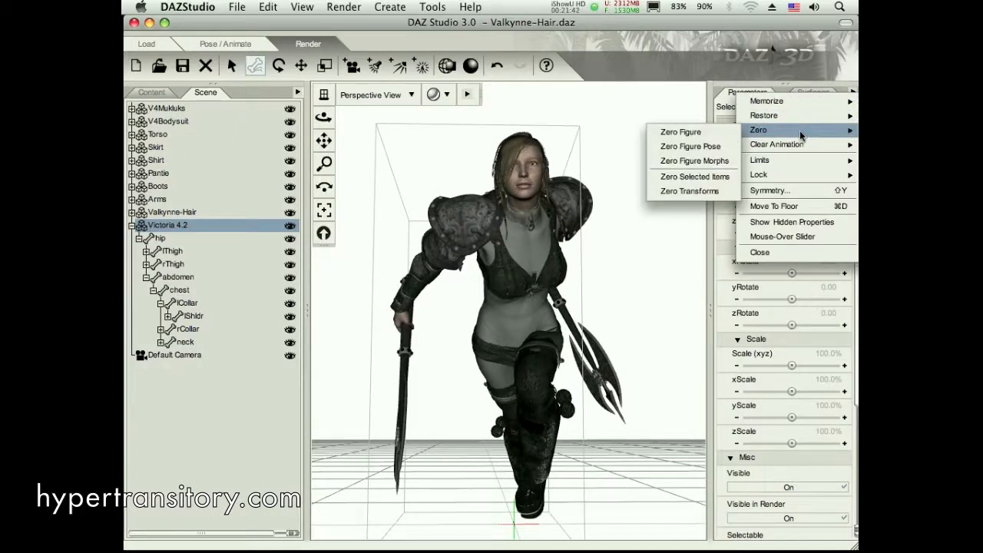
pyautogui.moveTo(680, 132)
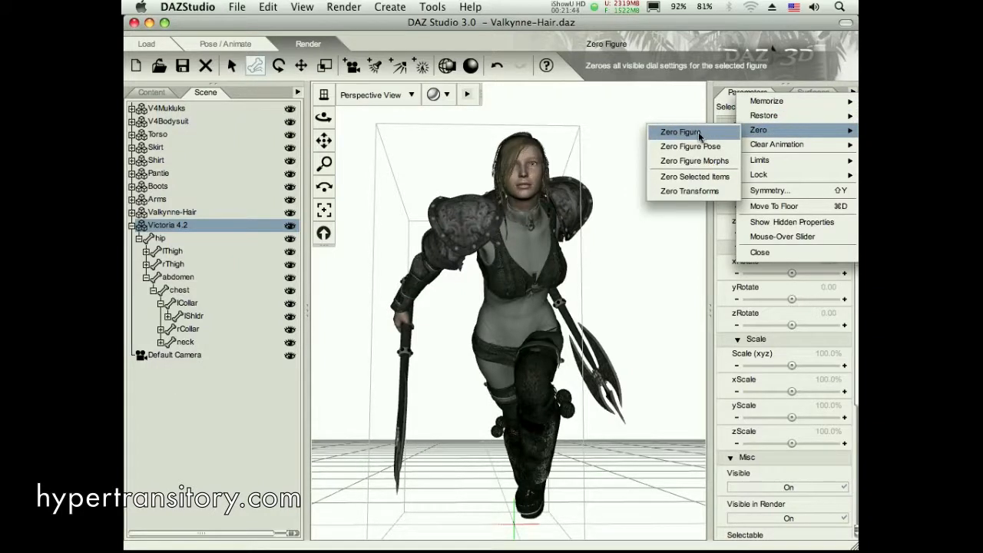
# - Zero the whole figure back to its default T-pose and reframe the view
pyautogui.click(679, 132)
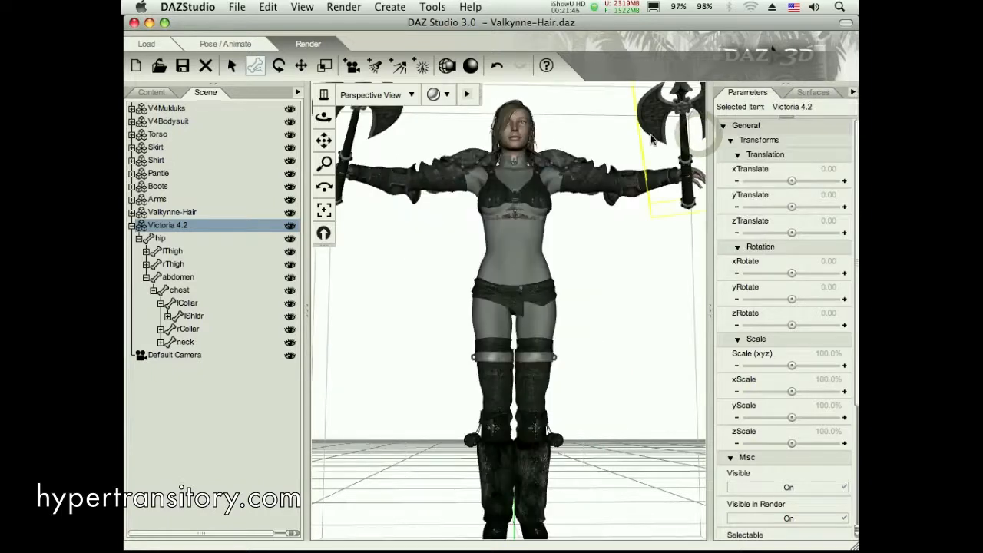
pyautogui.moveTo(322, 233)
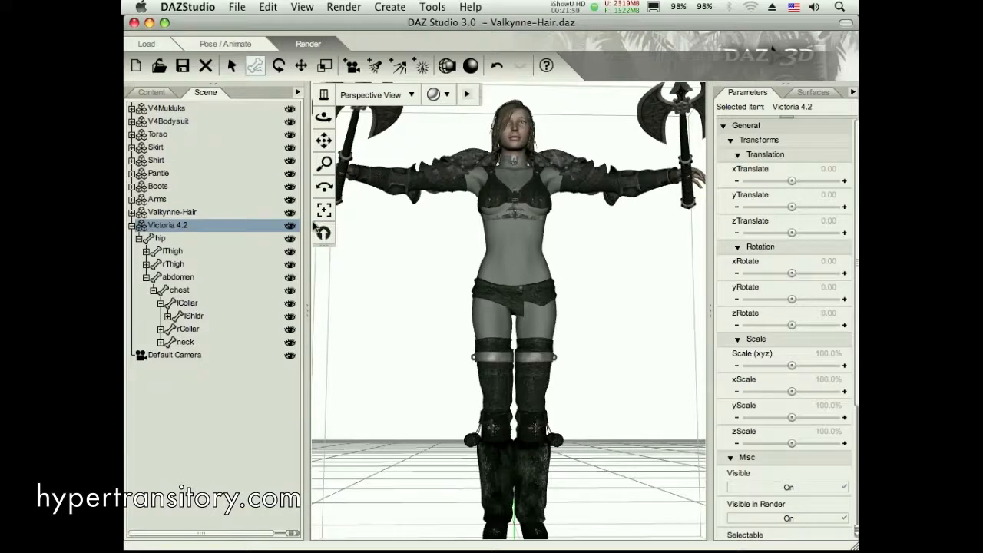
pyautogui.click(323, 234)
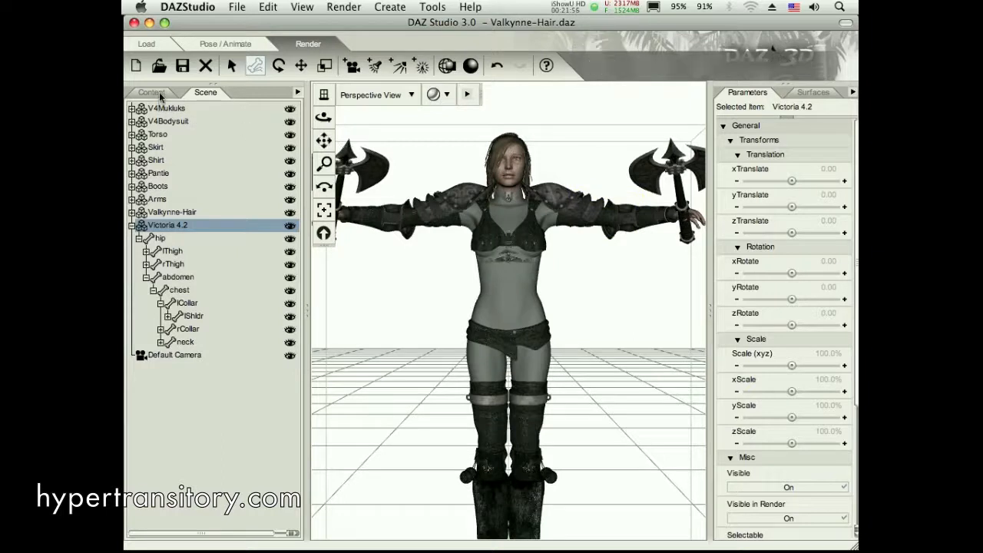
# - Show the General Poses library again and select the figure's chest and arms in the viewport
pyautogui.click(150, 92)
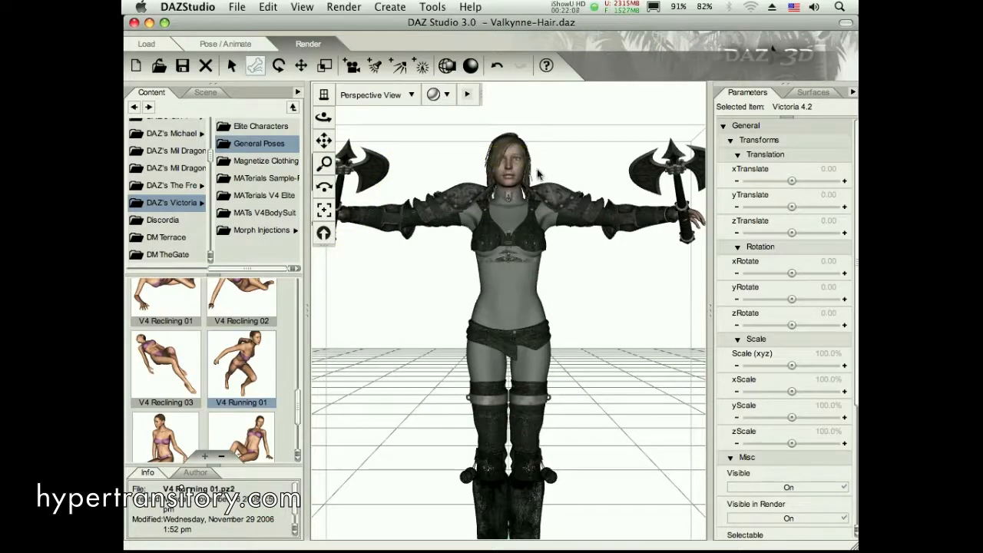
pyautogui.click(507, 223)
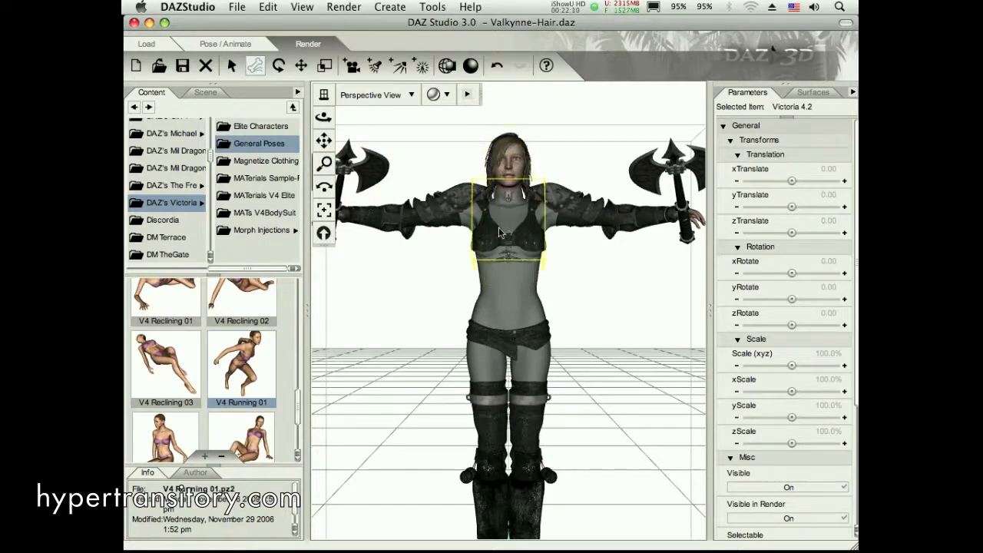
pyautogui.moveTo(501, 230)
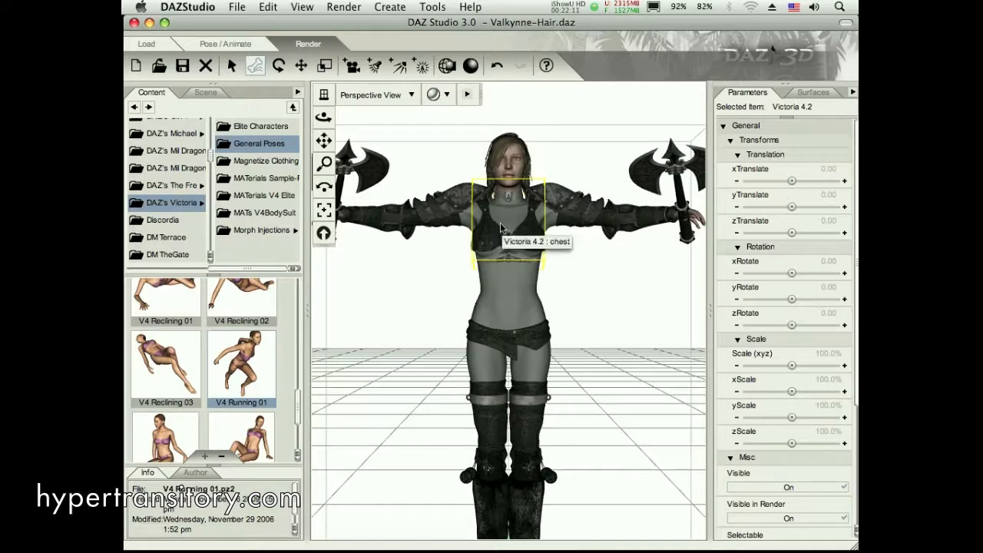
pyautogui.moveTo(433, 238)
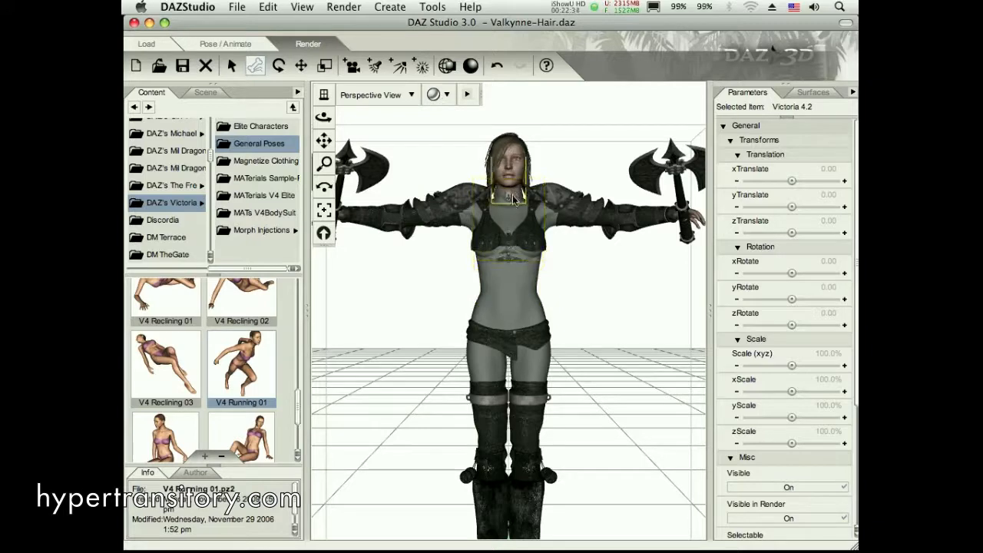
pyautogui.click(507, 261)
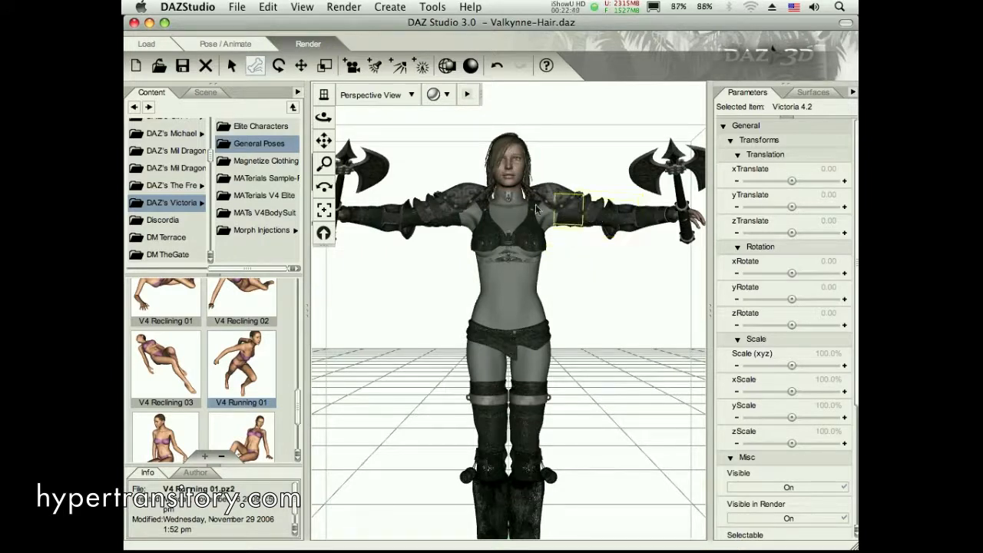
pyautogui.click(415, 218)
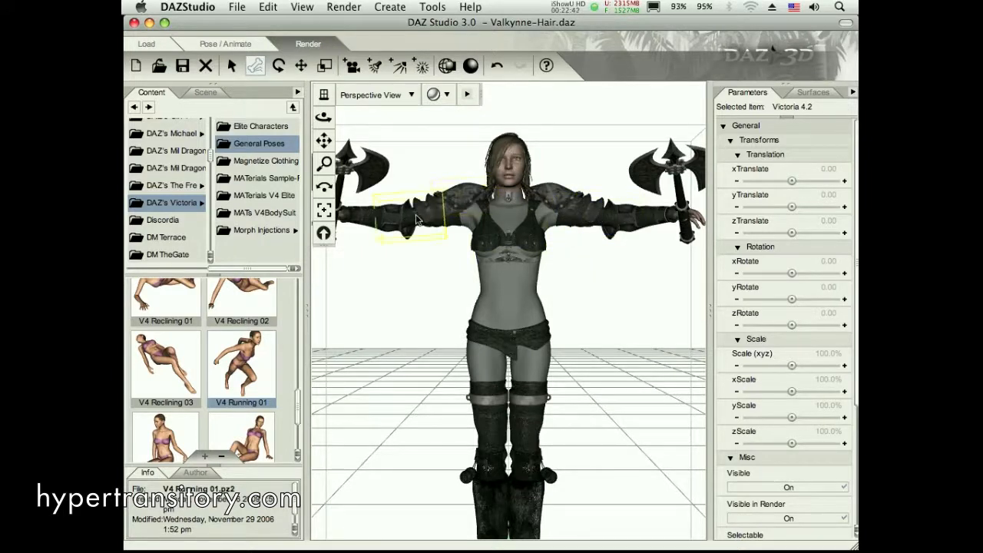
pyautogui.click(504, 223)
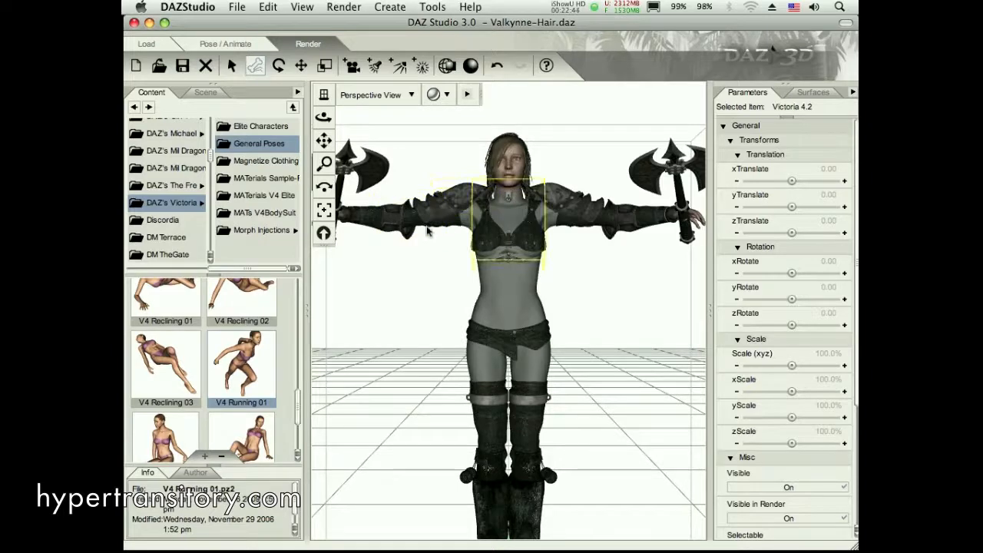